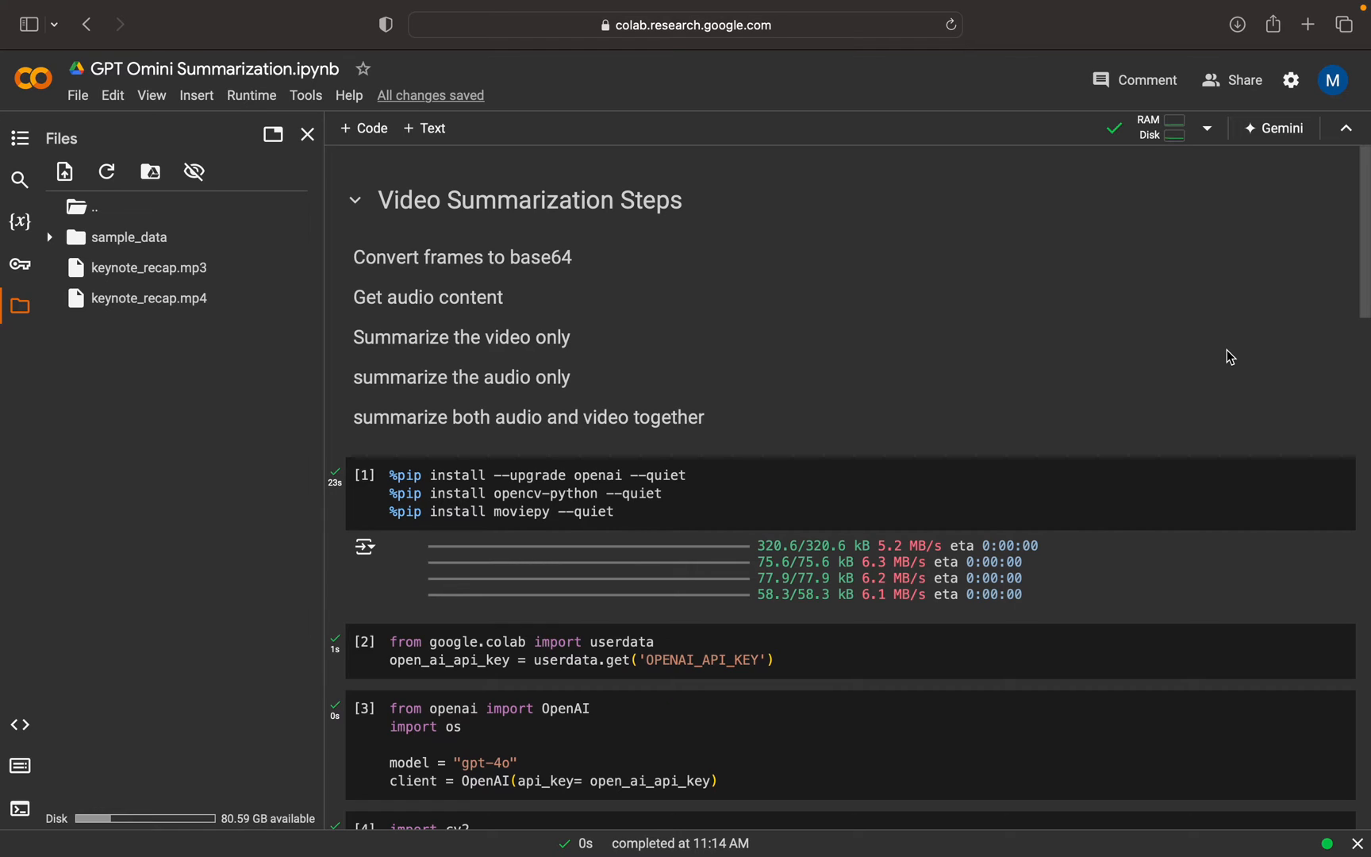
mouse_move(632, 390)
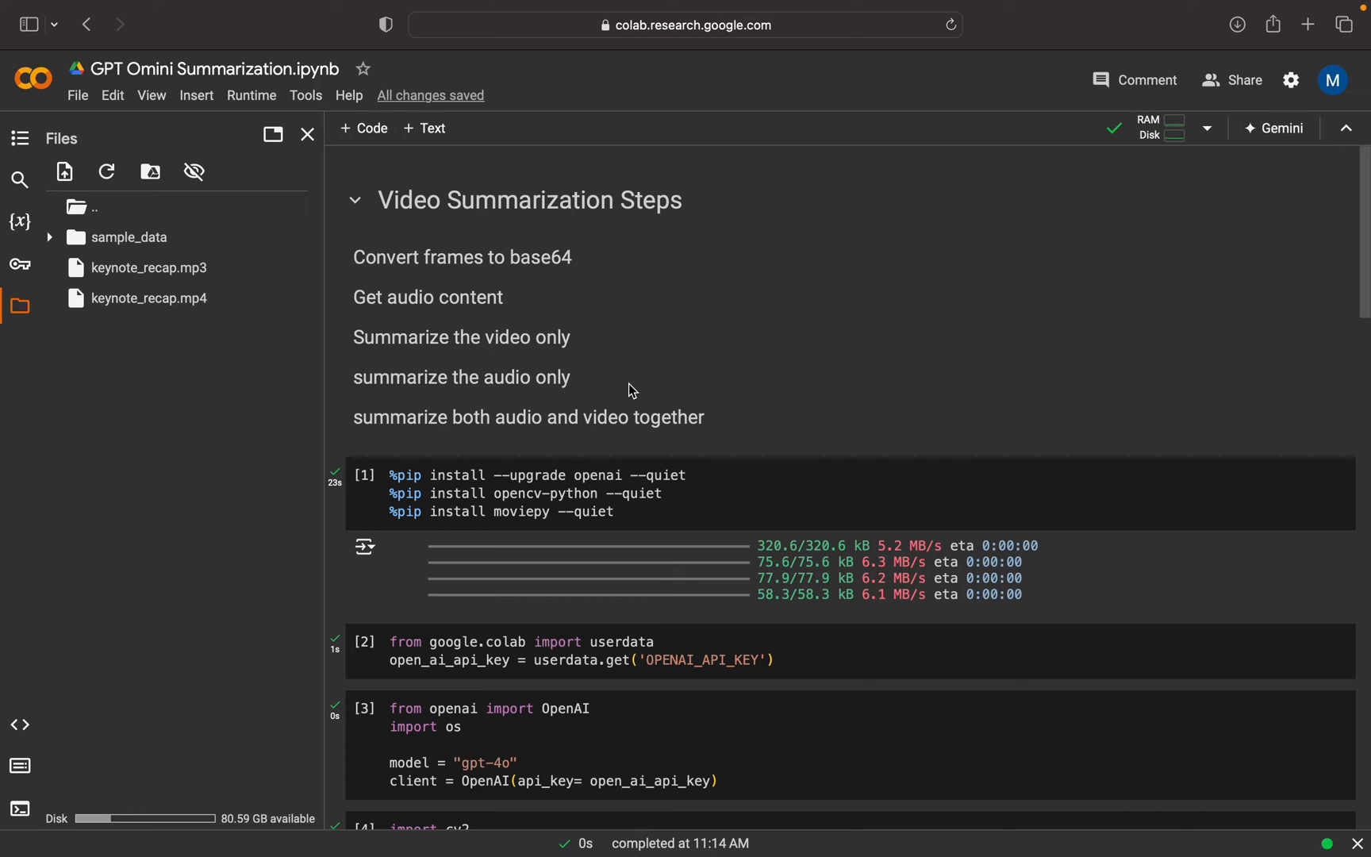
mouse_move(593, 350)
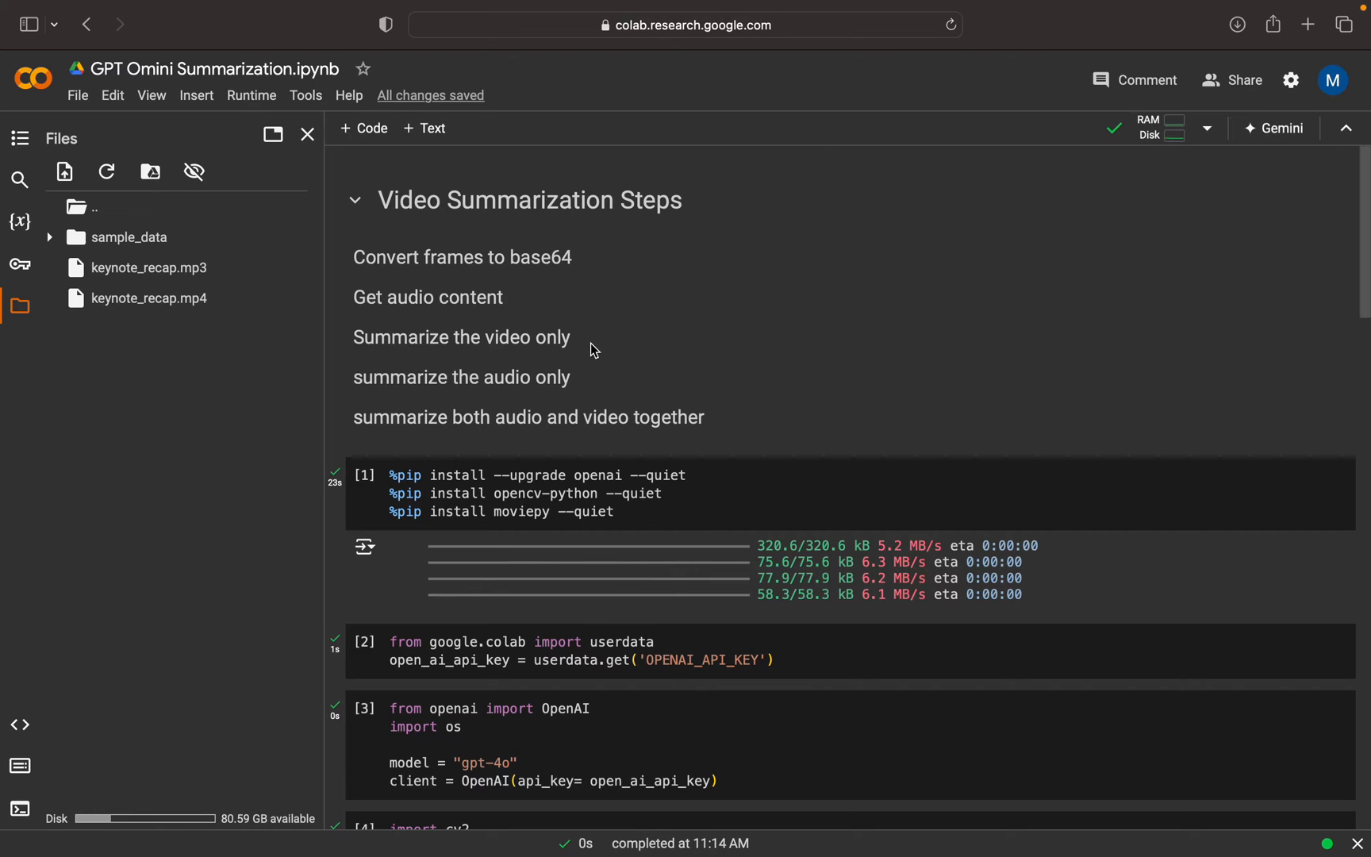
mouse_move(597, 381)
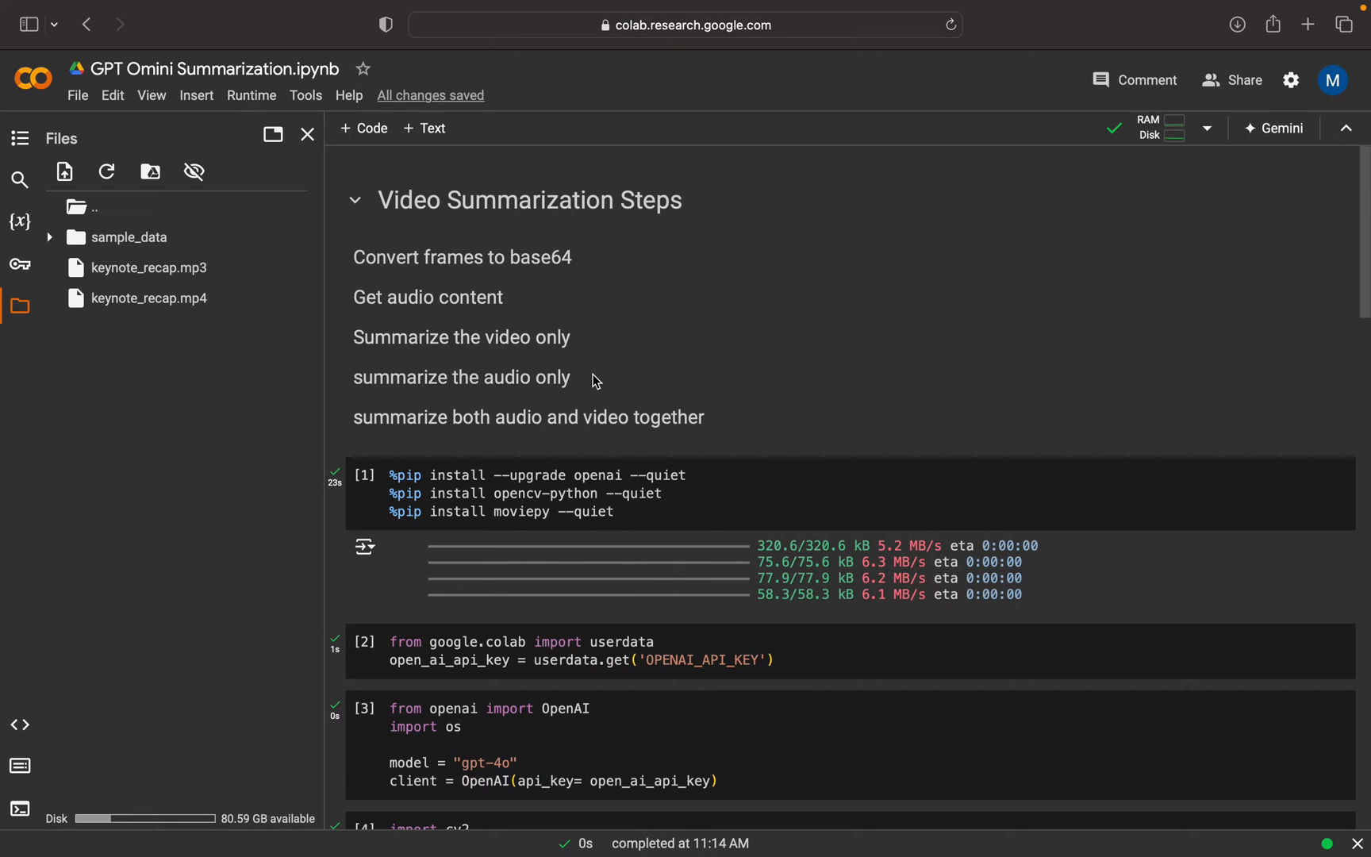
mouse_move(1292, 391)
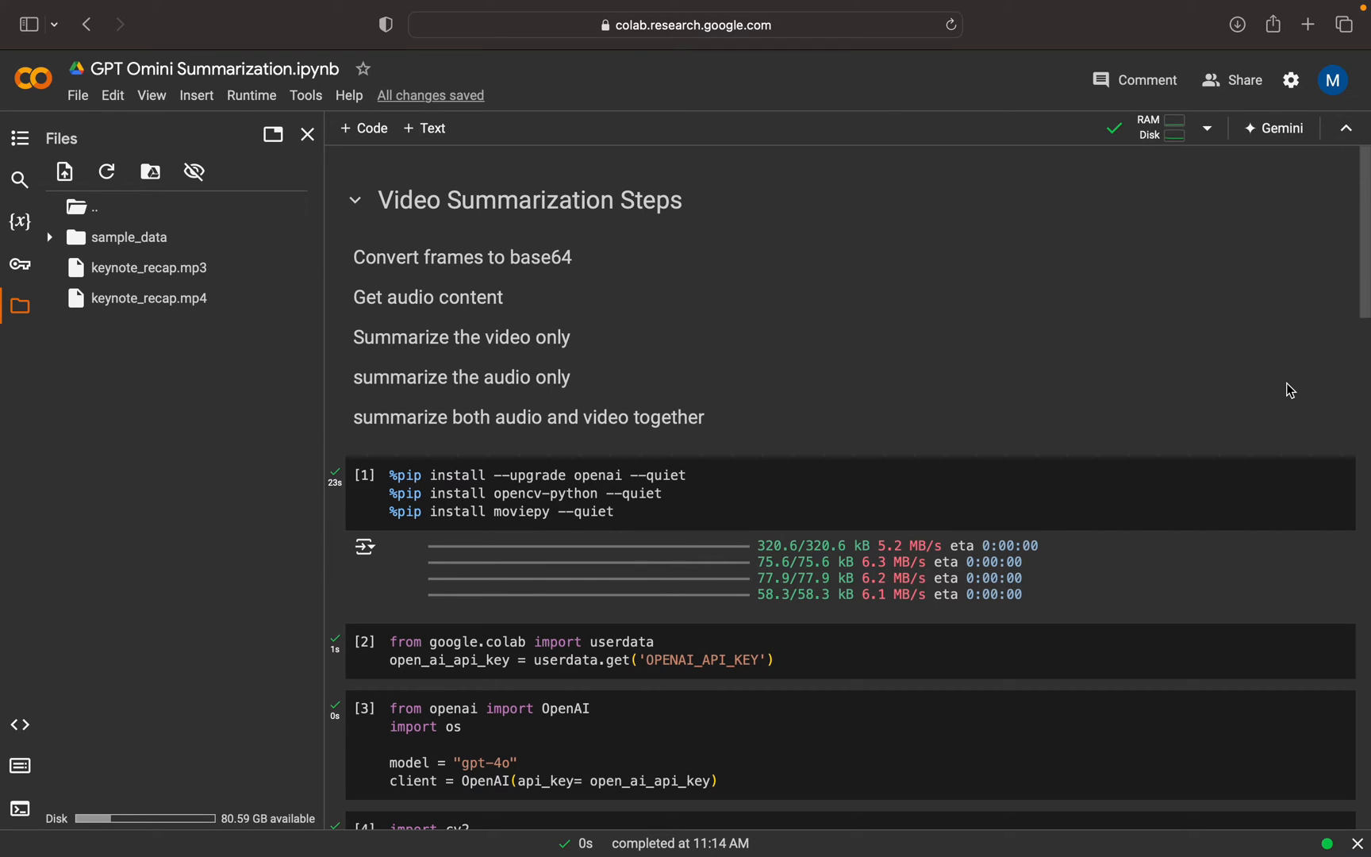
mouse_move(438, 363)
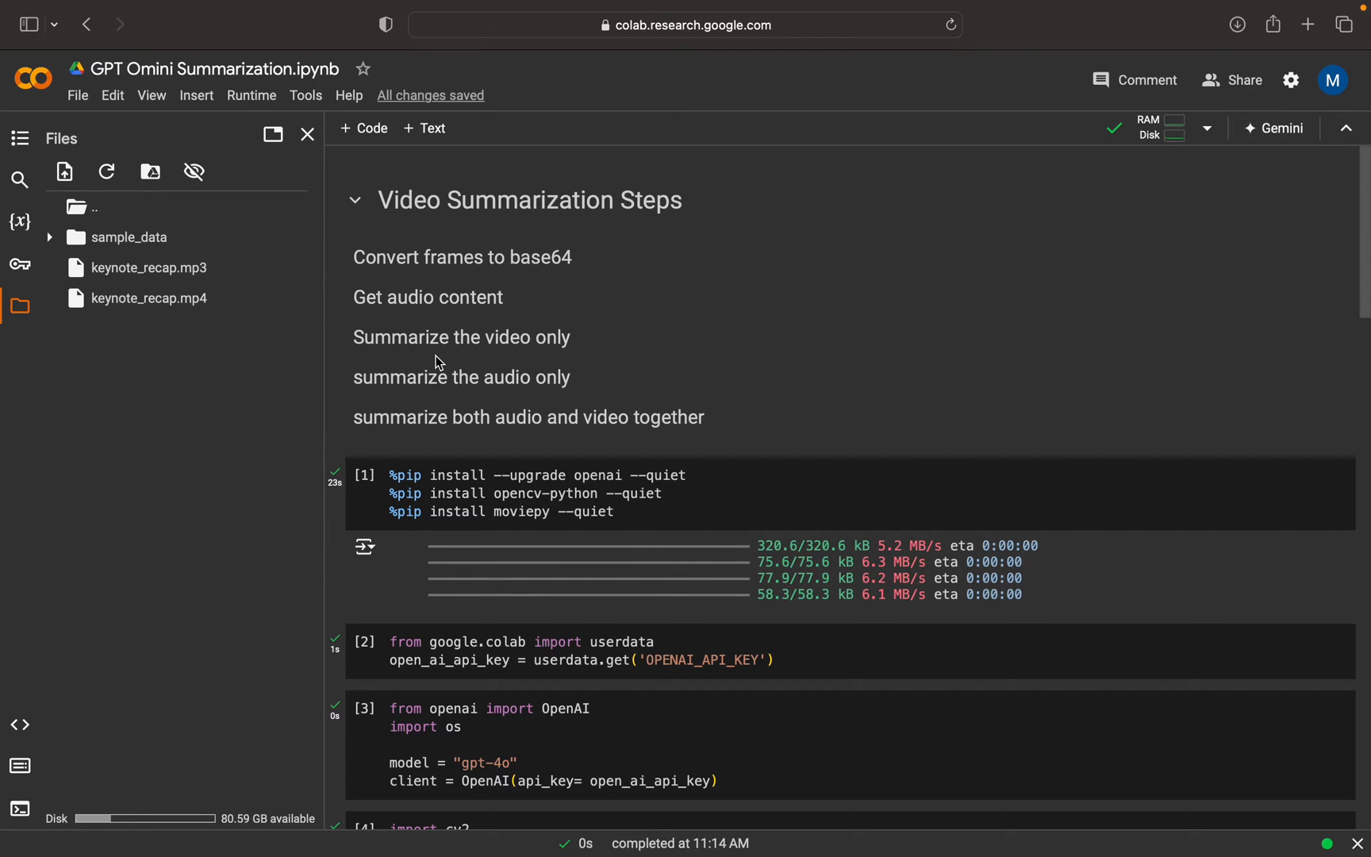
mouse_move(147, 267)
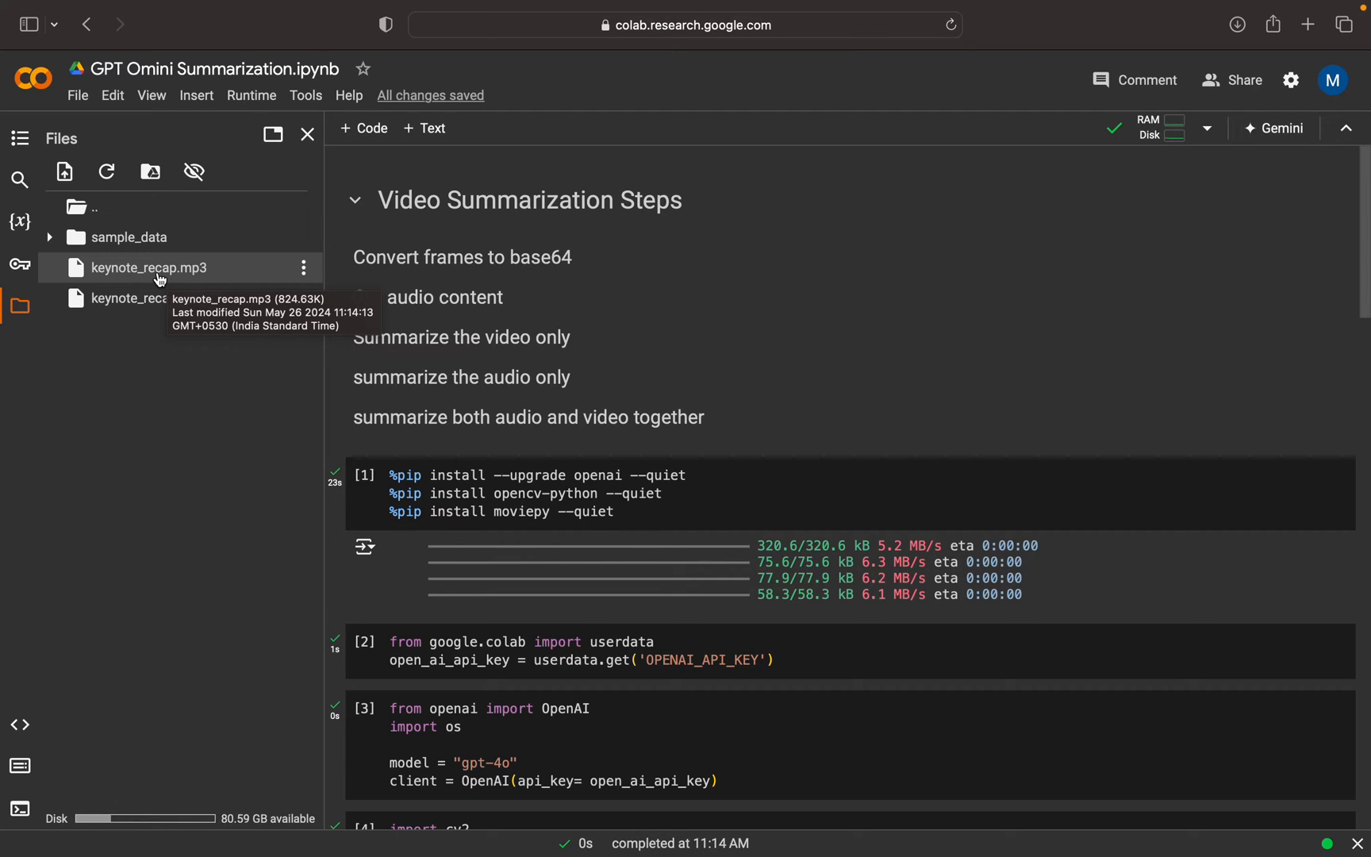
mouse_move(117, 282)
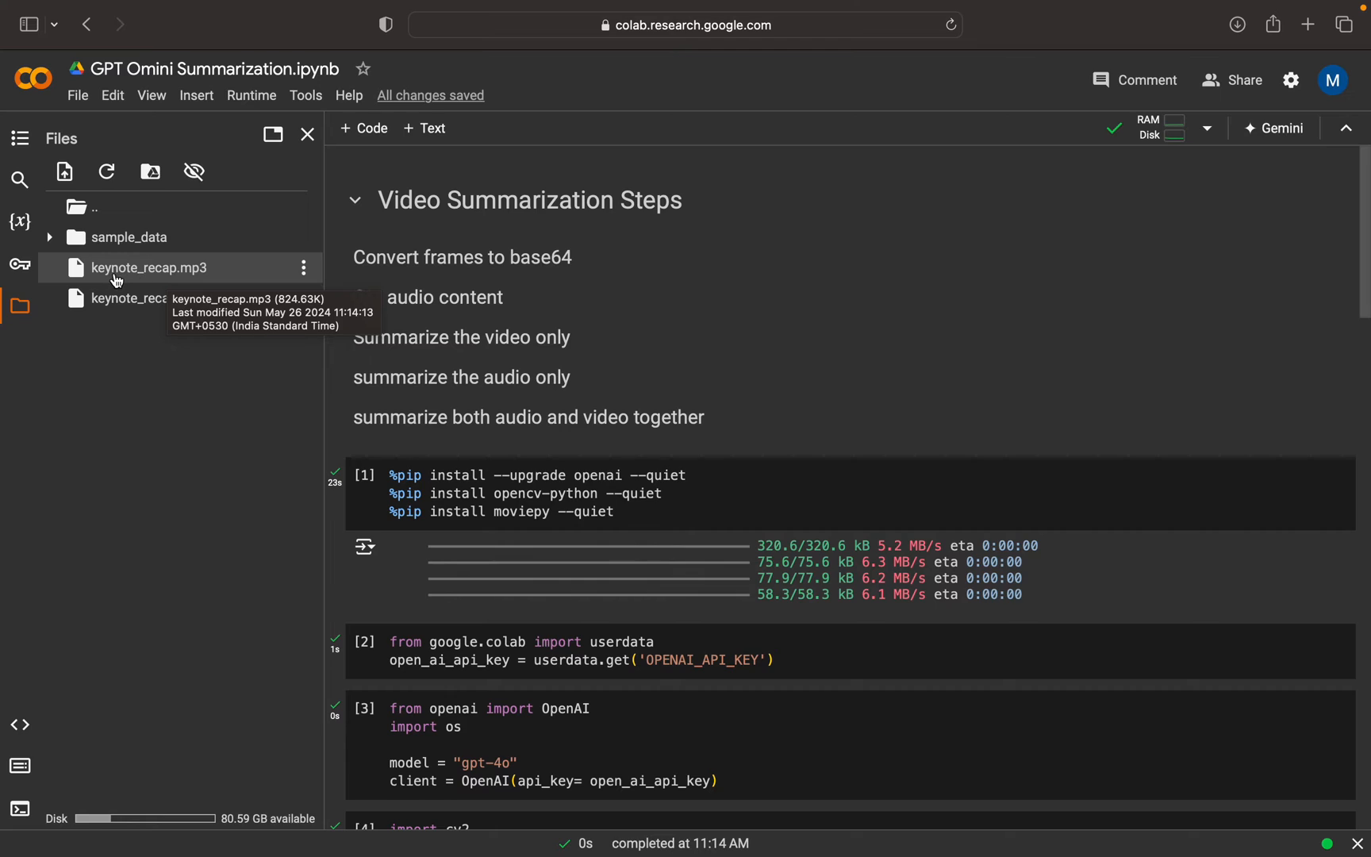
mouse_move(191, 276)
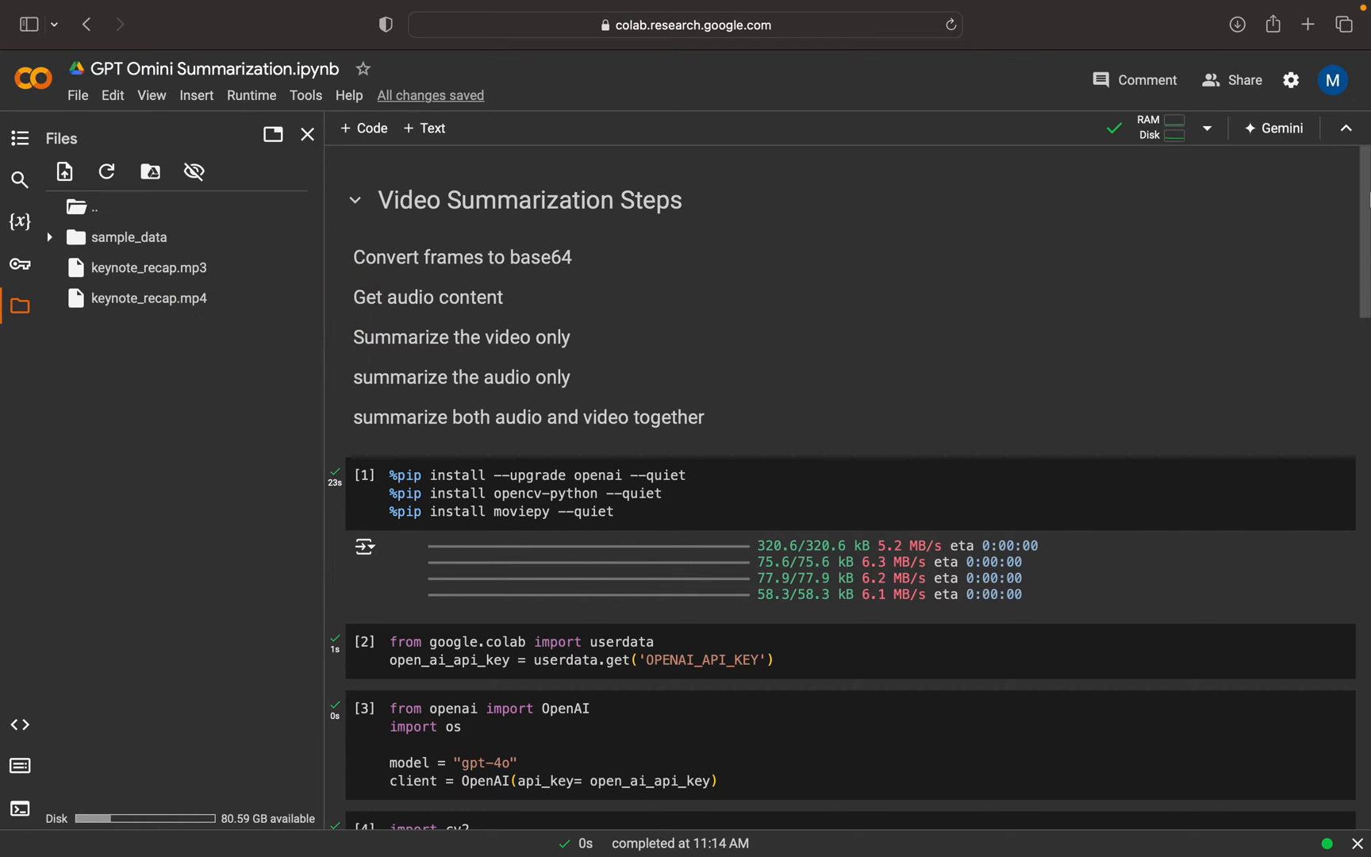
Add an empty code cell below the printed video summary output.
scroll("down", 3)
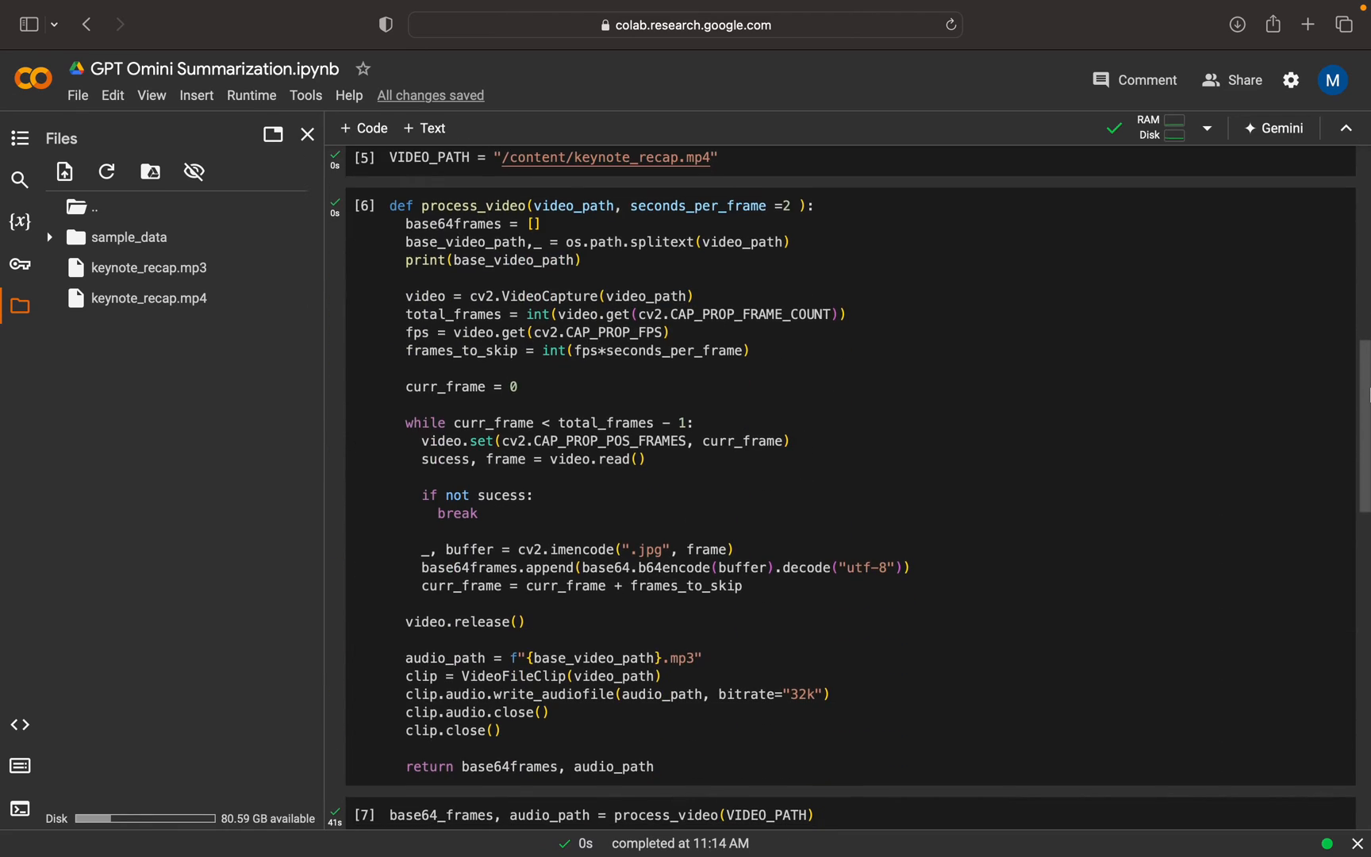
scroll("down", 3)
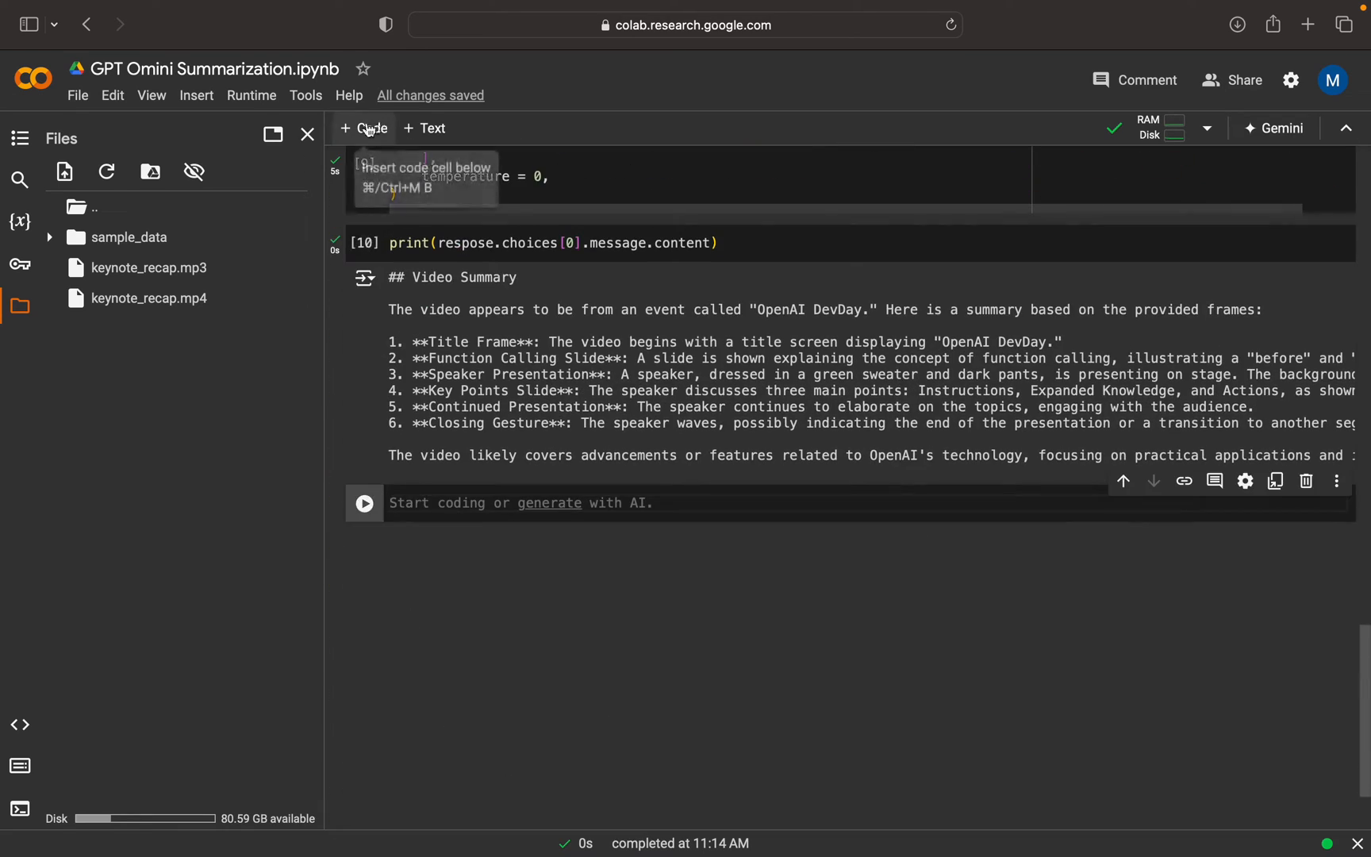
left_click(361, 128)
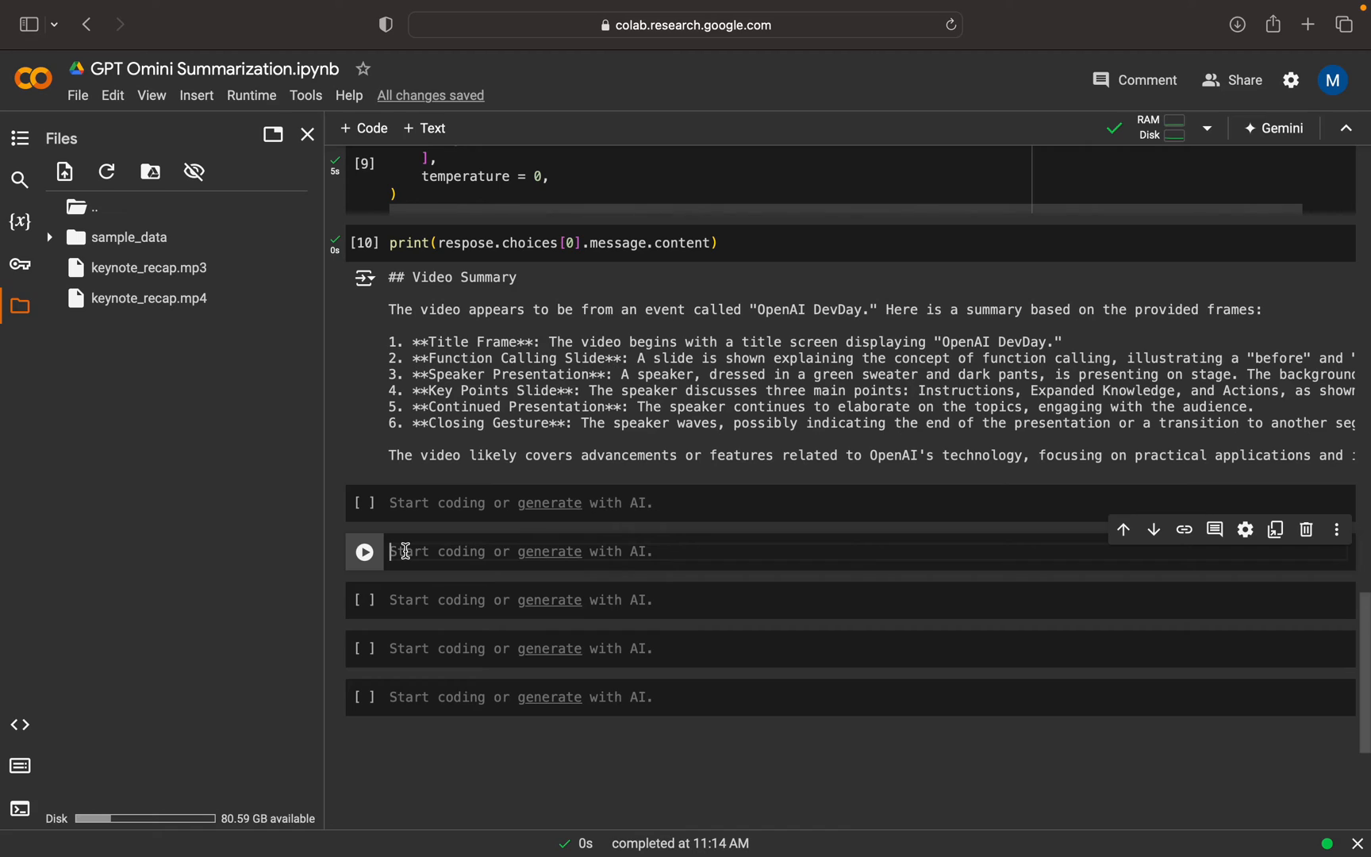
Start the cell with transcription = client.audio.transcriptions.create(.
type("trans")
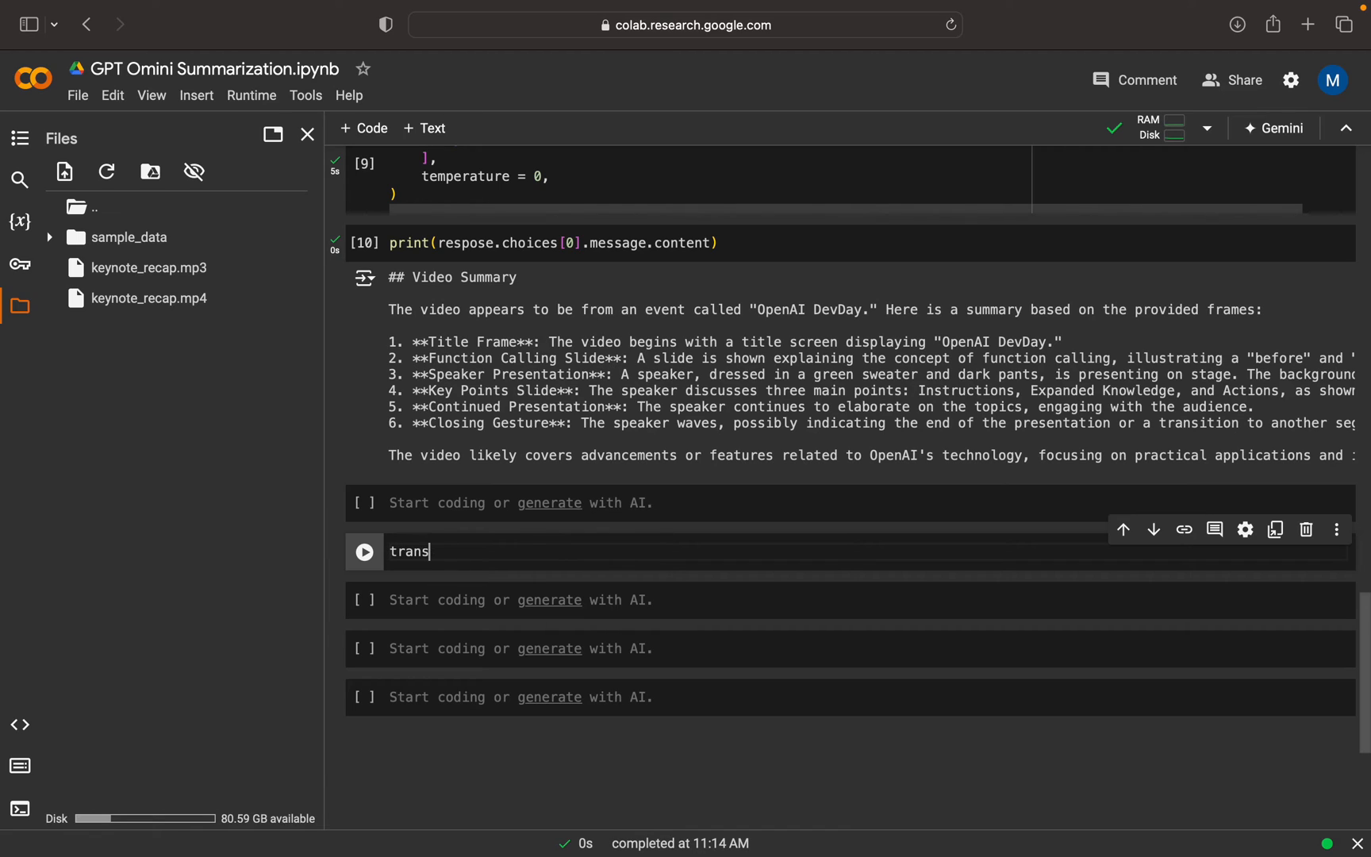
type("cri")
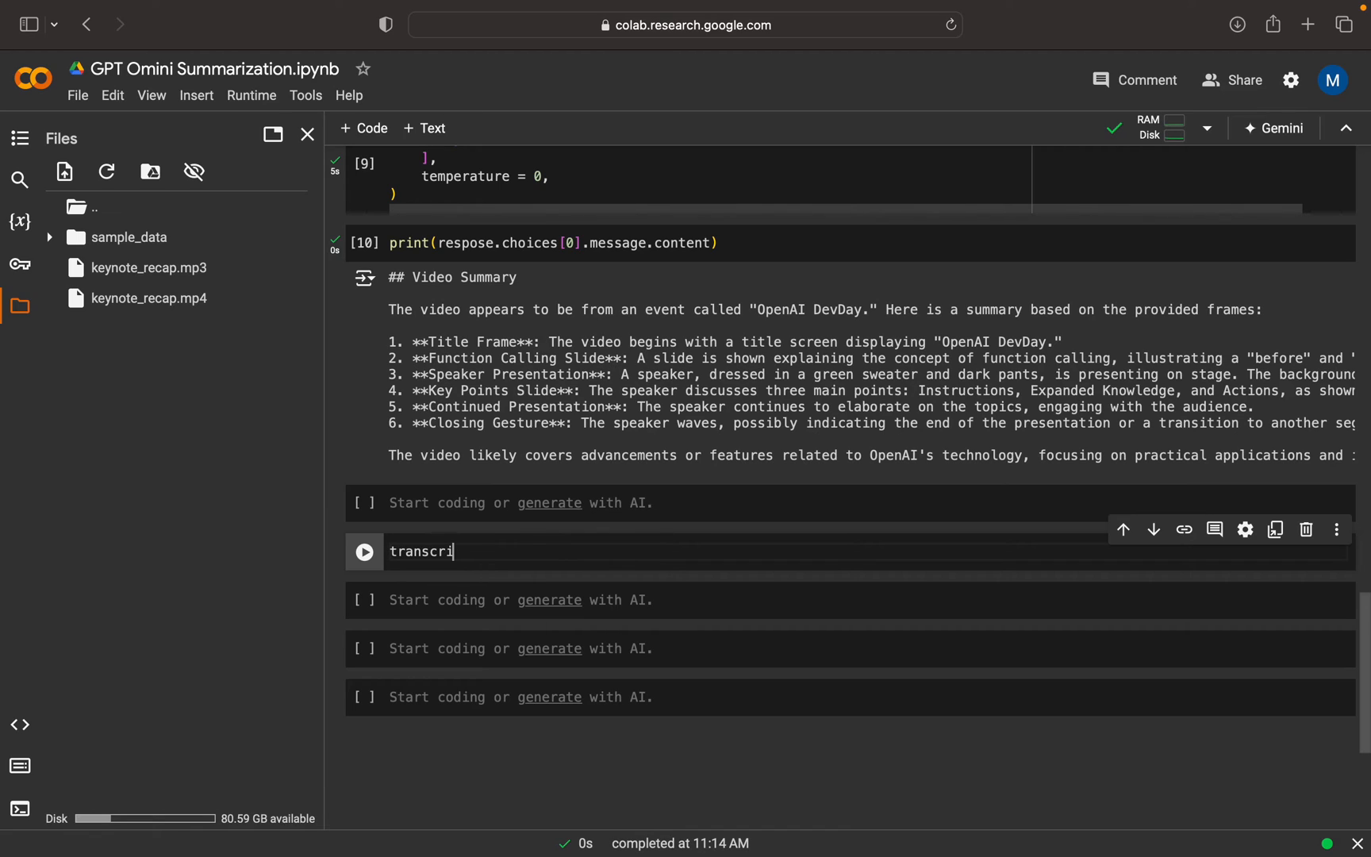
type("pt")
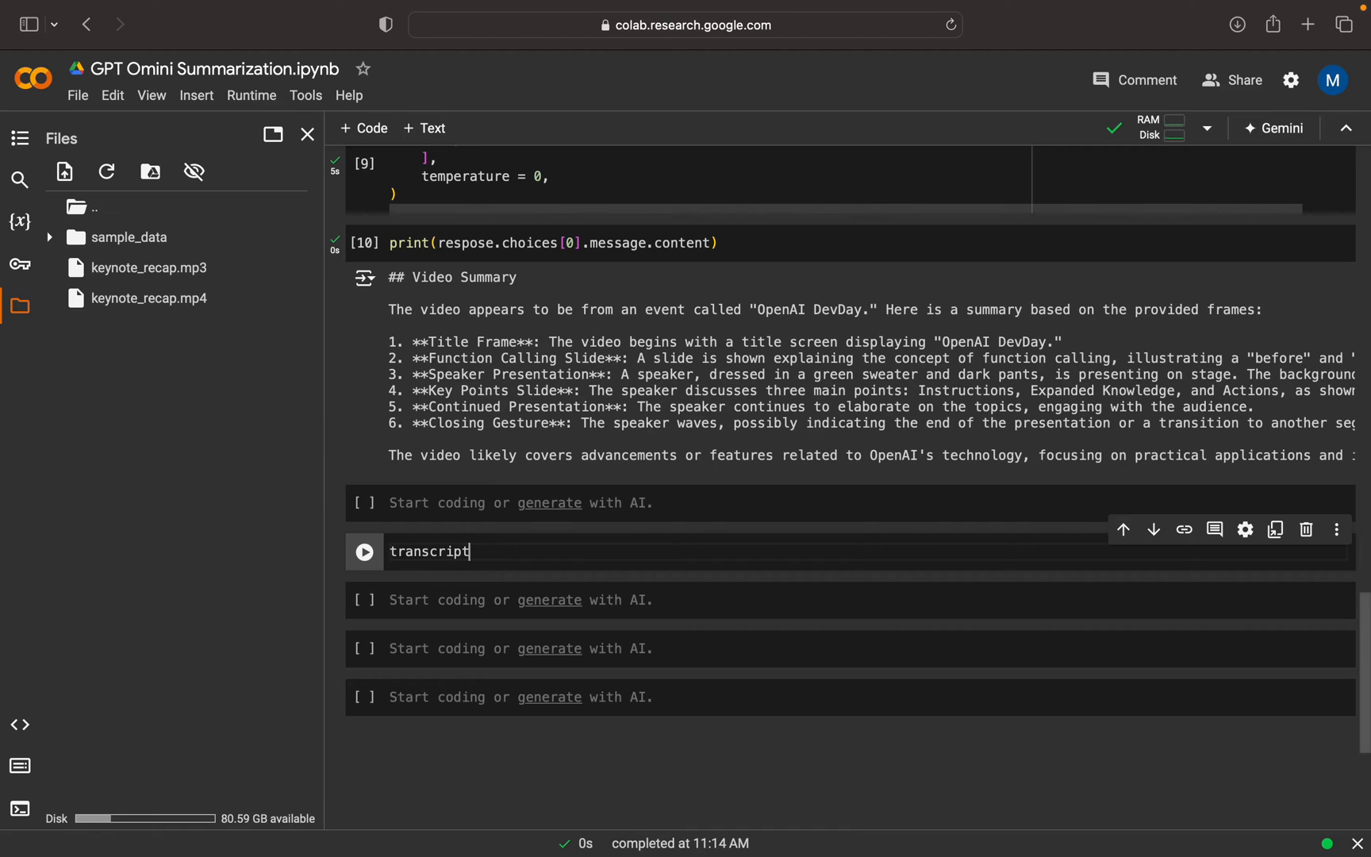
type("ion")
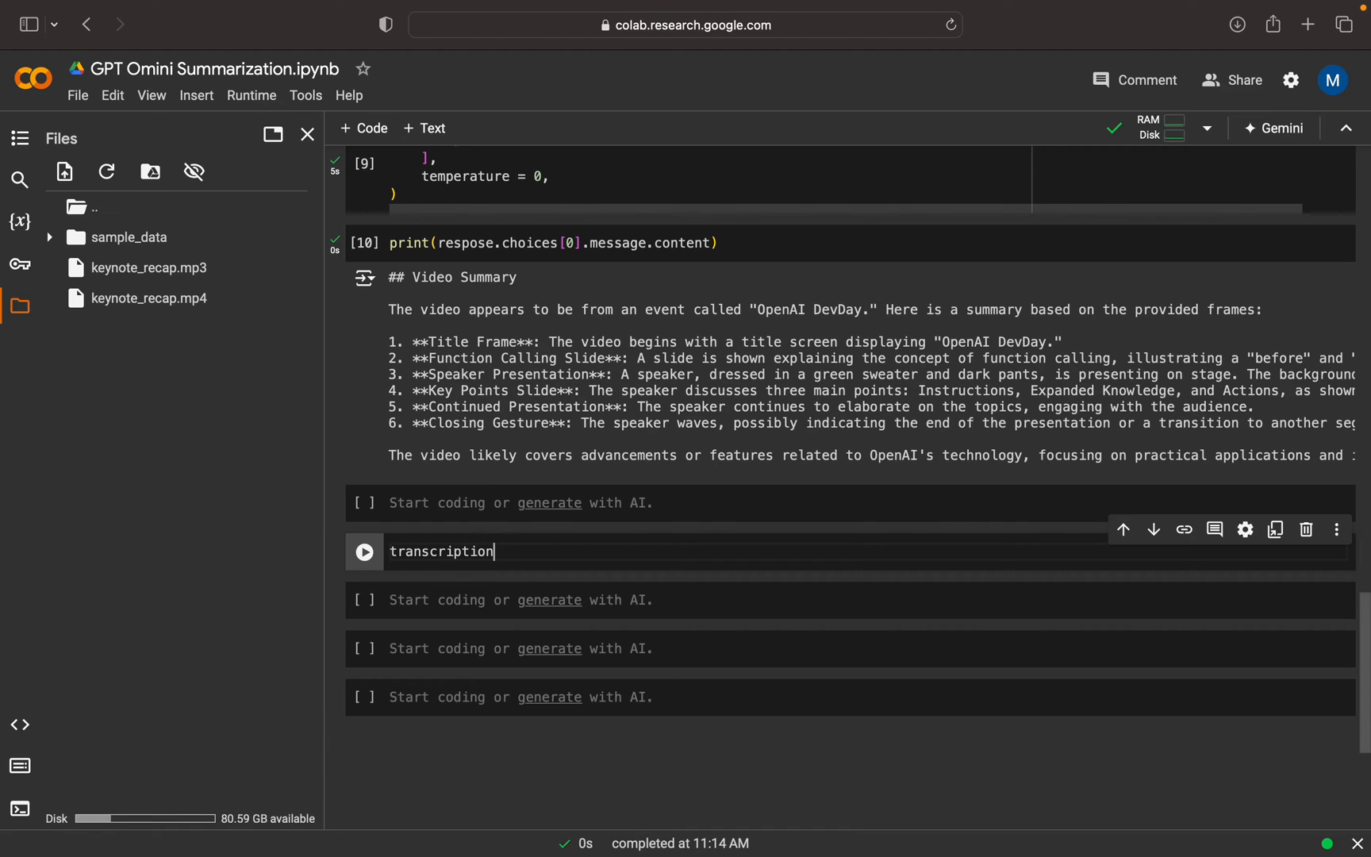
type("= cl")
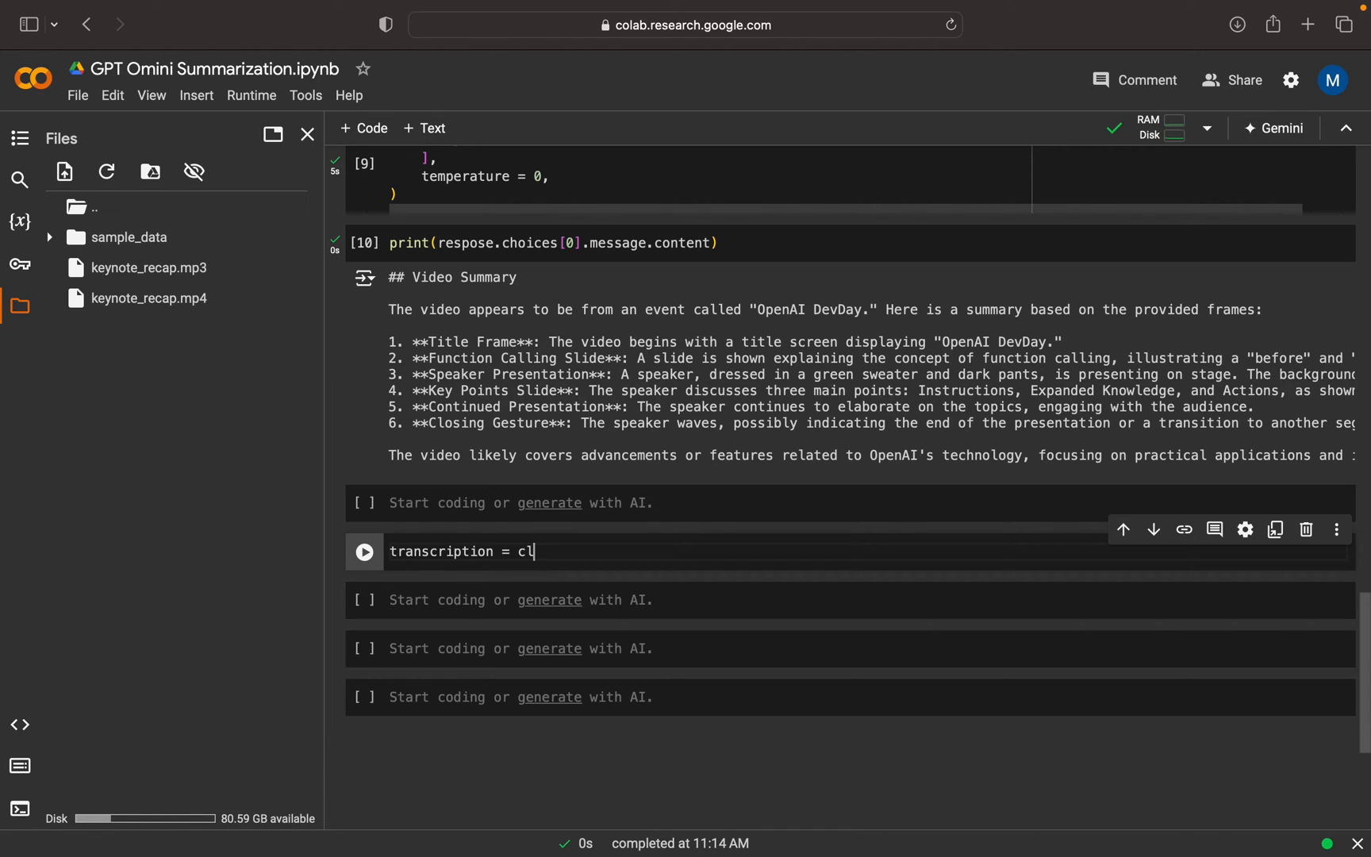
type("ient.audio")
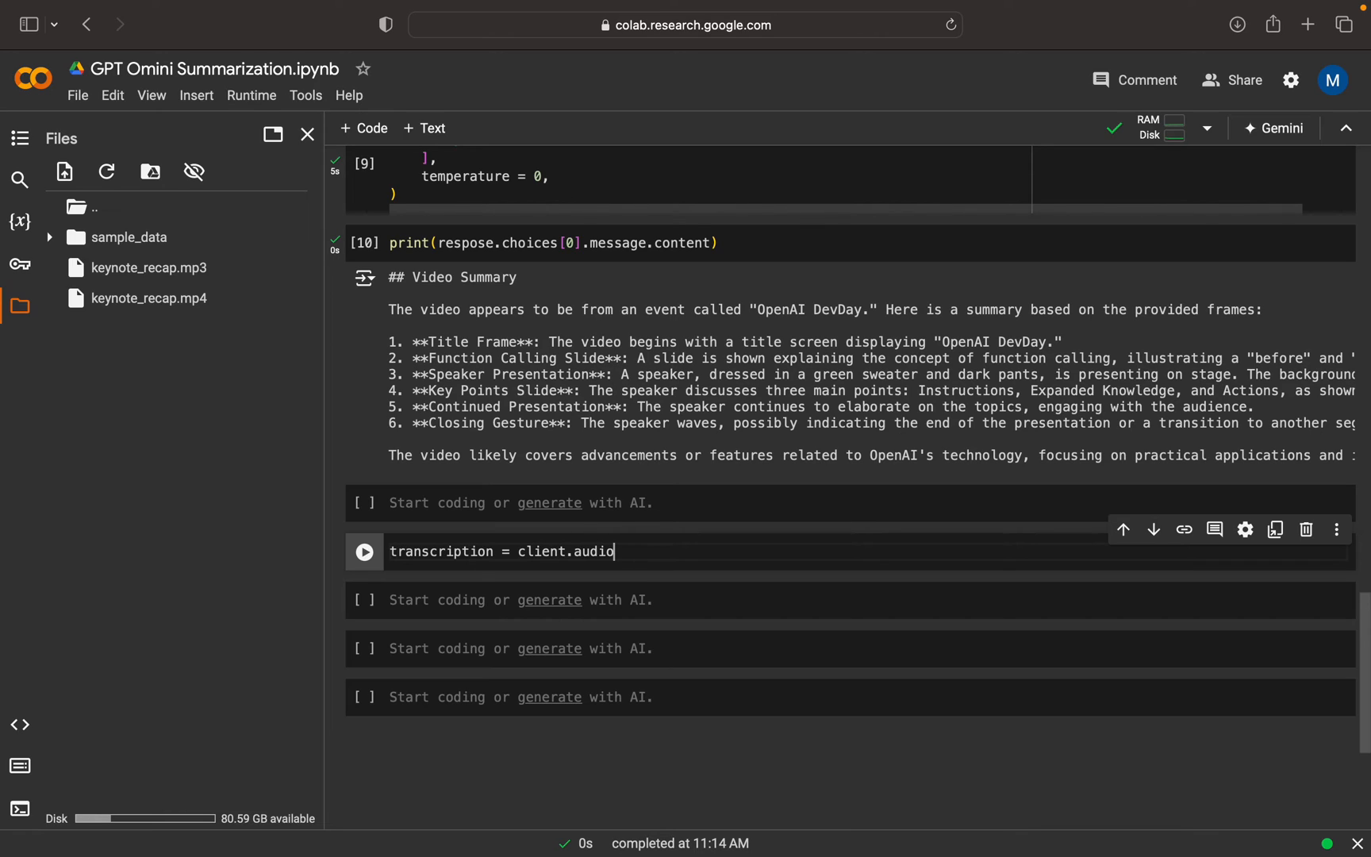
type(".tra")
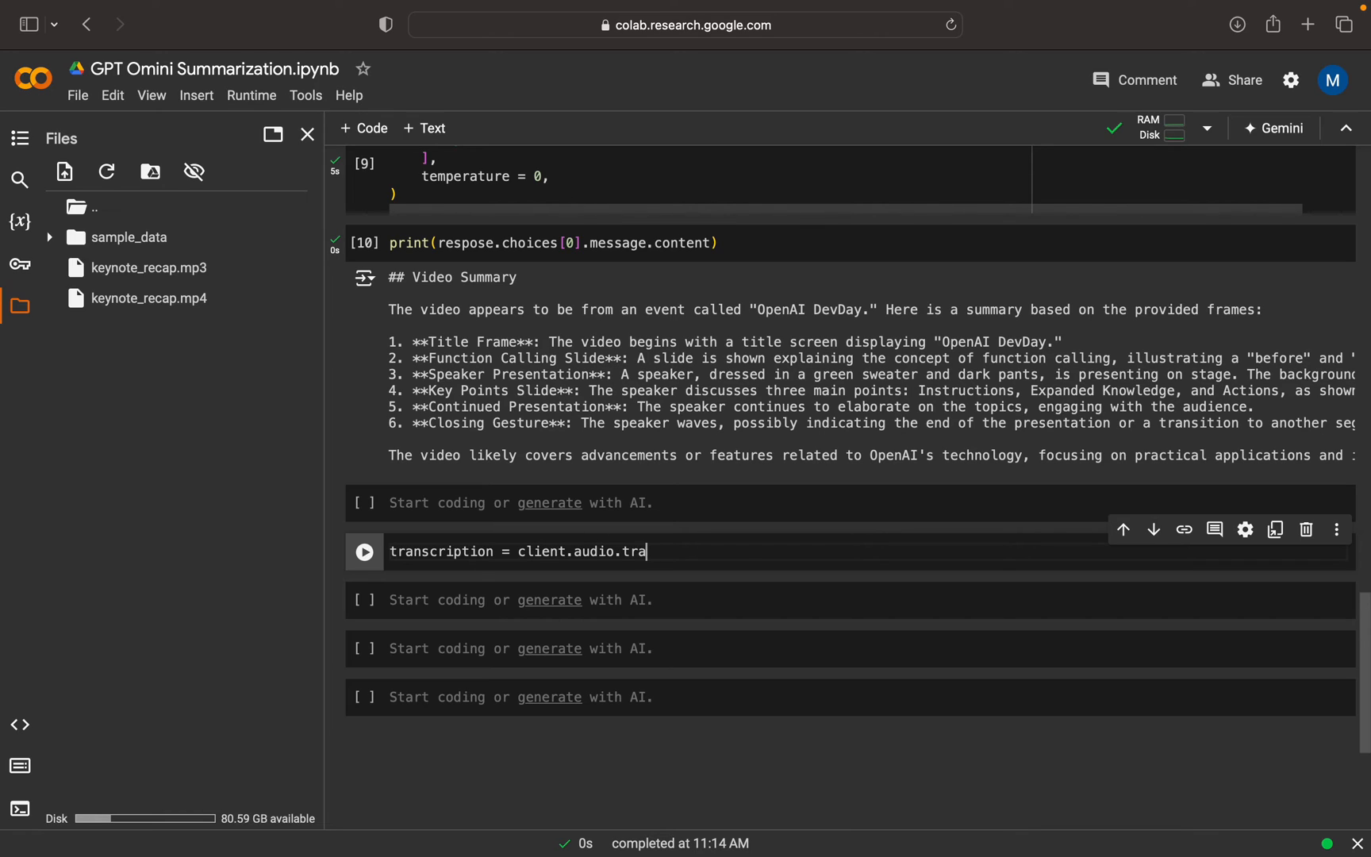
type("ns")
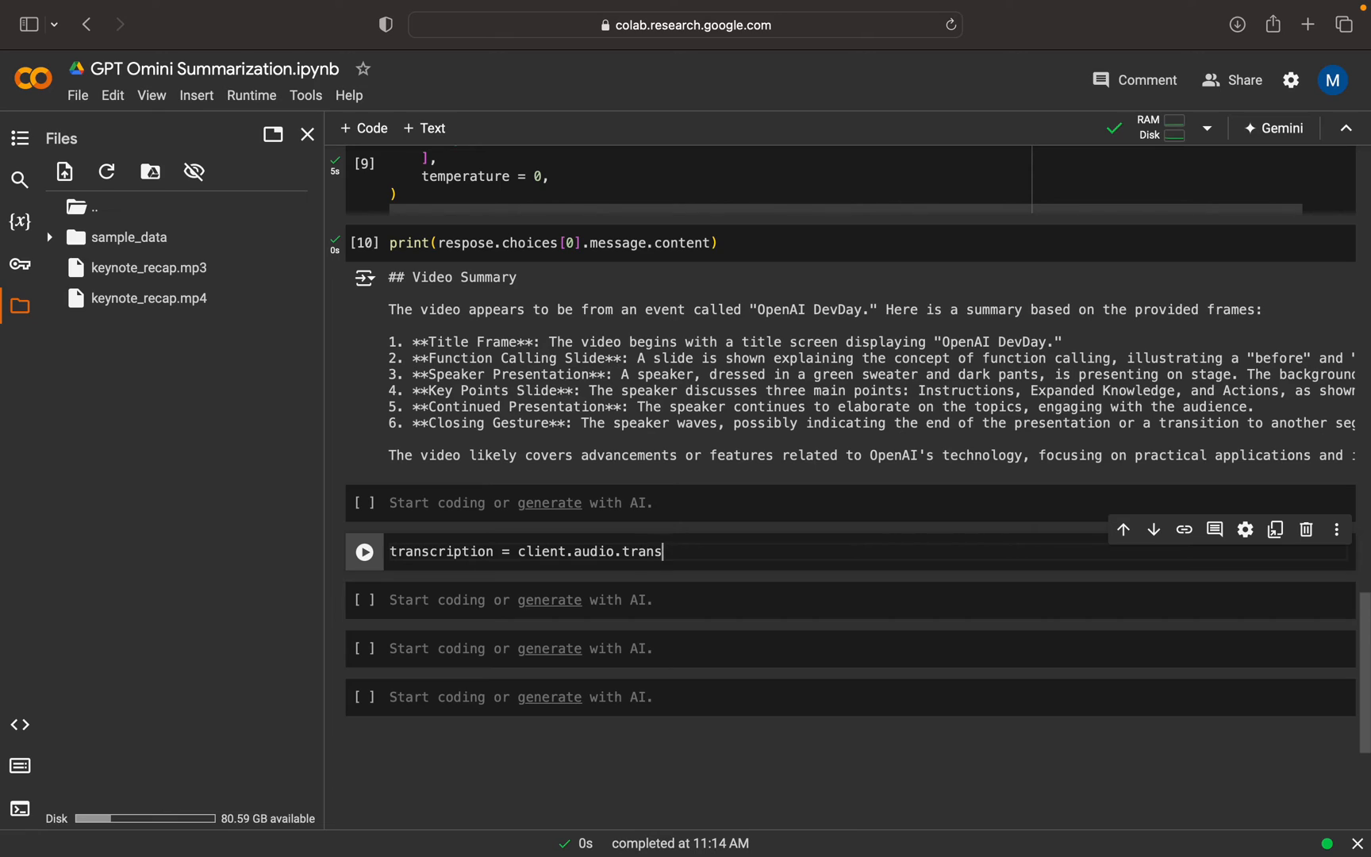
type("crip")
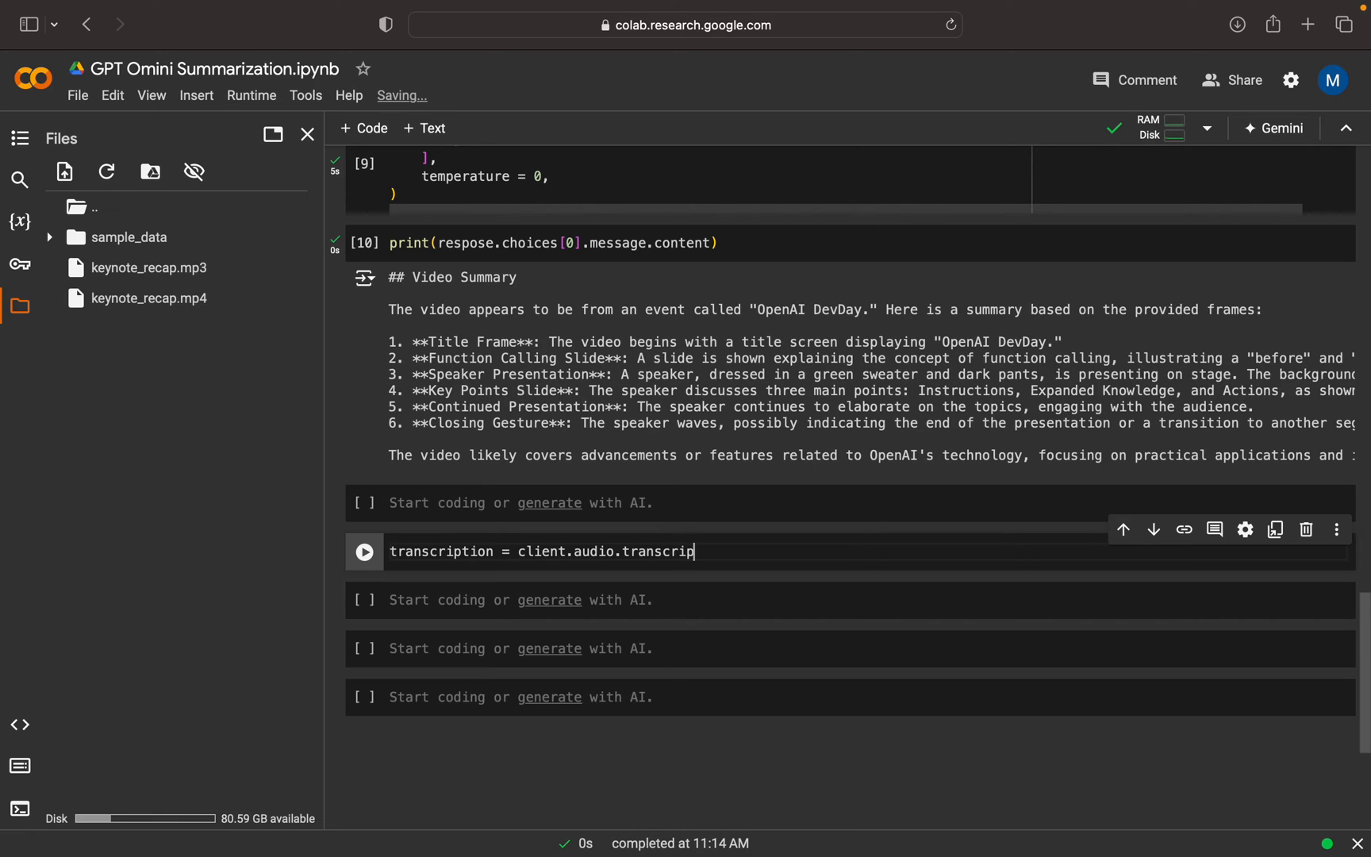
type("tions.create")
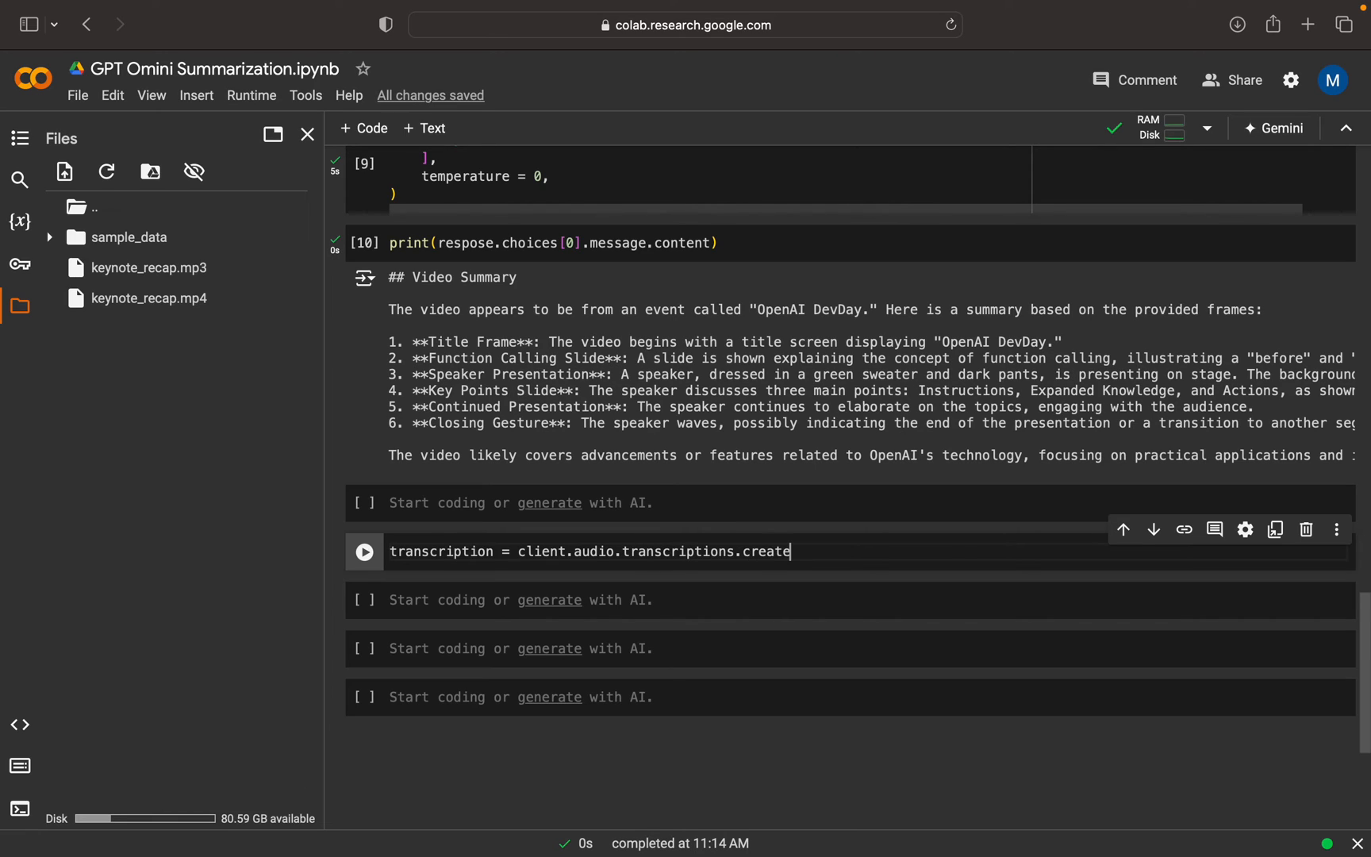
type("(")
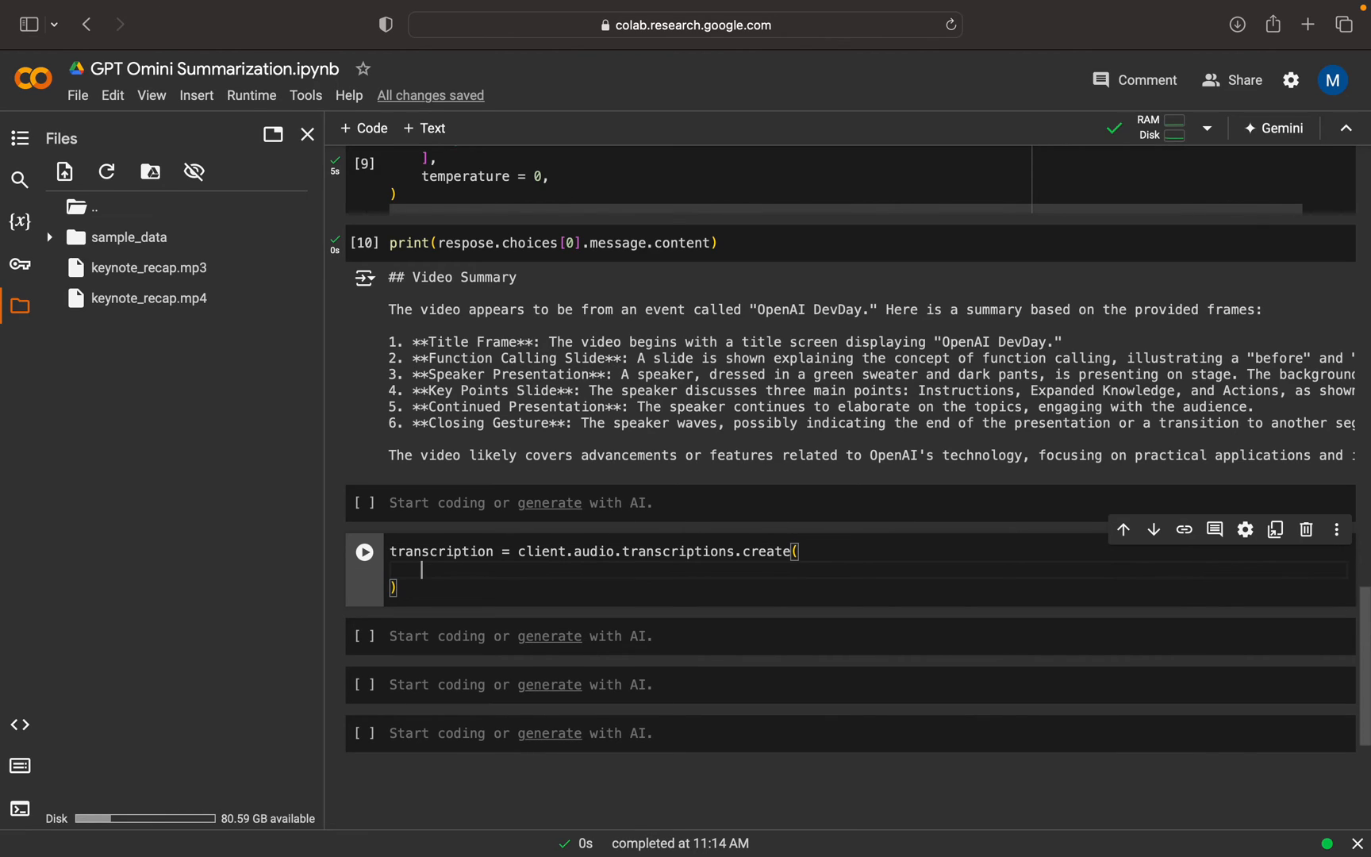
Pass model="whisper-1" and file = open(audio_path, "rb") to the transcription call.
type("model=")
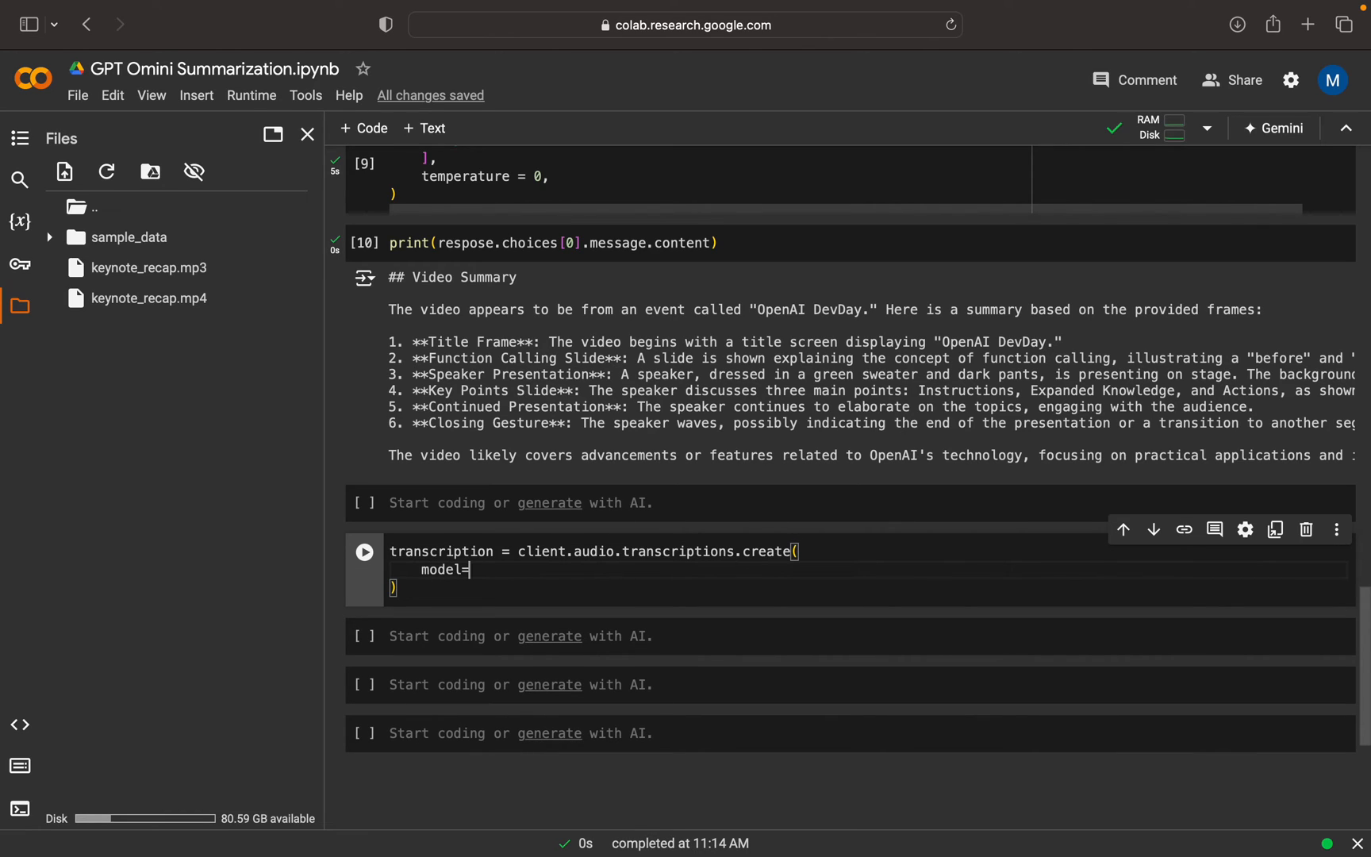
type("\"whi\"")
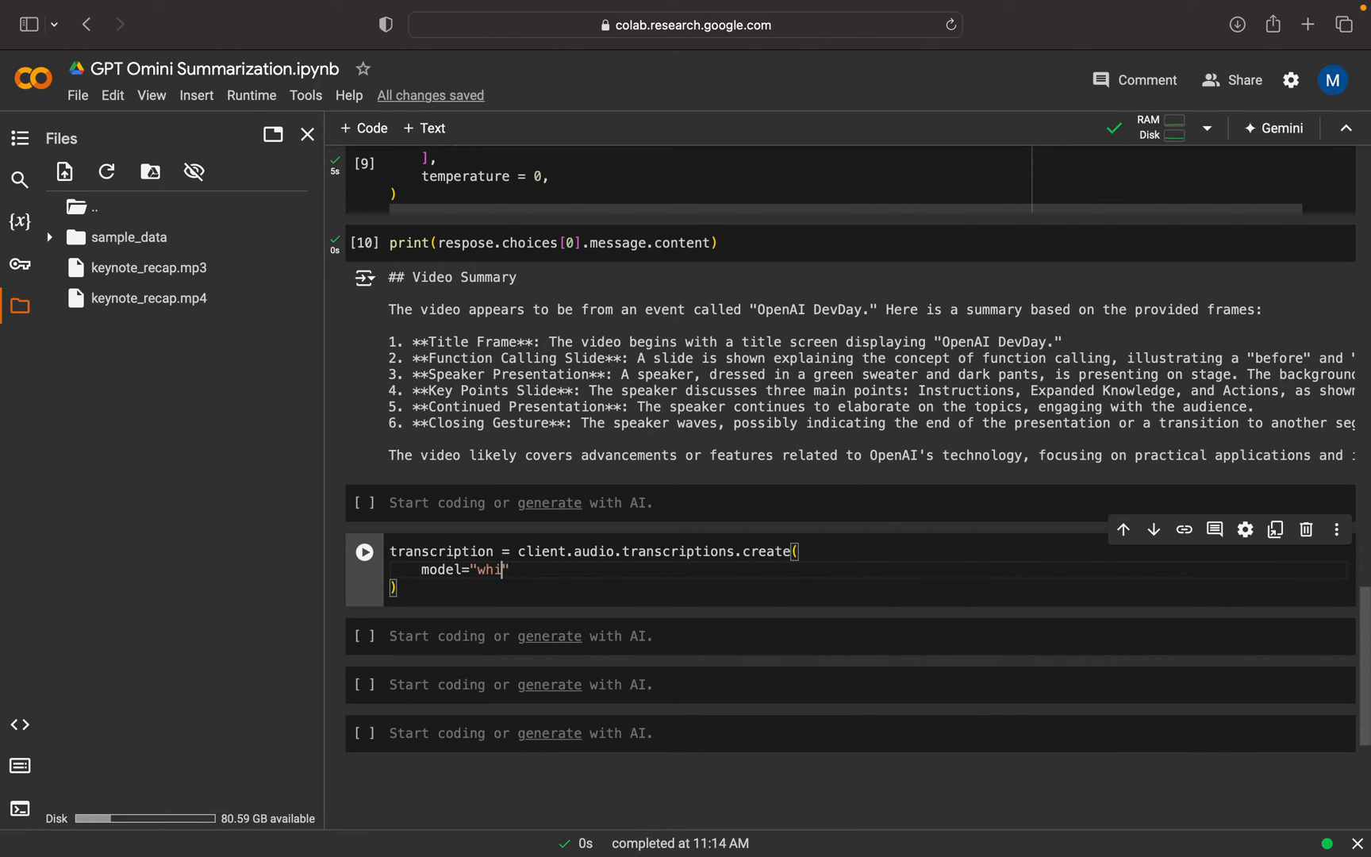
type("sper-1\"")
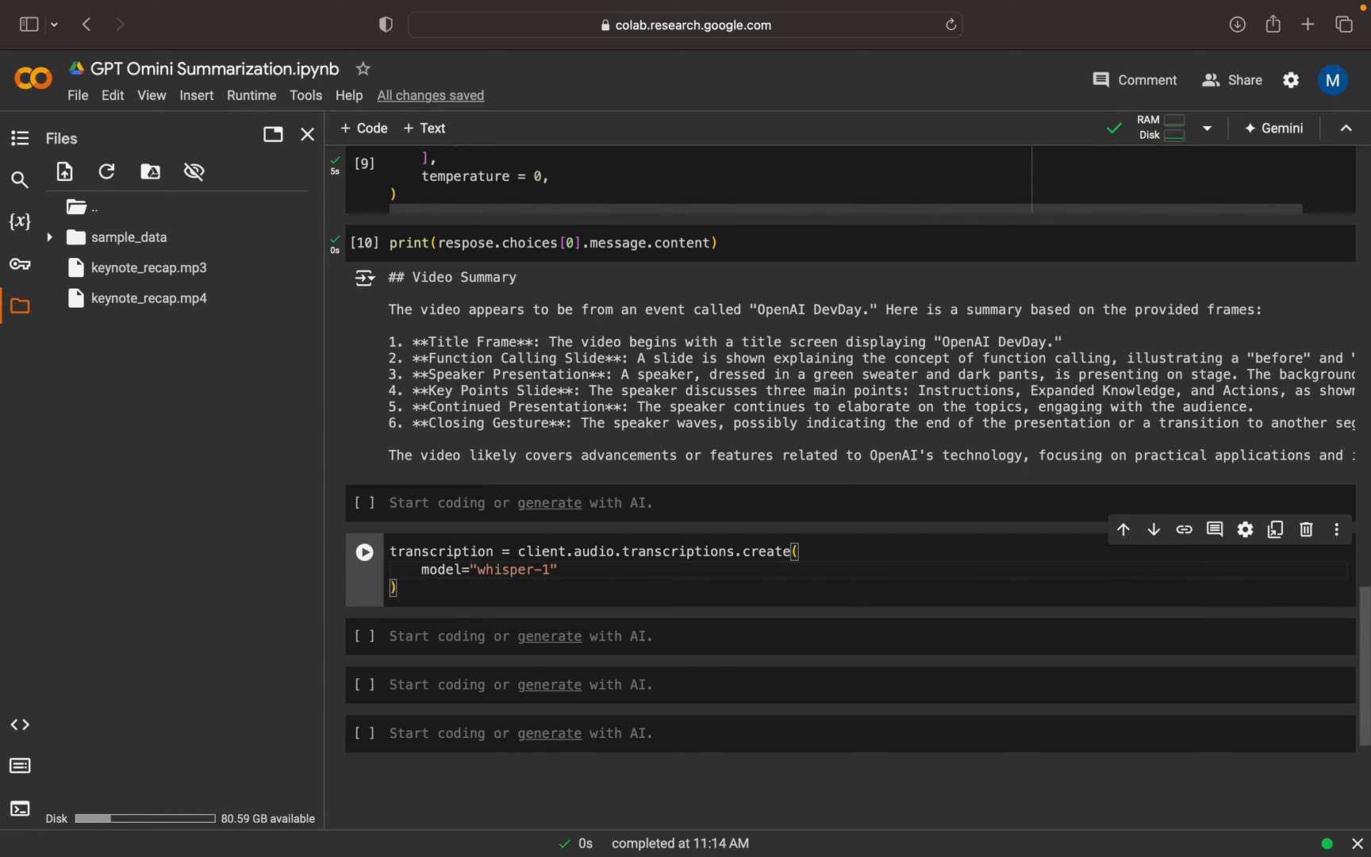
type(",")
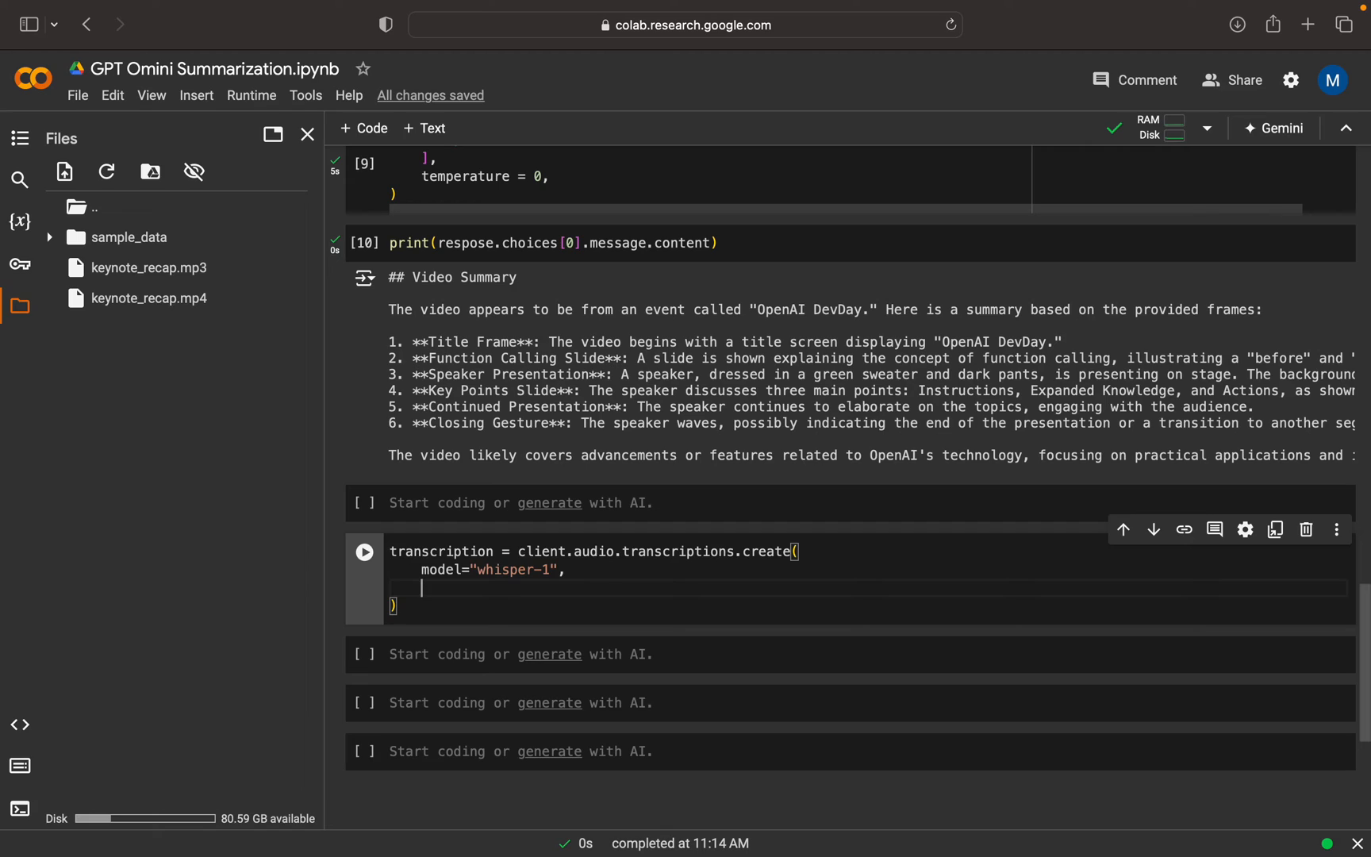
type("file =")
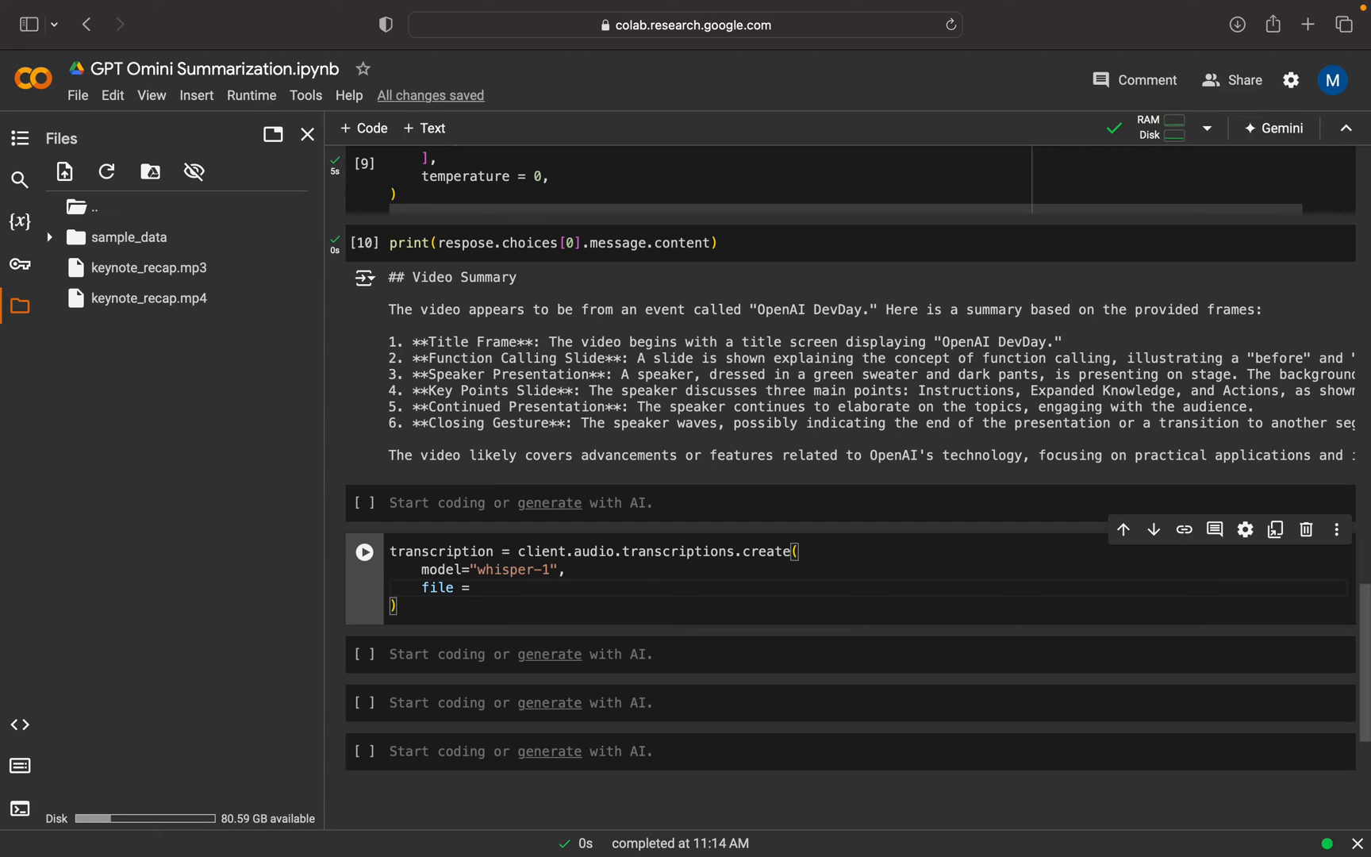
type("open")
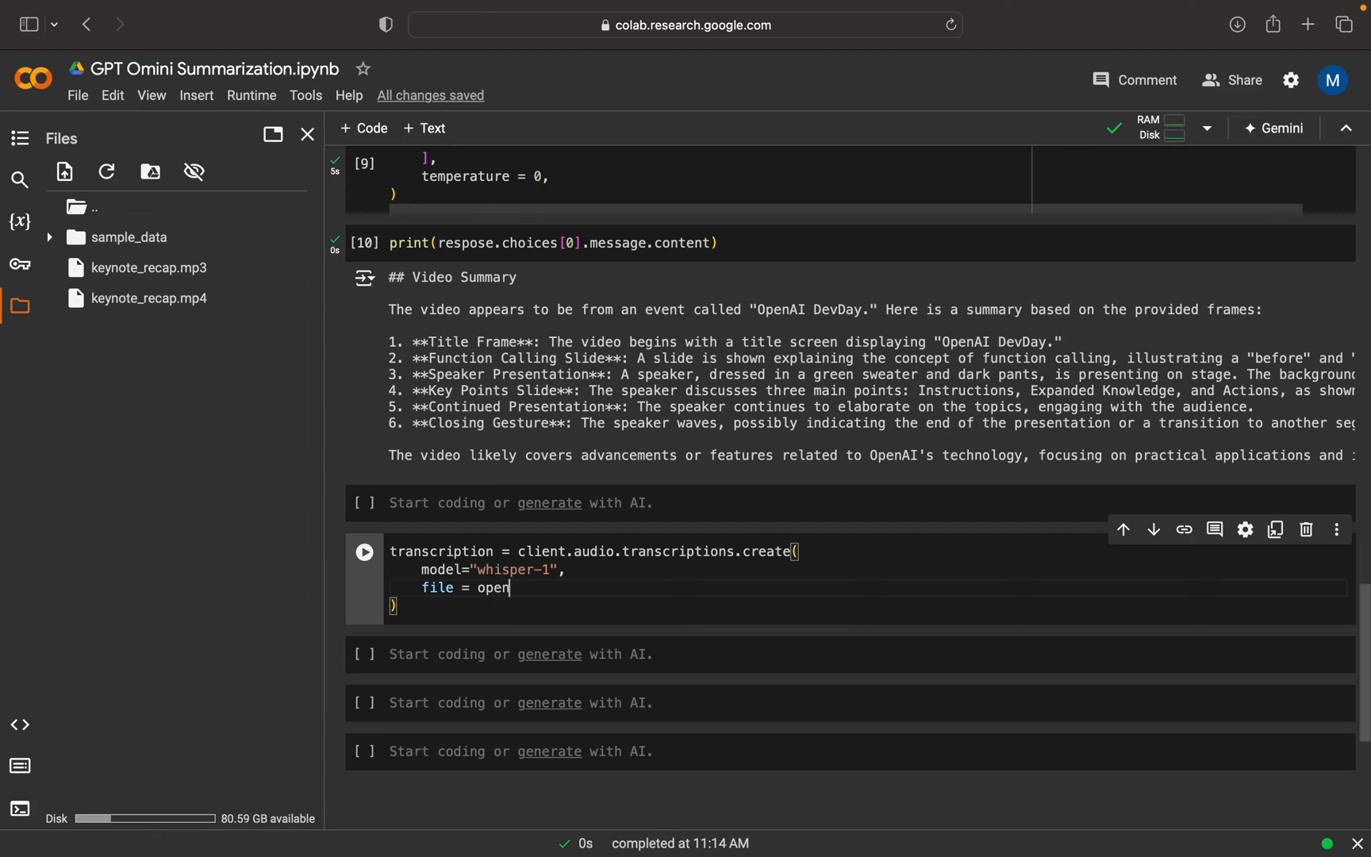
type("(audio")
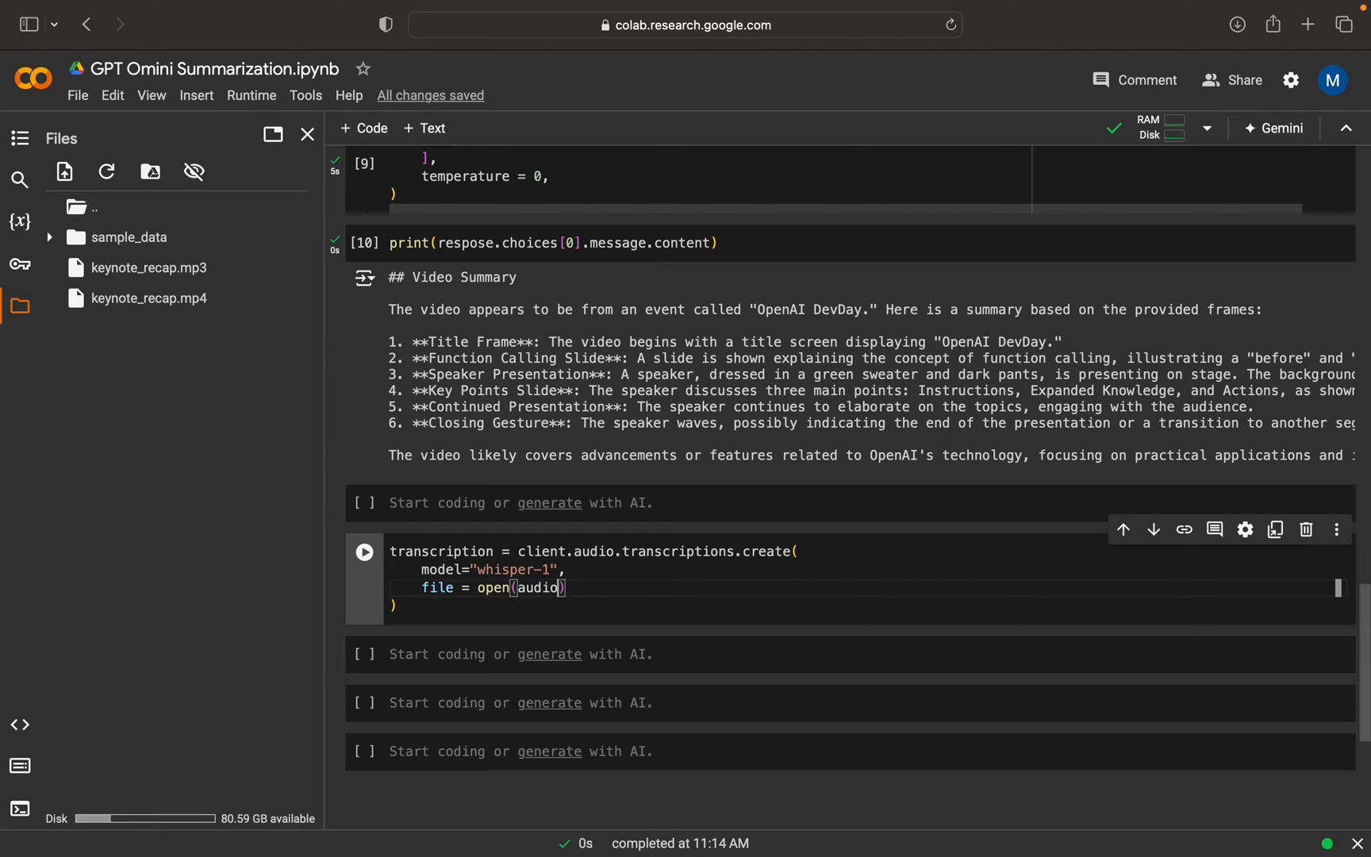
type("_path,")
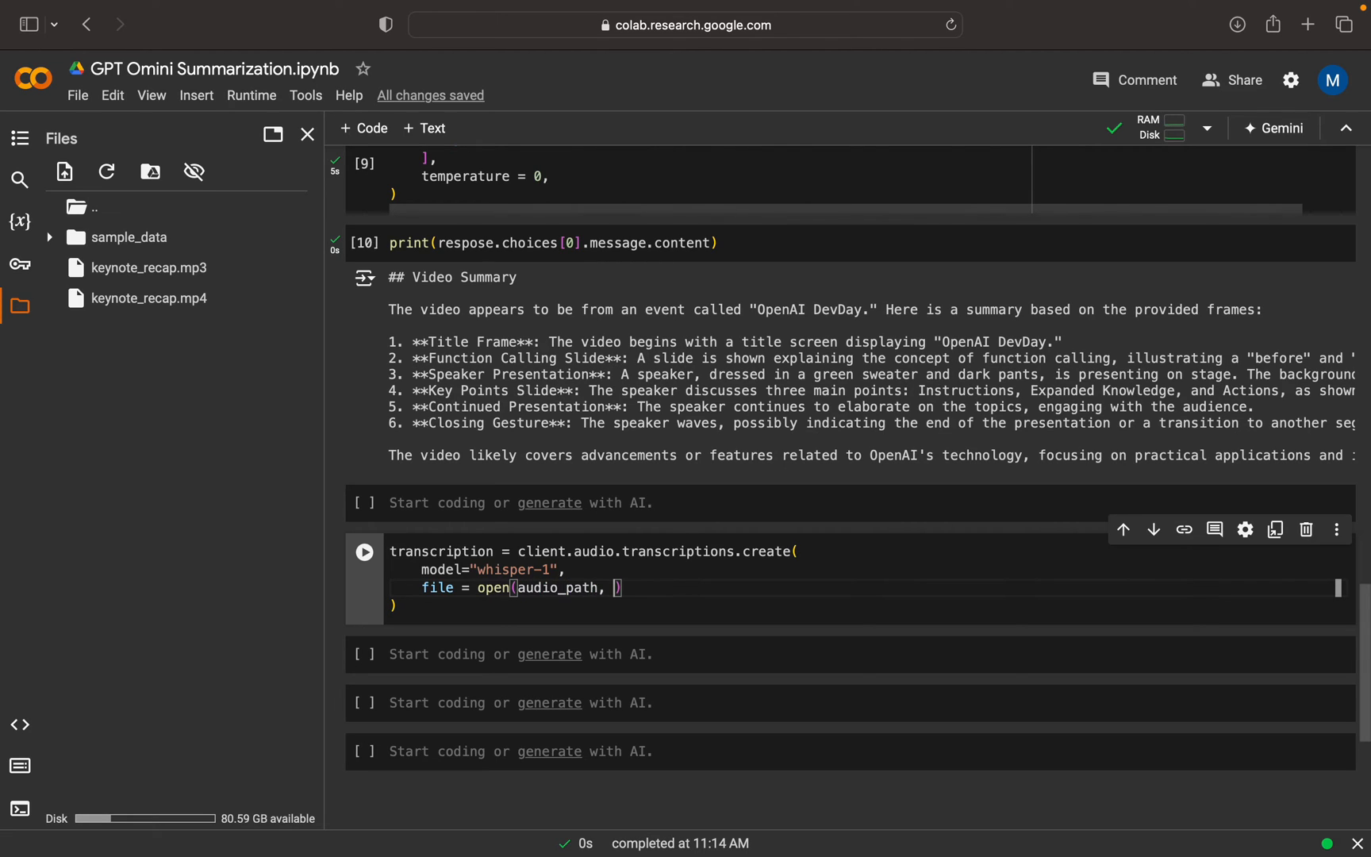
type("\"rb\"")
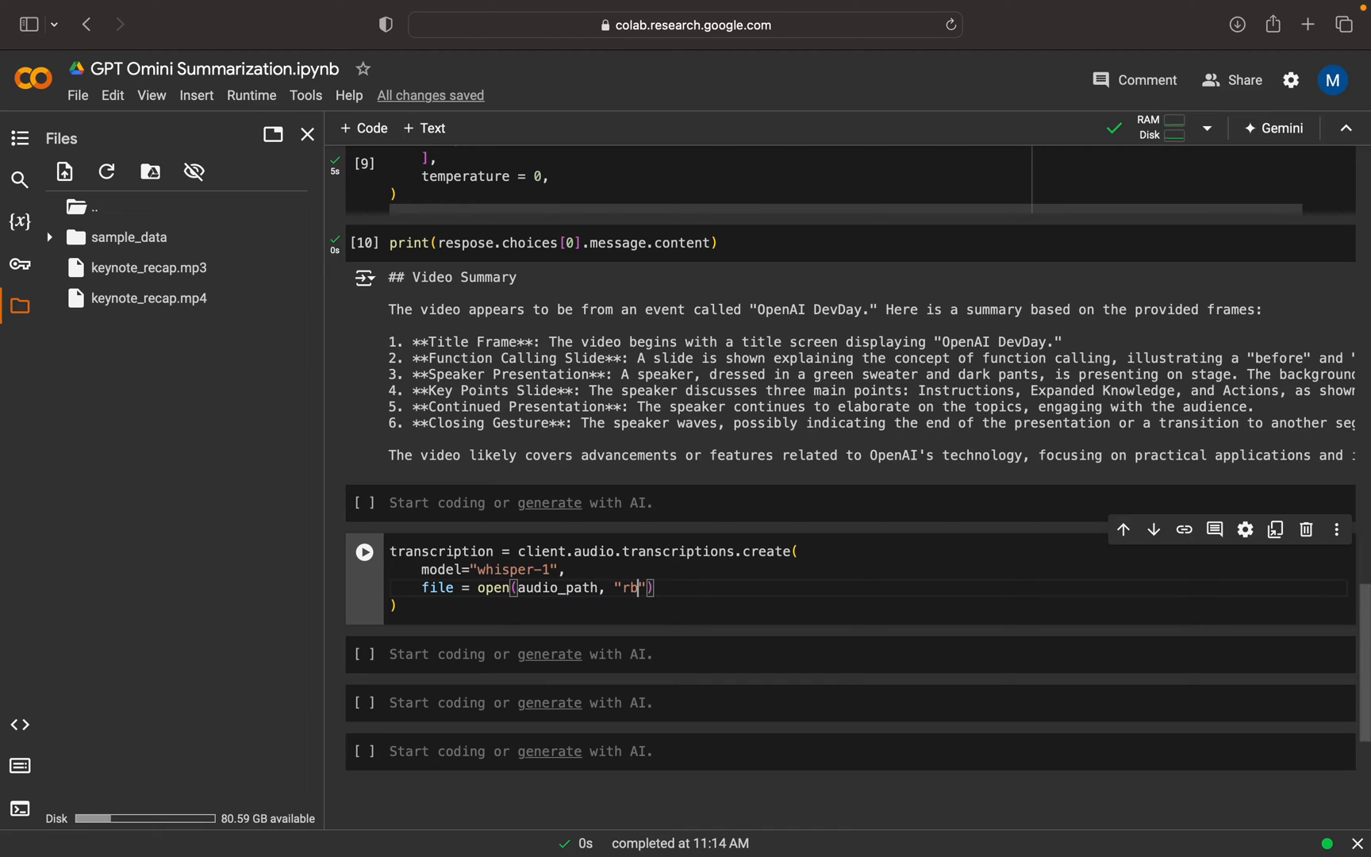
Run the Whisper transcription cell and let it complete.
left_click(365, 552)
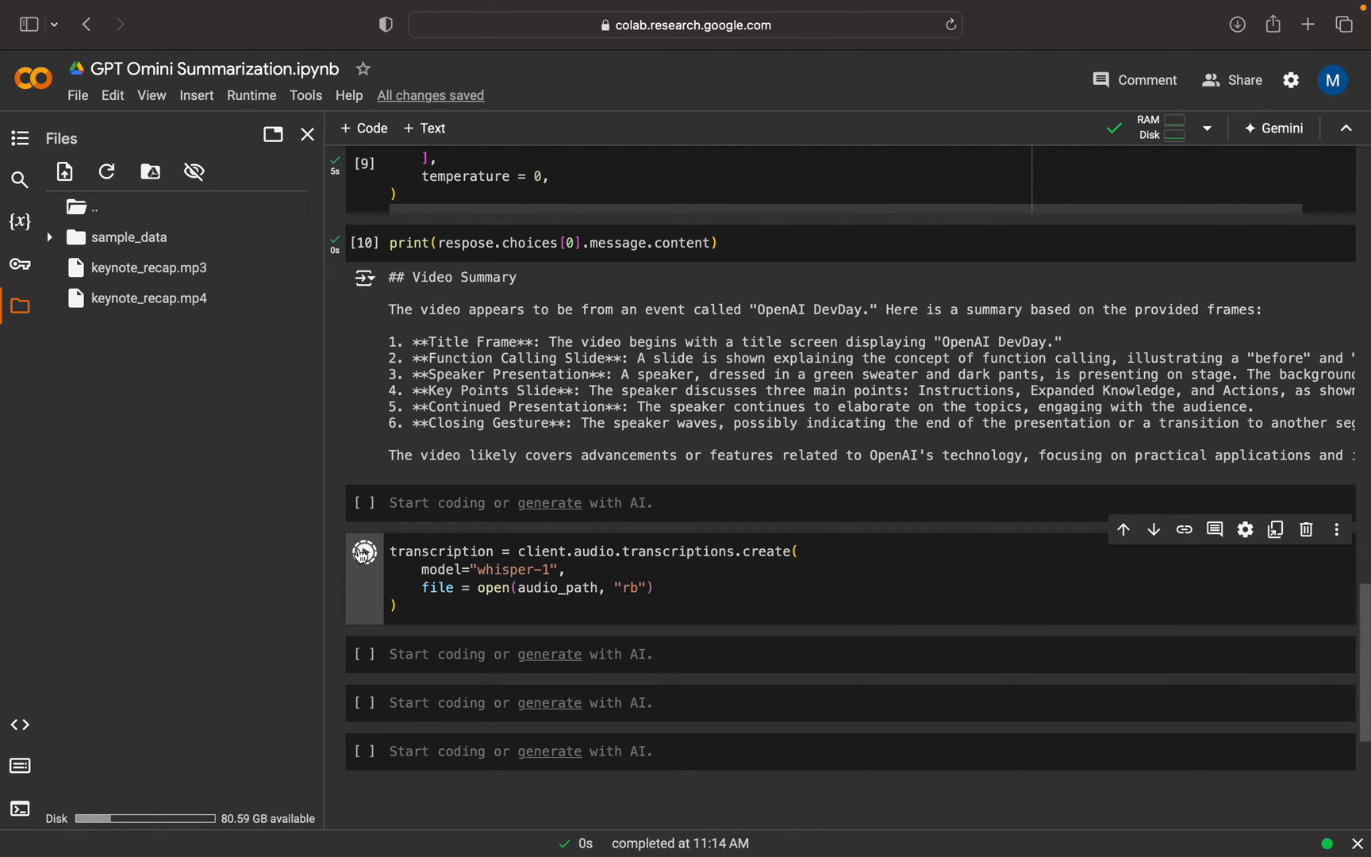
left_click(365, 551)
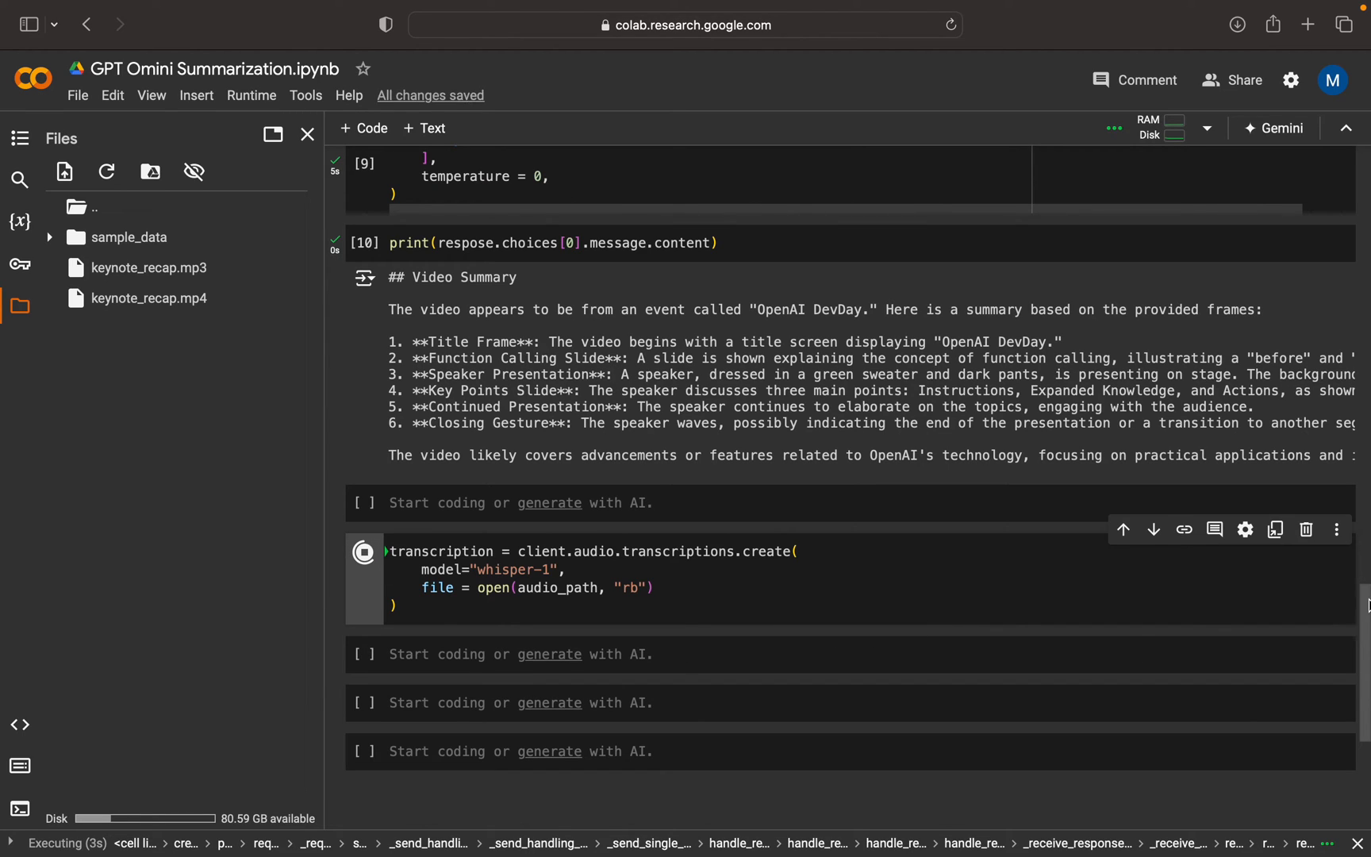
scroll("down", 3)
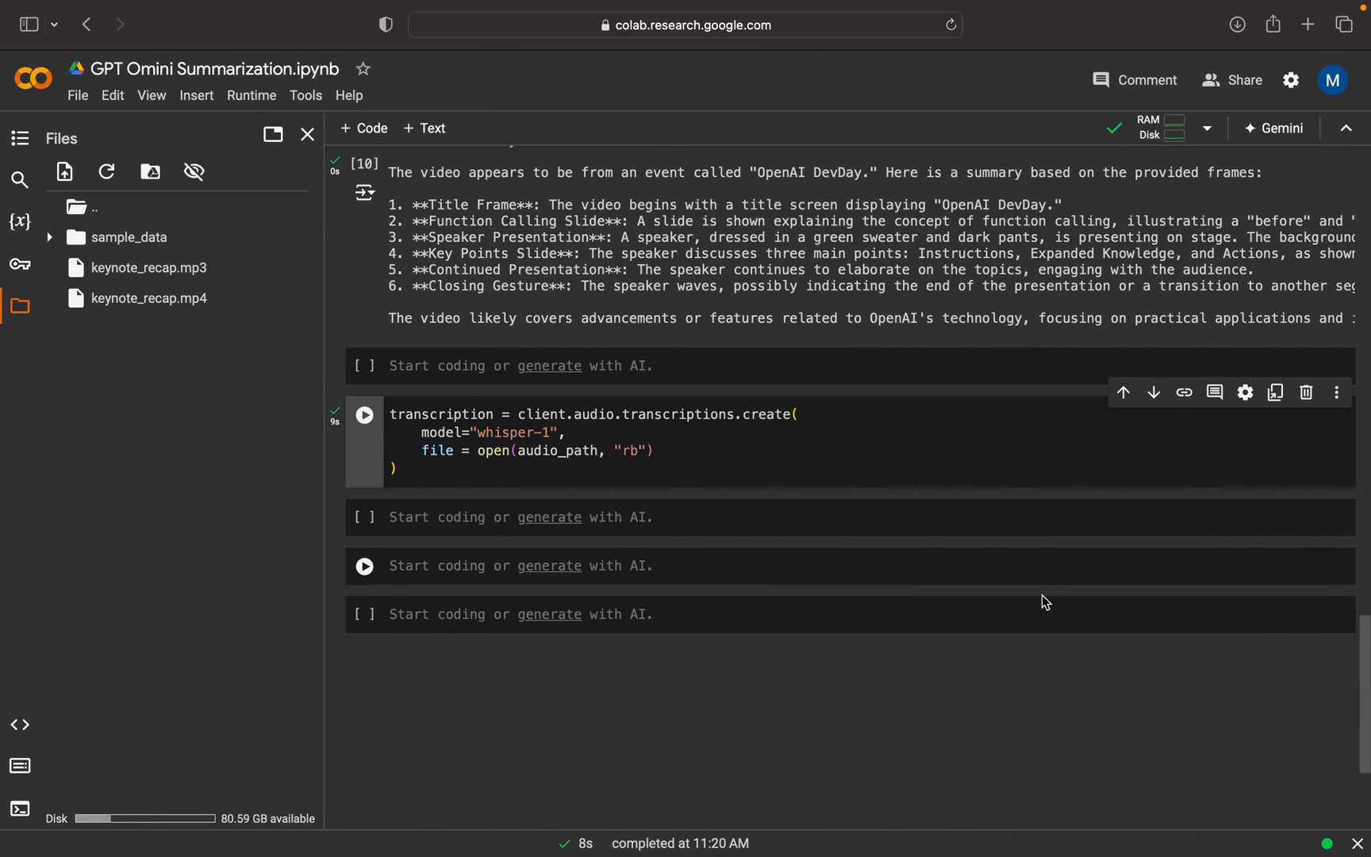
Write and run print("Transcript:", transcription.text) in the next cell.
type("pri")
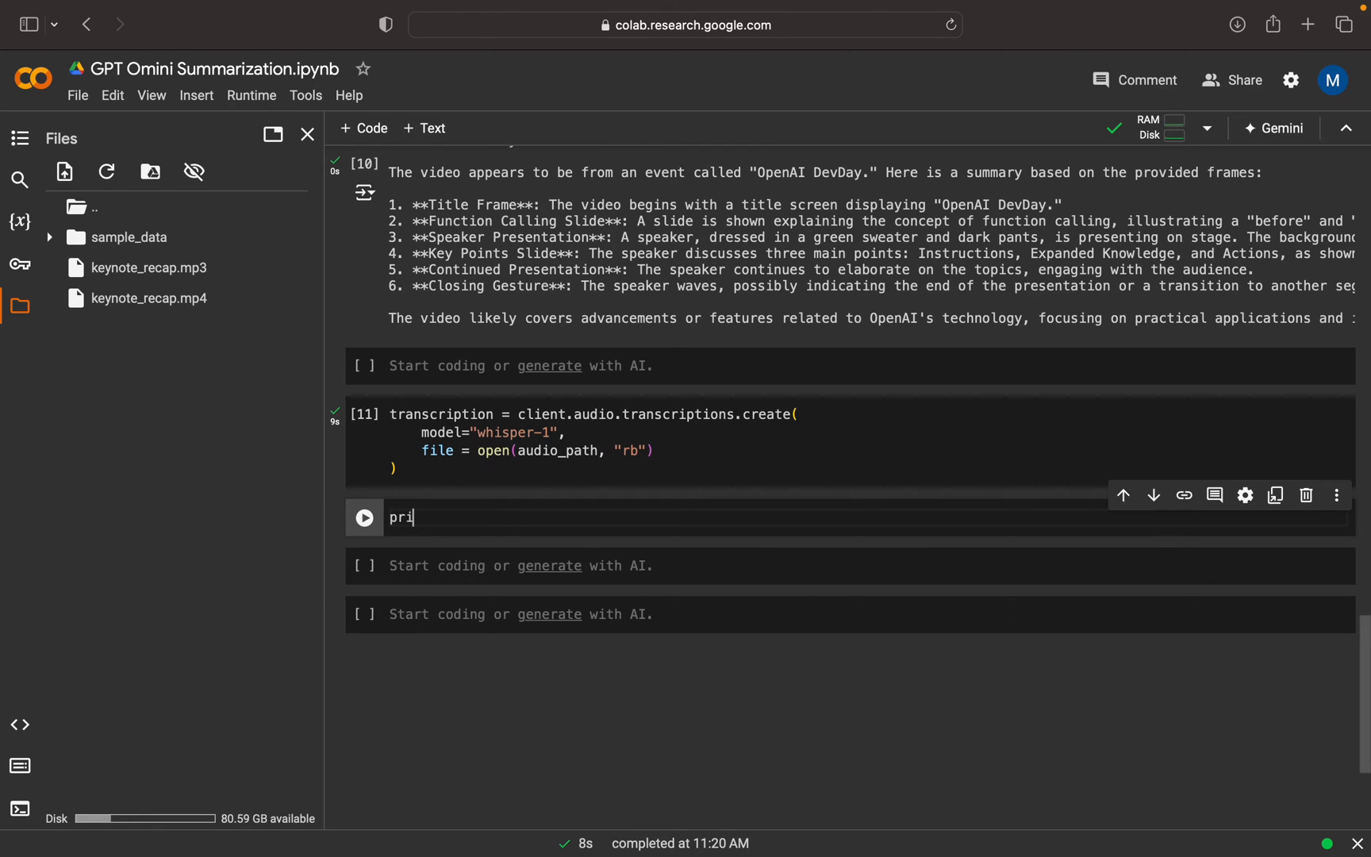
type("nt(\"Tra")
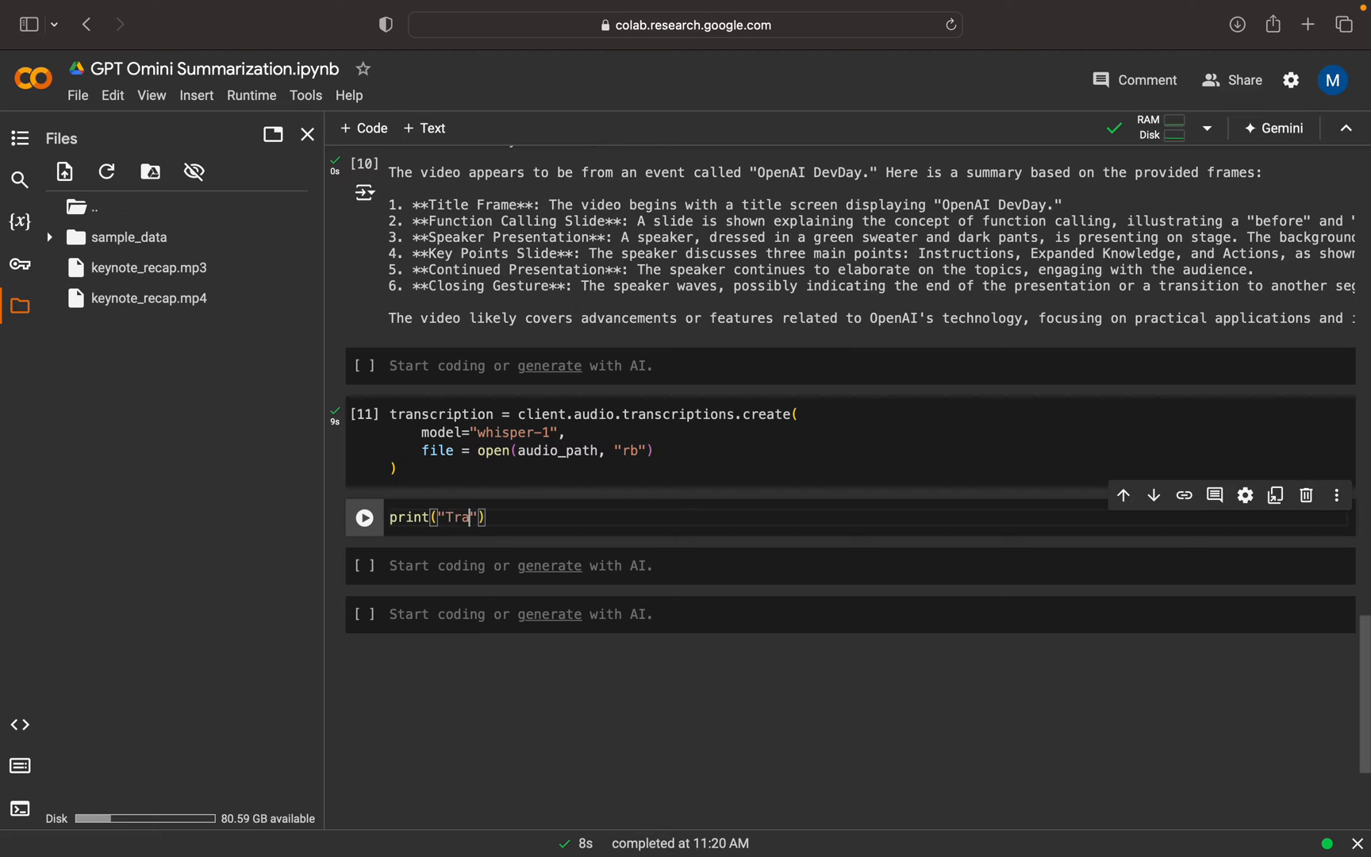
type("nscript")
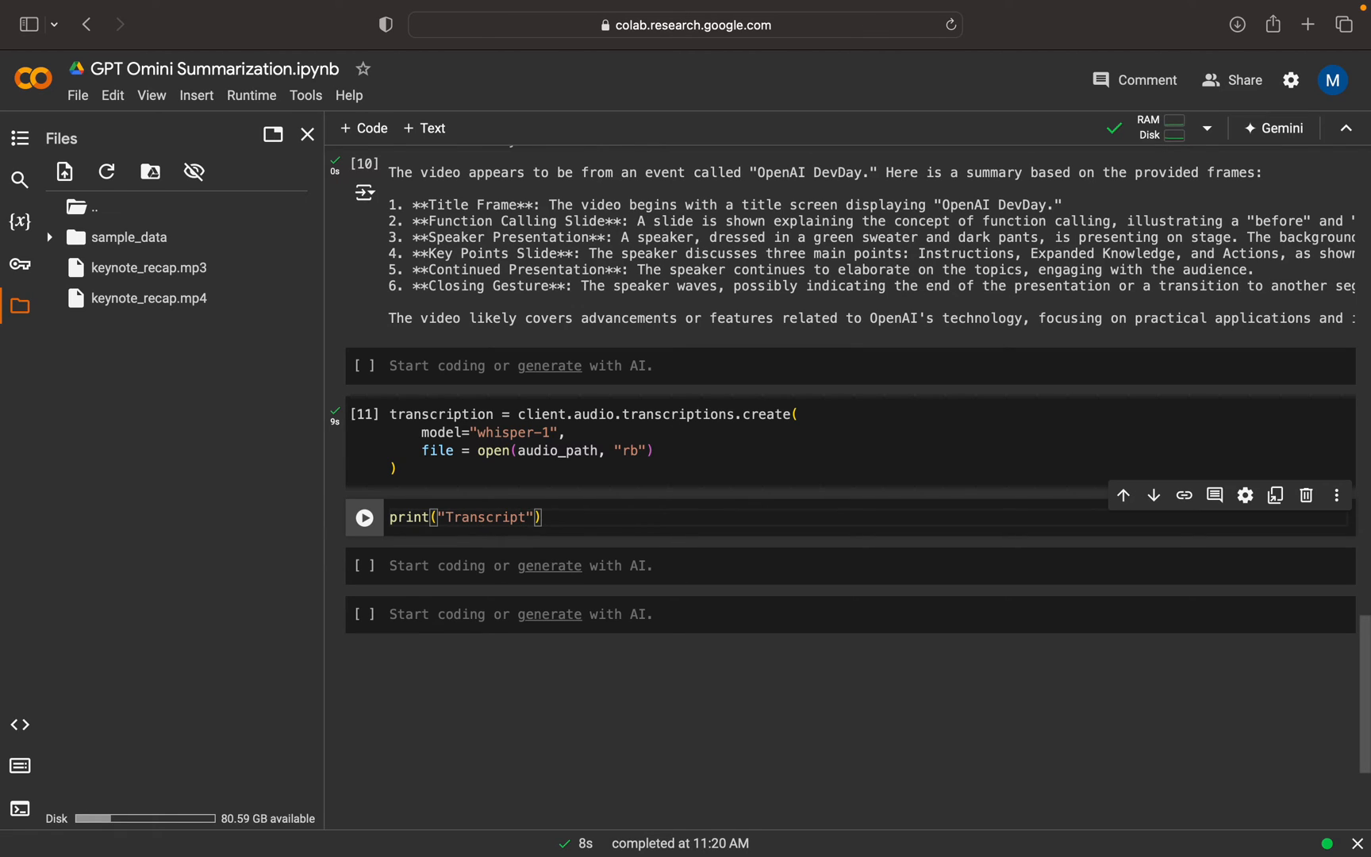
type(":")
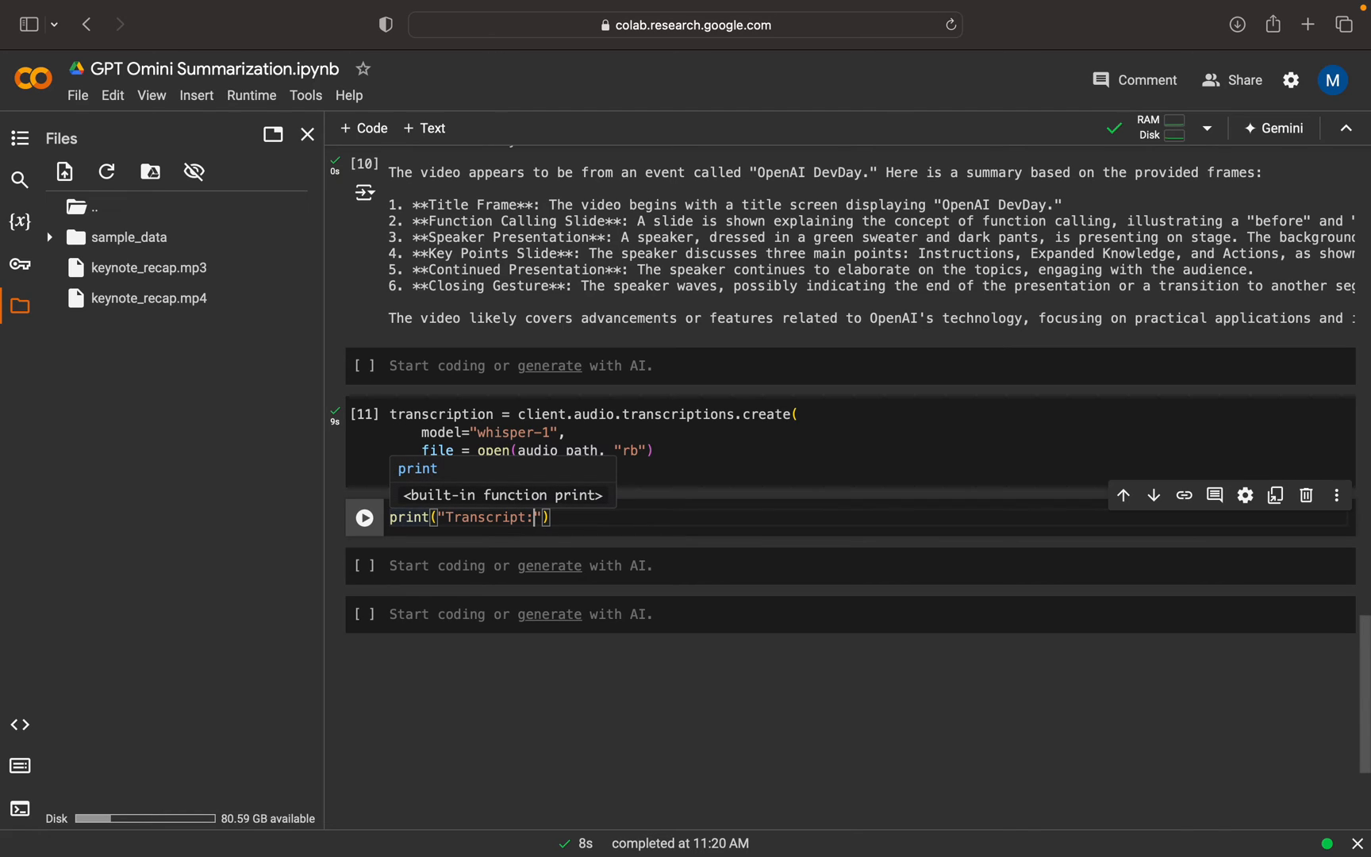
type(",")
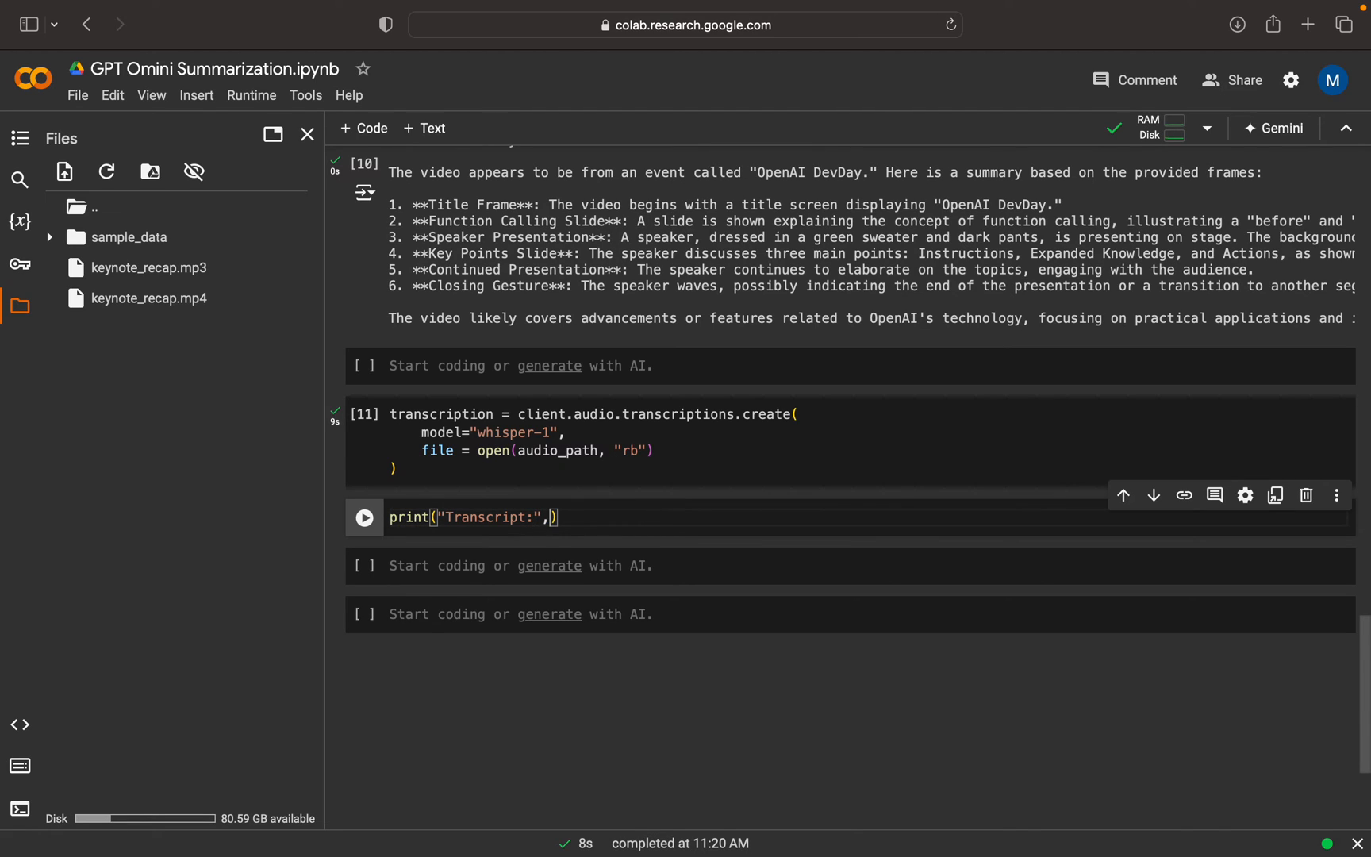
type("t")
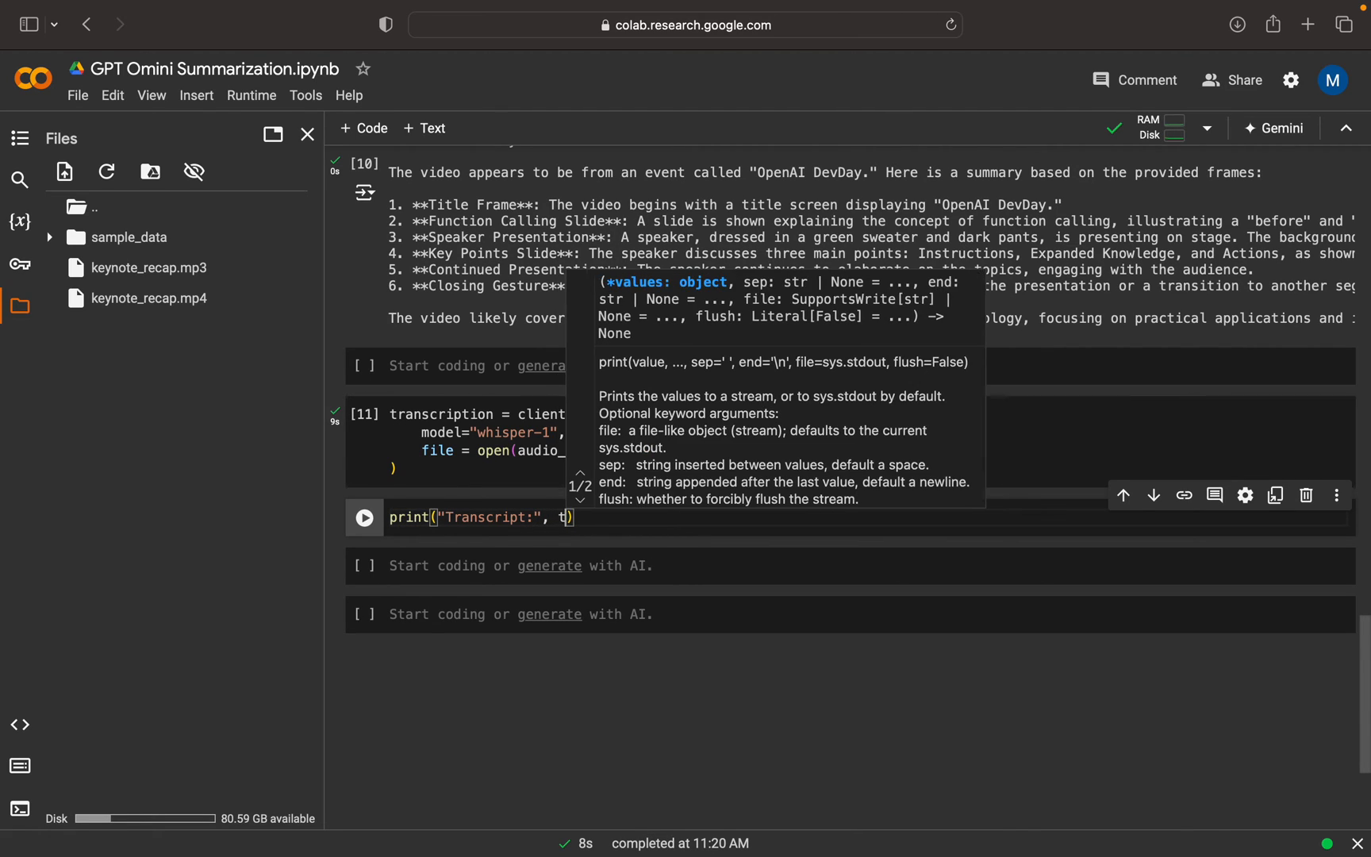
type("ranscription.text")
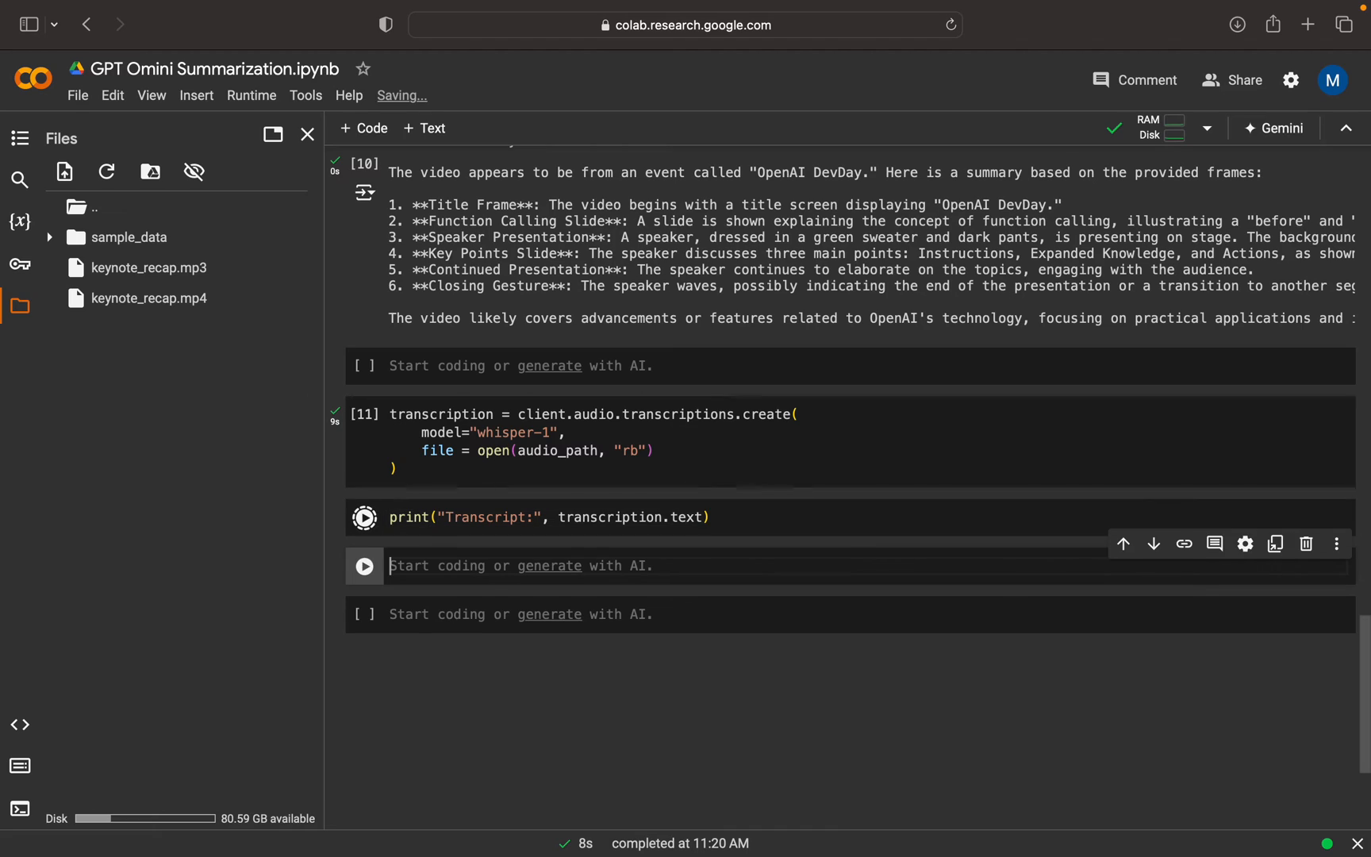
Begin a new cell with response = below the printed transcript.
left_click(365, 517)
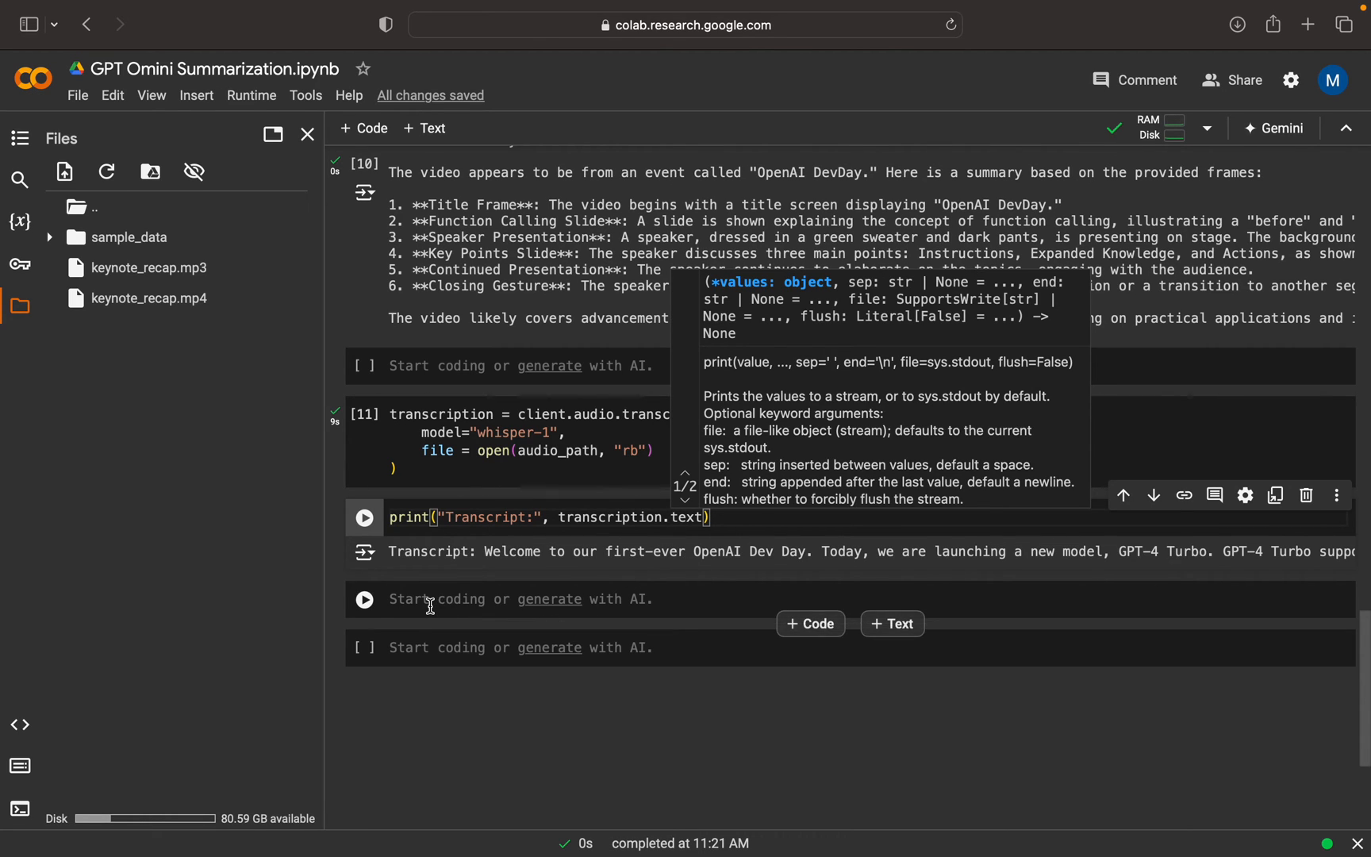
type("response =")
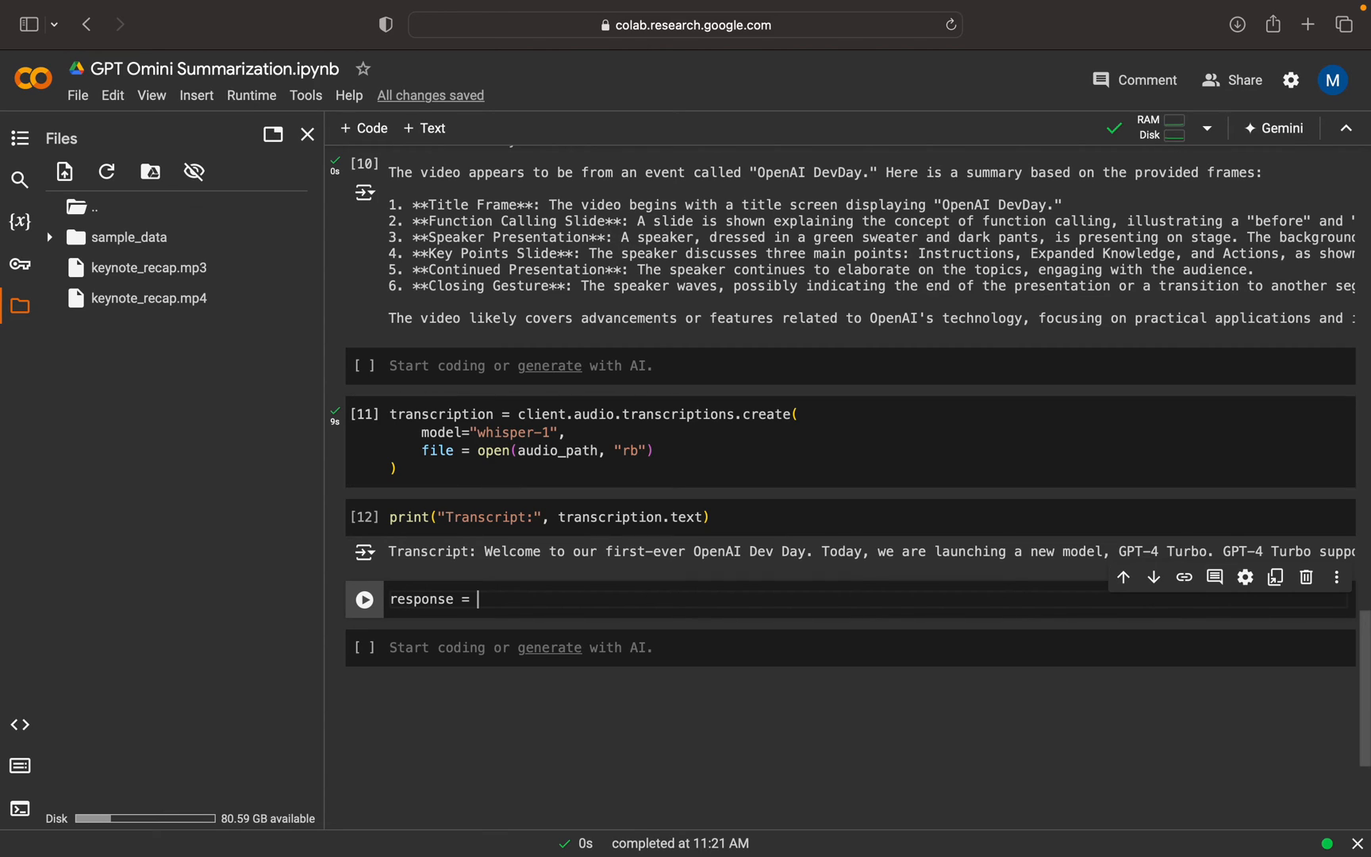
Write client.chat.completions.create( and reuse the model variable holding gpt-4o.
type("client.chat")
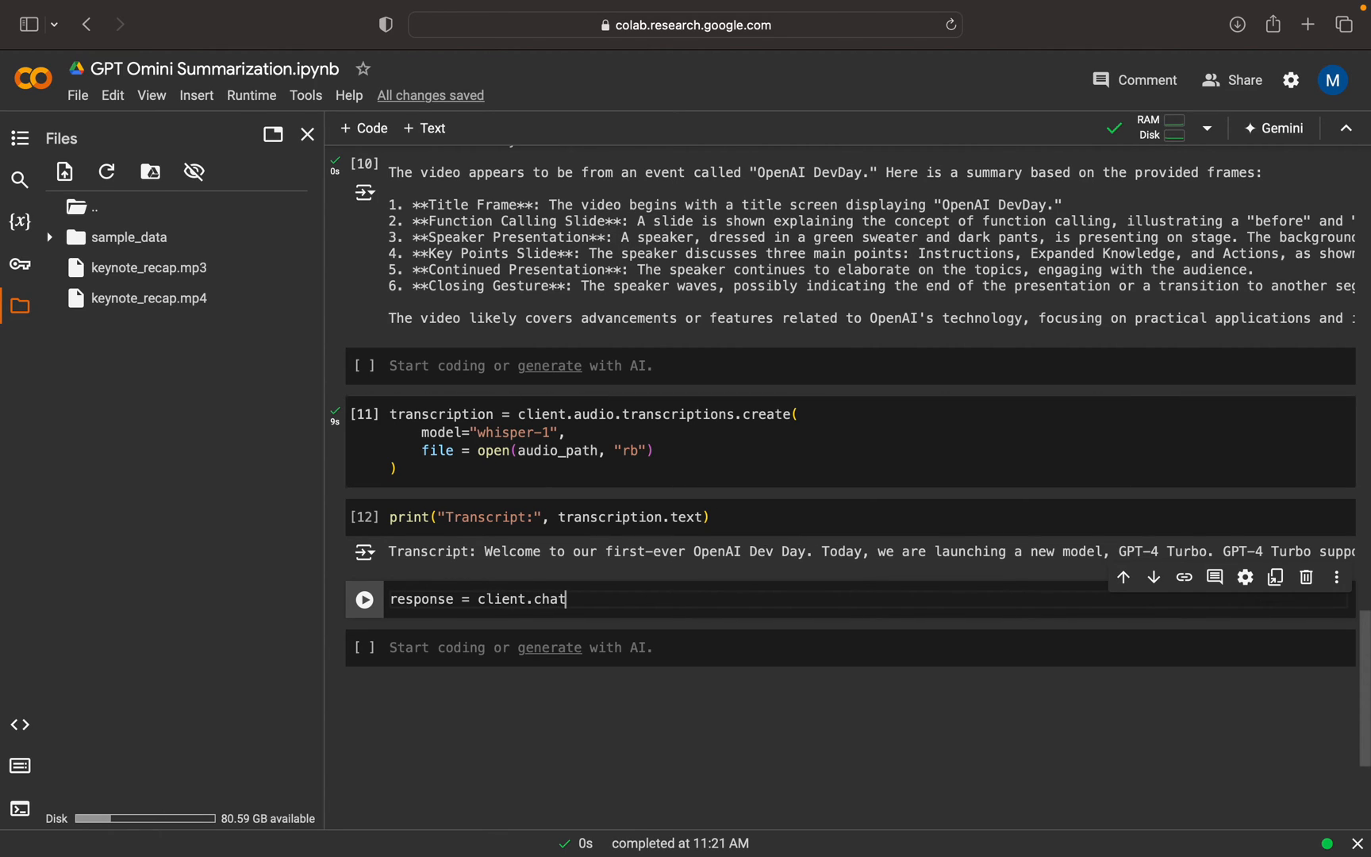
type("comple")
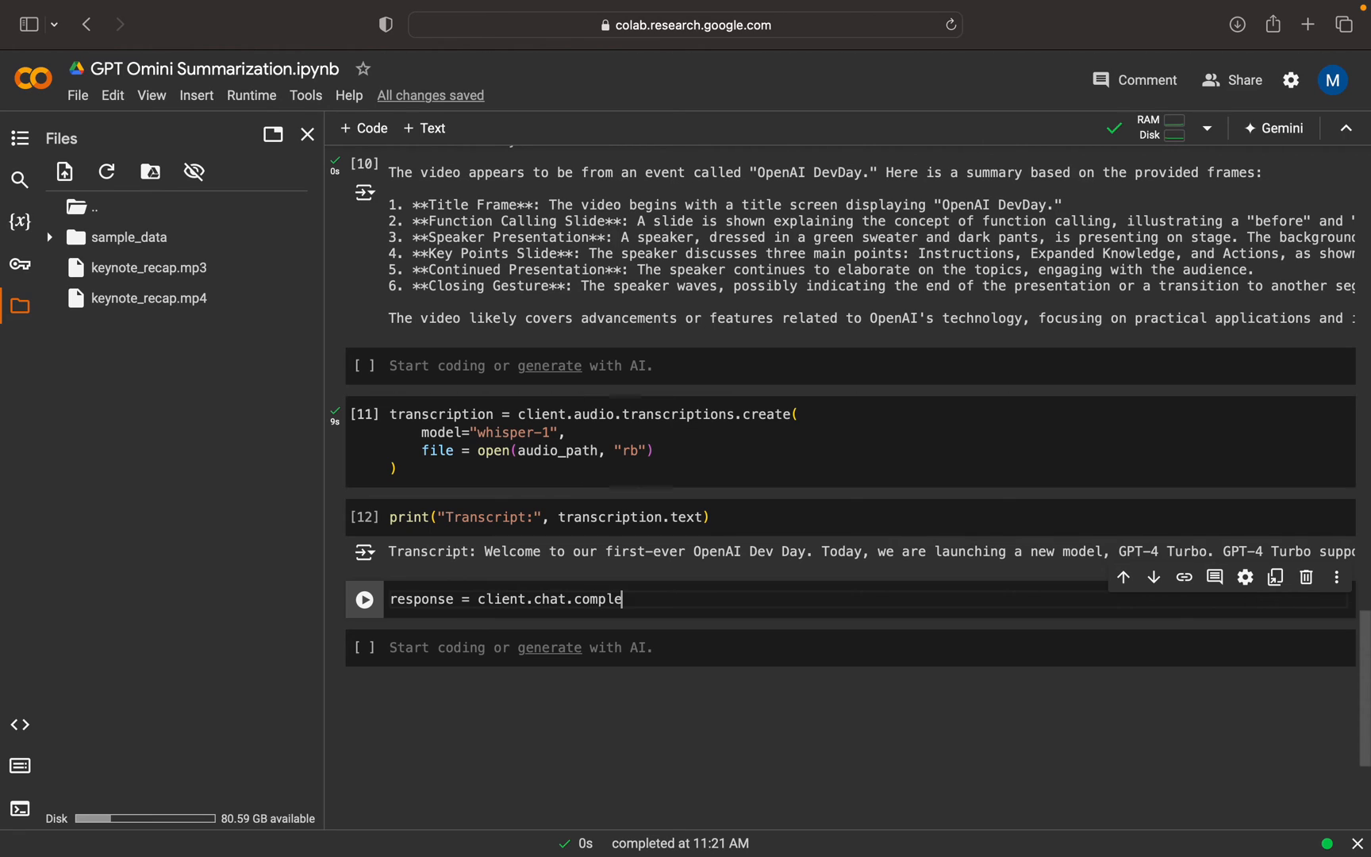
type("tions.create")
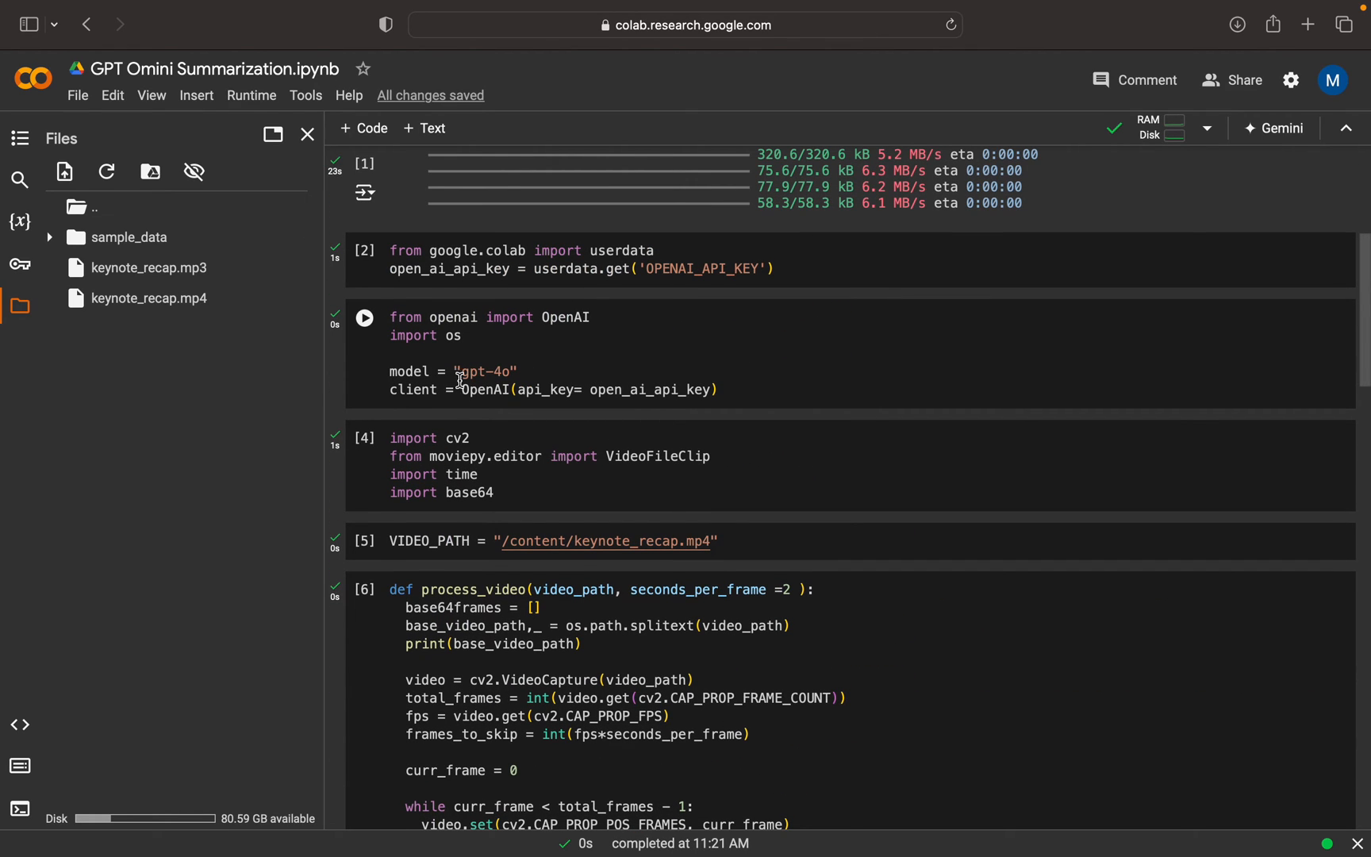
double_click(410, 371)
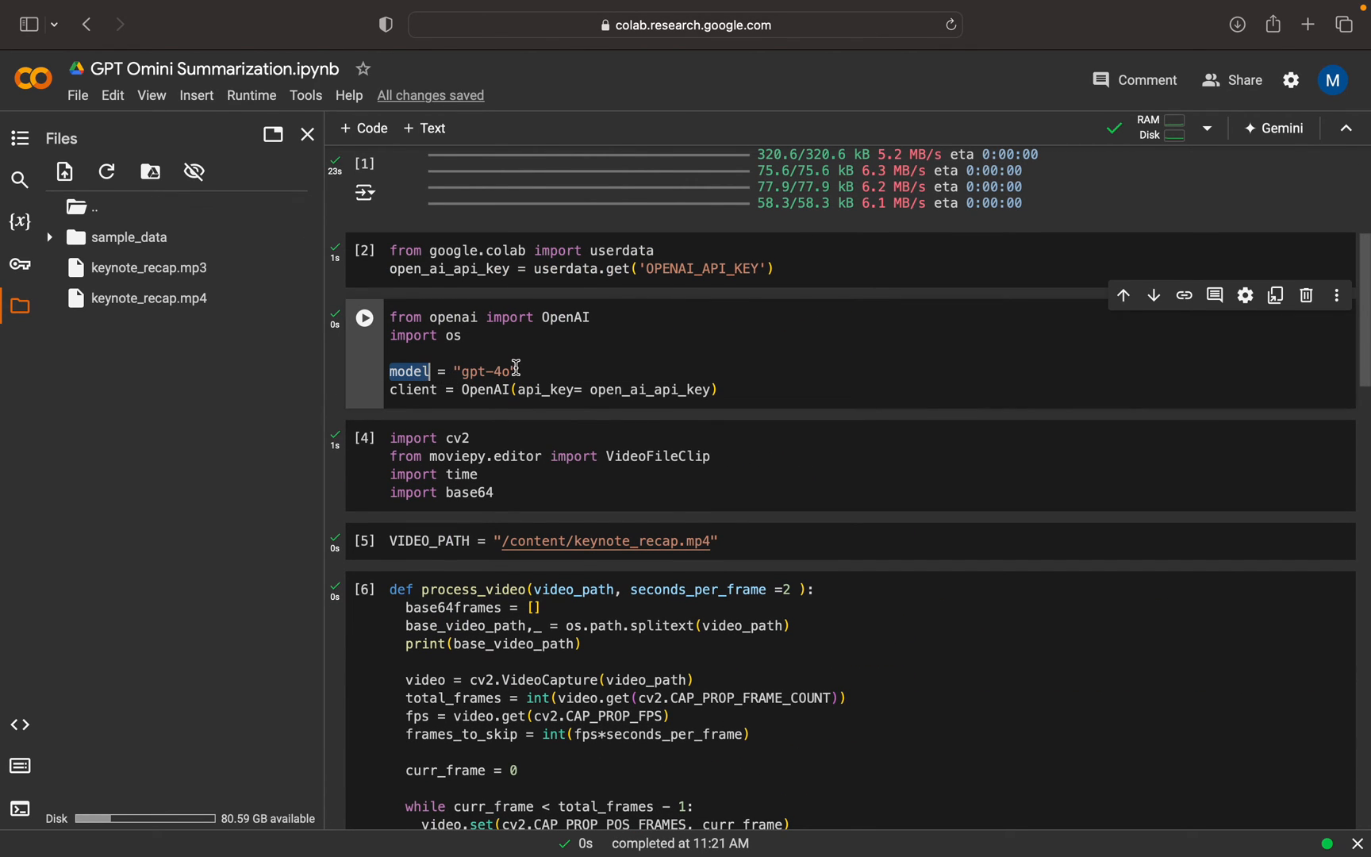
scroll("down", 3)
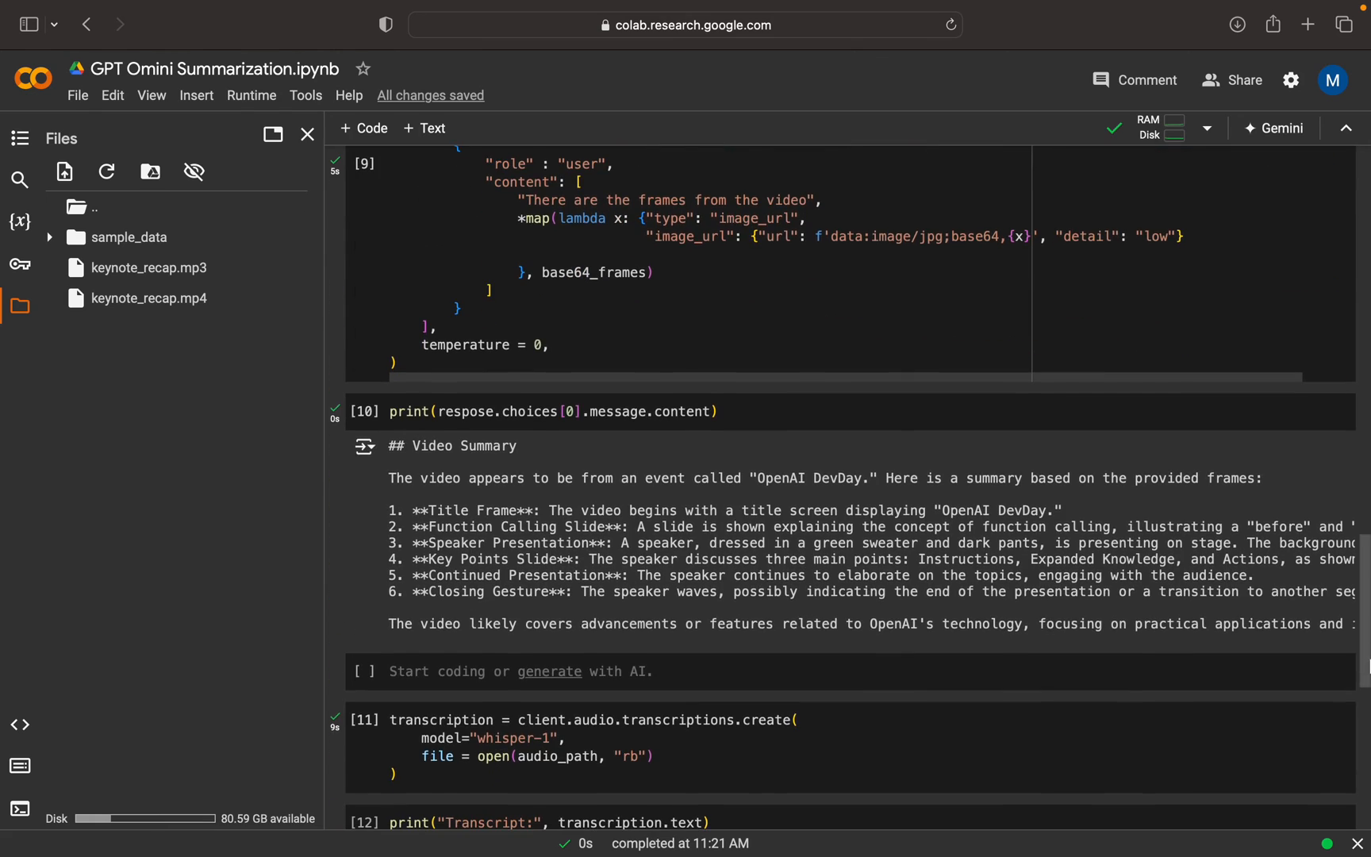
scroll("down", 3)
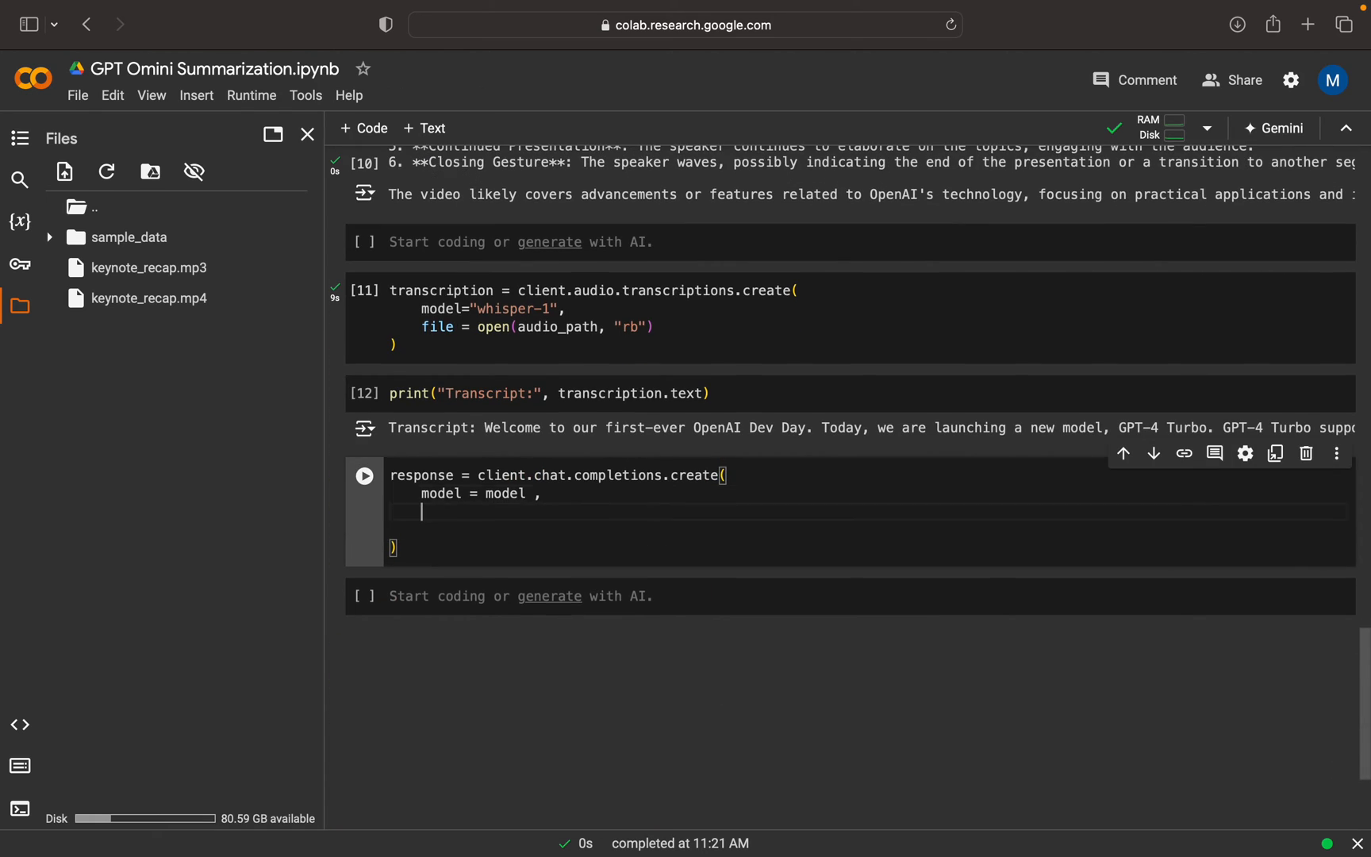
Start the messages list with a message whose role is "system".
type("messages = [")
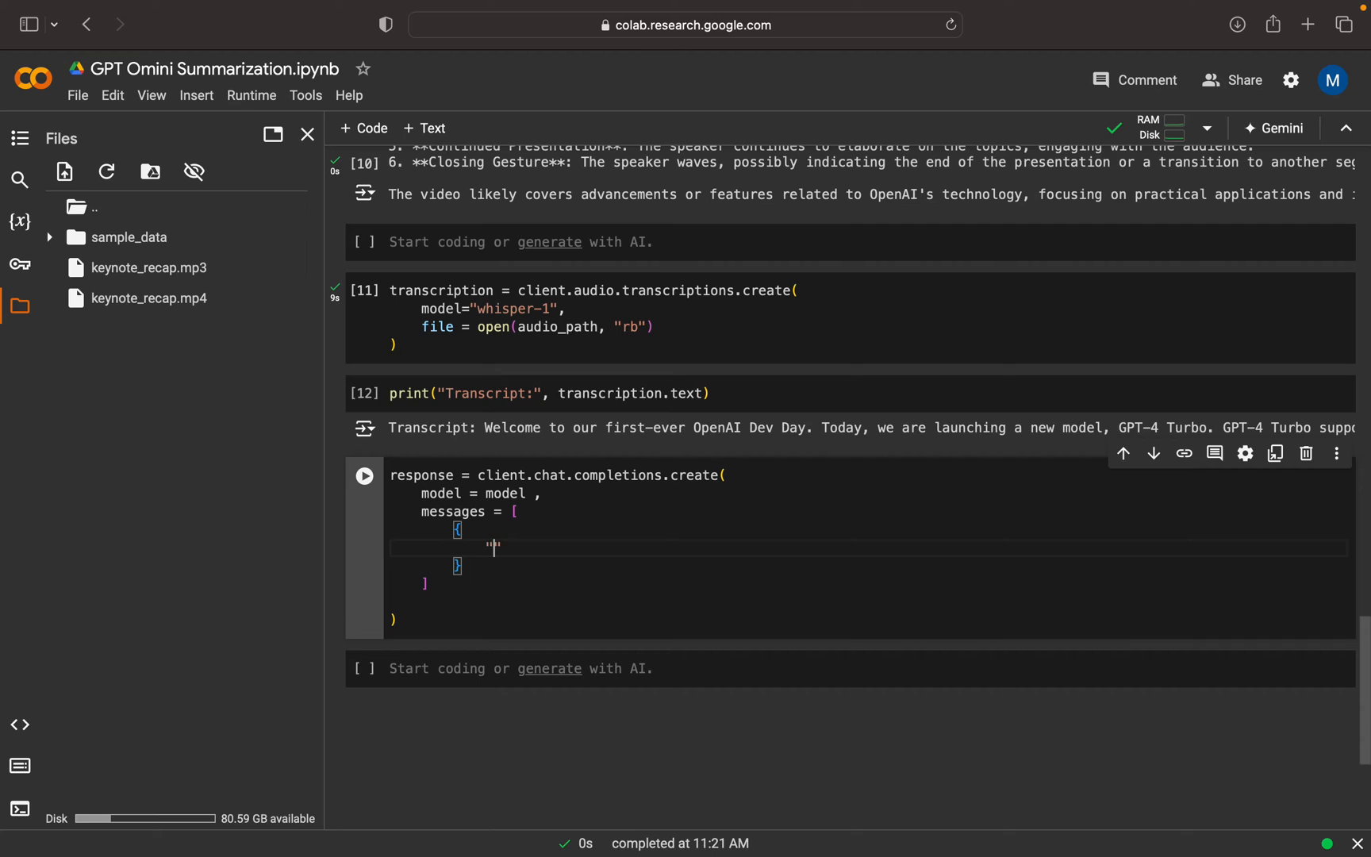
type("\"user\"")
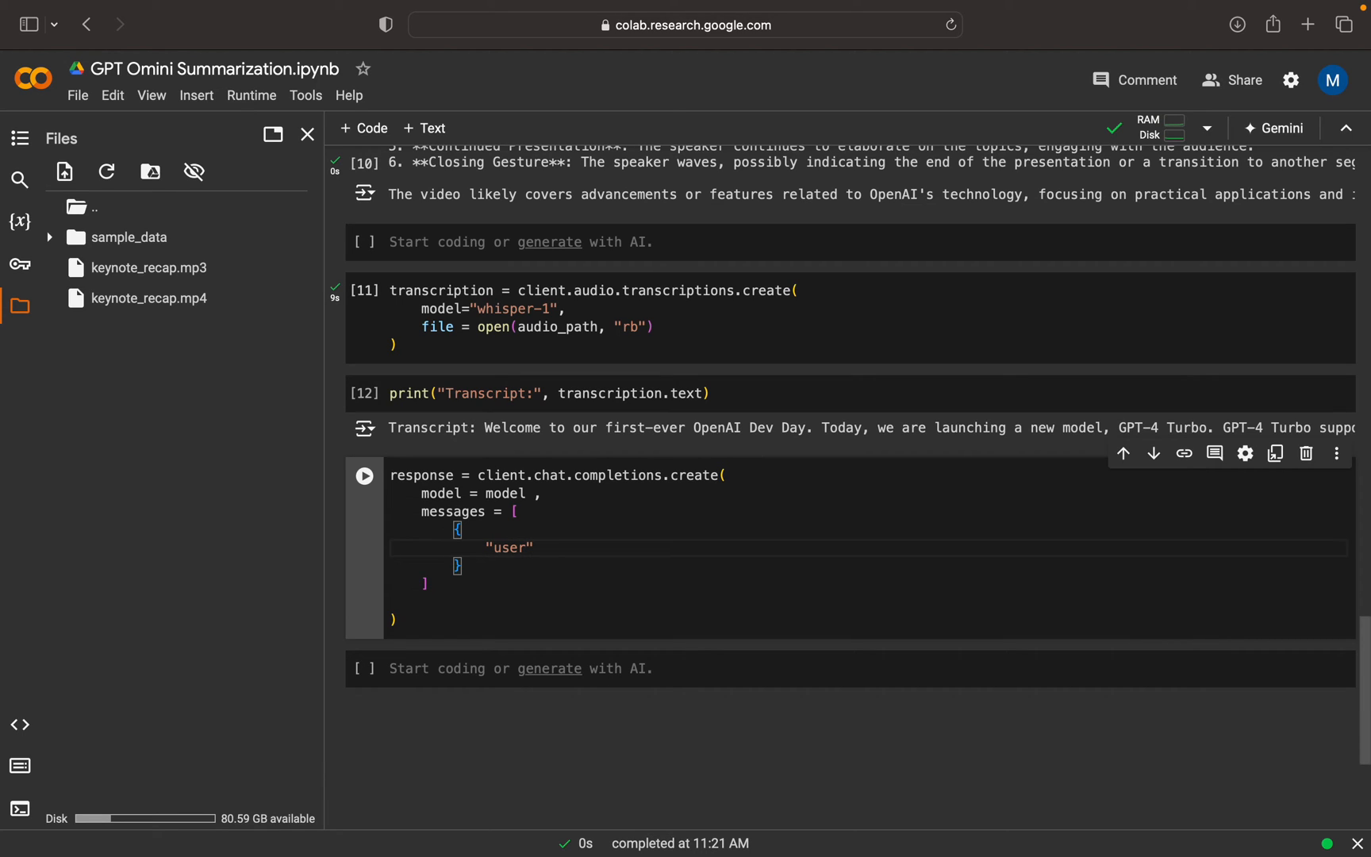
key("Backspace")
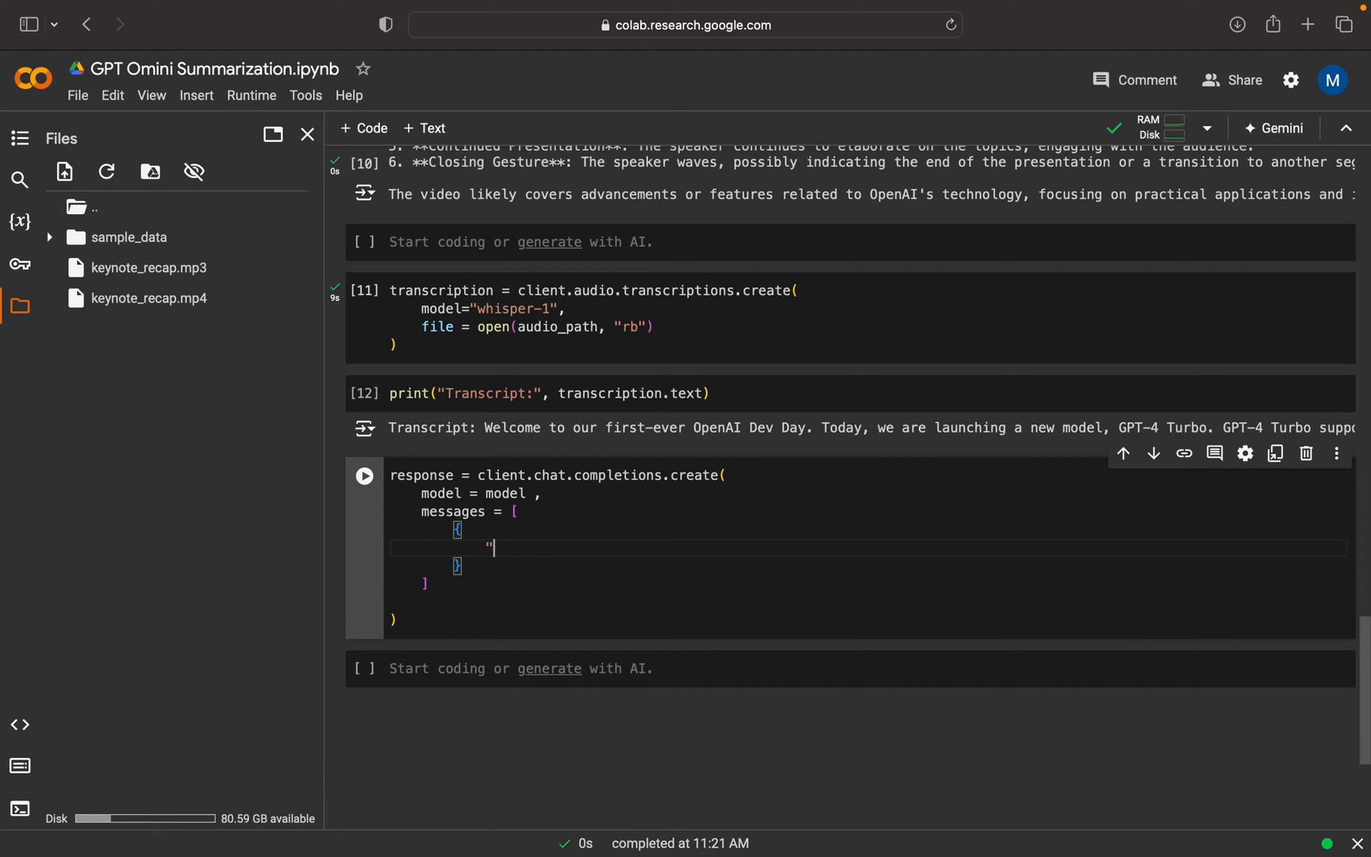
type("role\"")
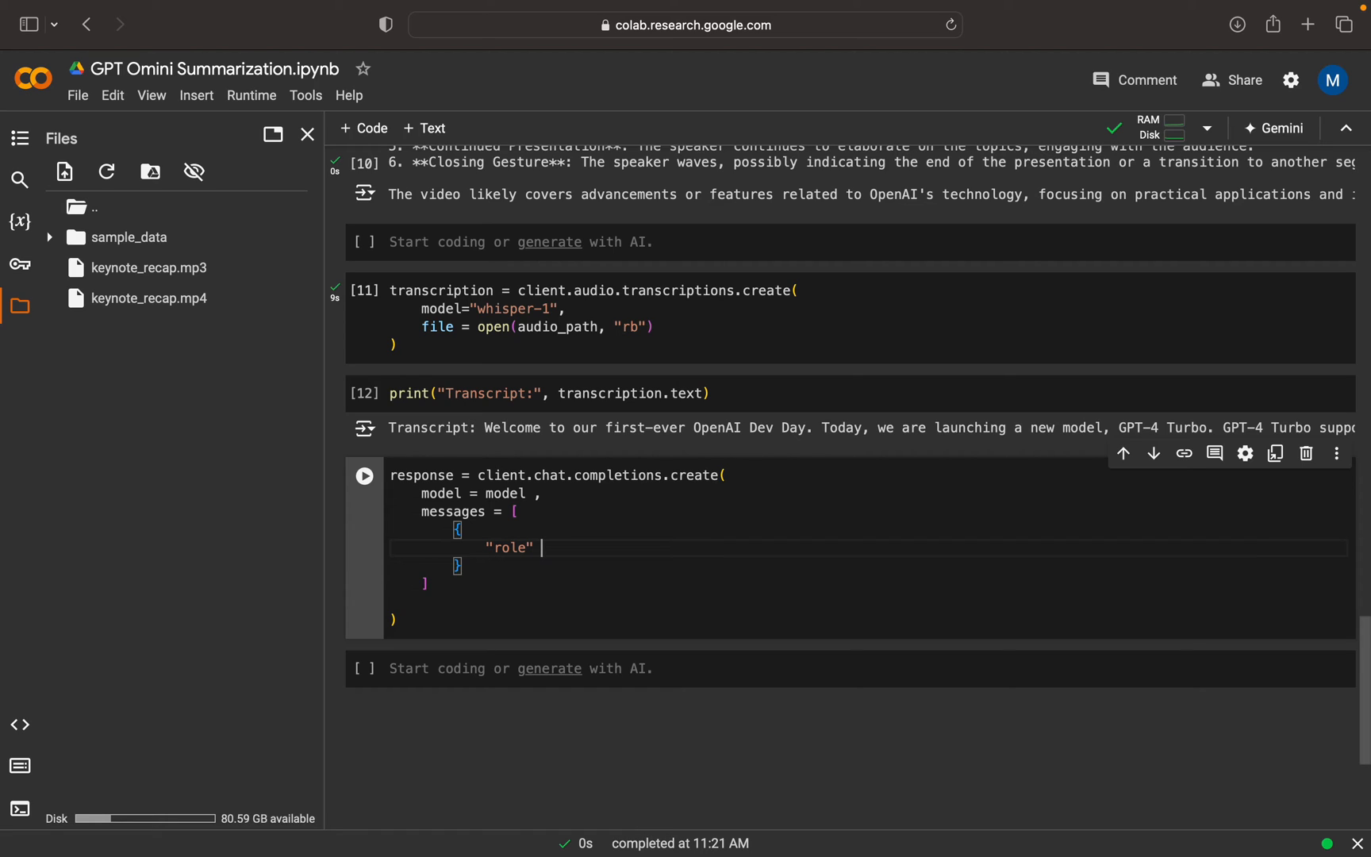
type(": \"s\"")
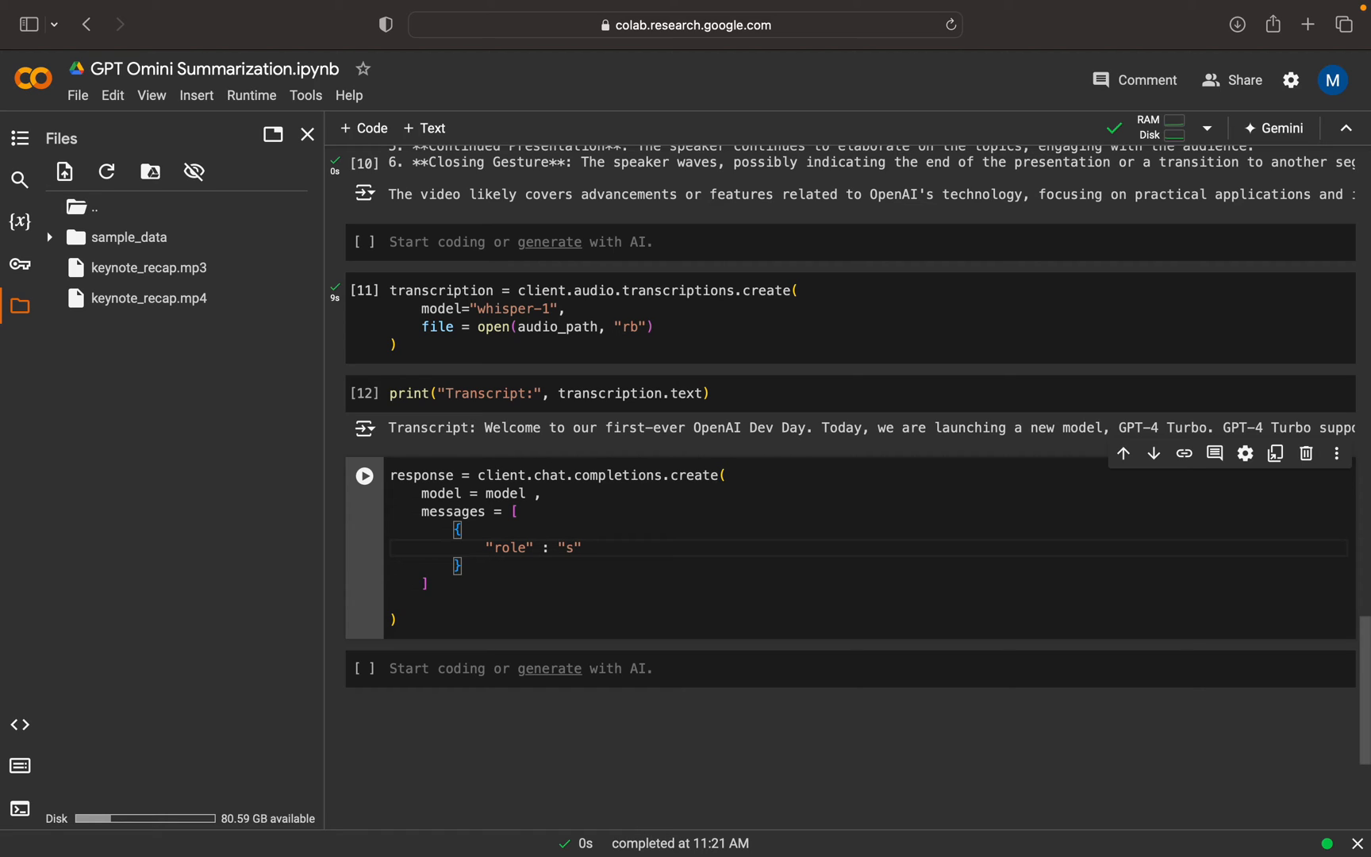
type("ystem")
type("\"content\": \" ")
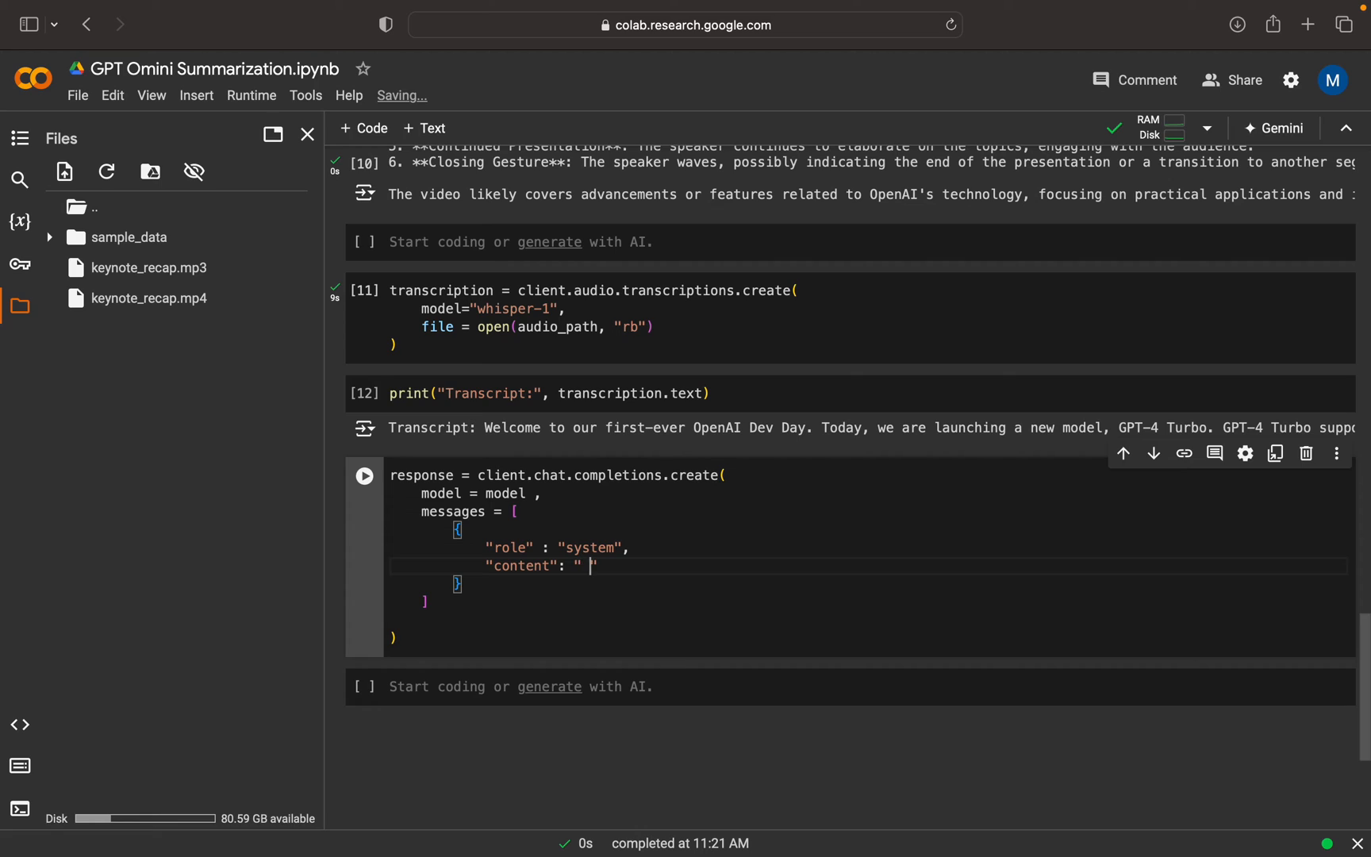
Set the system content to "You are generating a transcript summary, create a summary of the provided transcription".
type("You are genr")
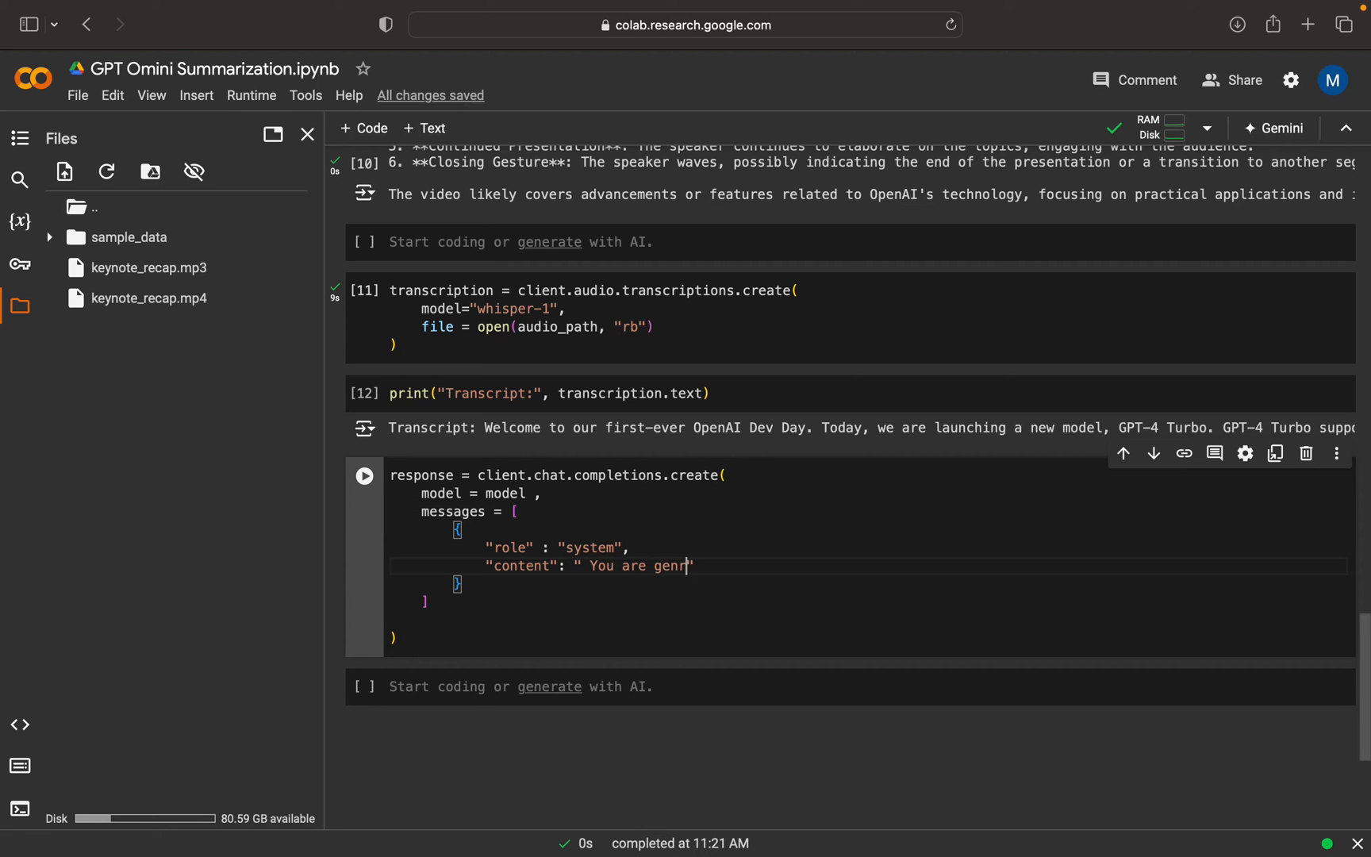
type("atin\"")
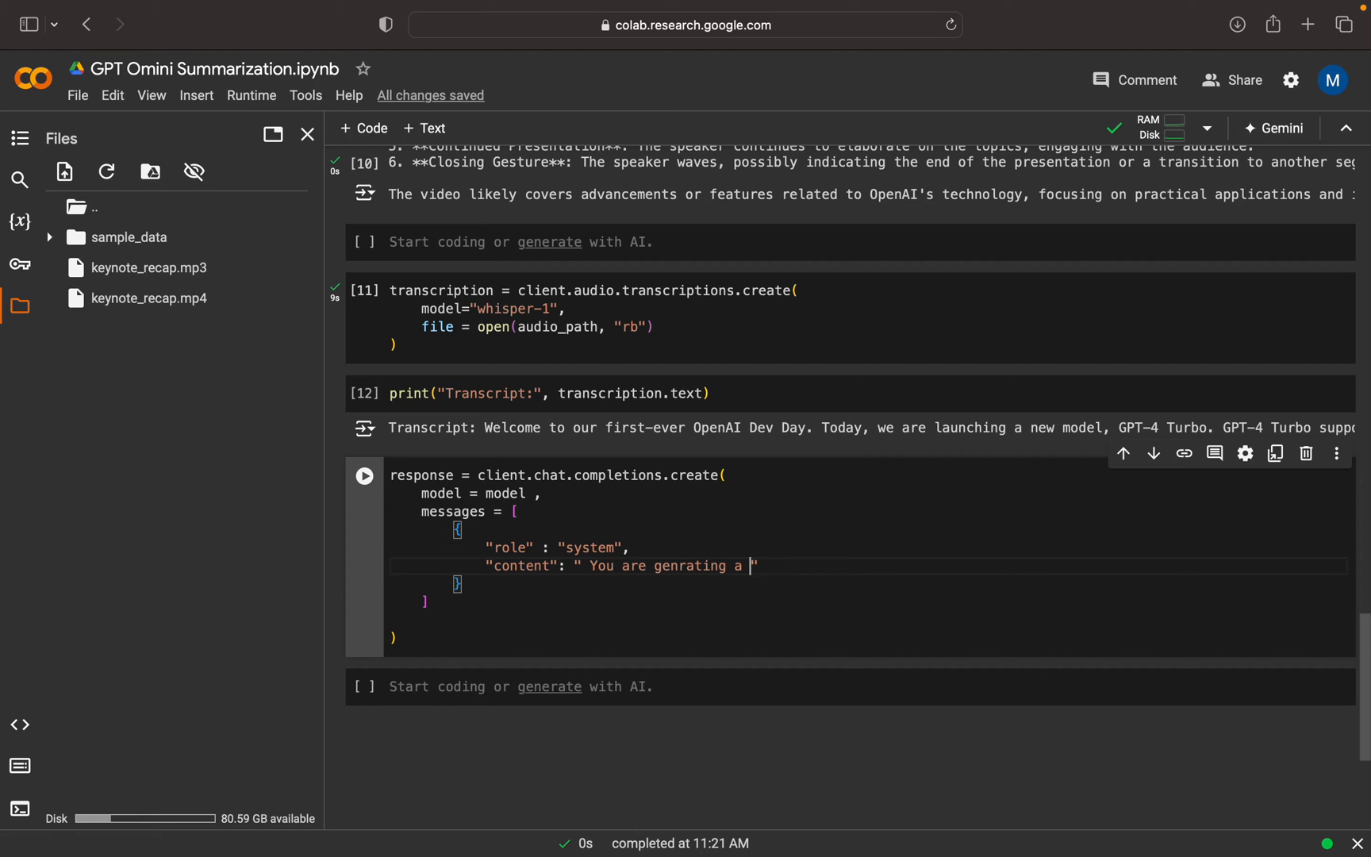
type("transcrip")
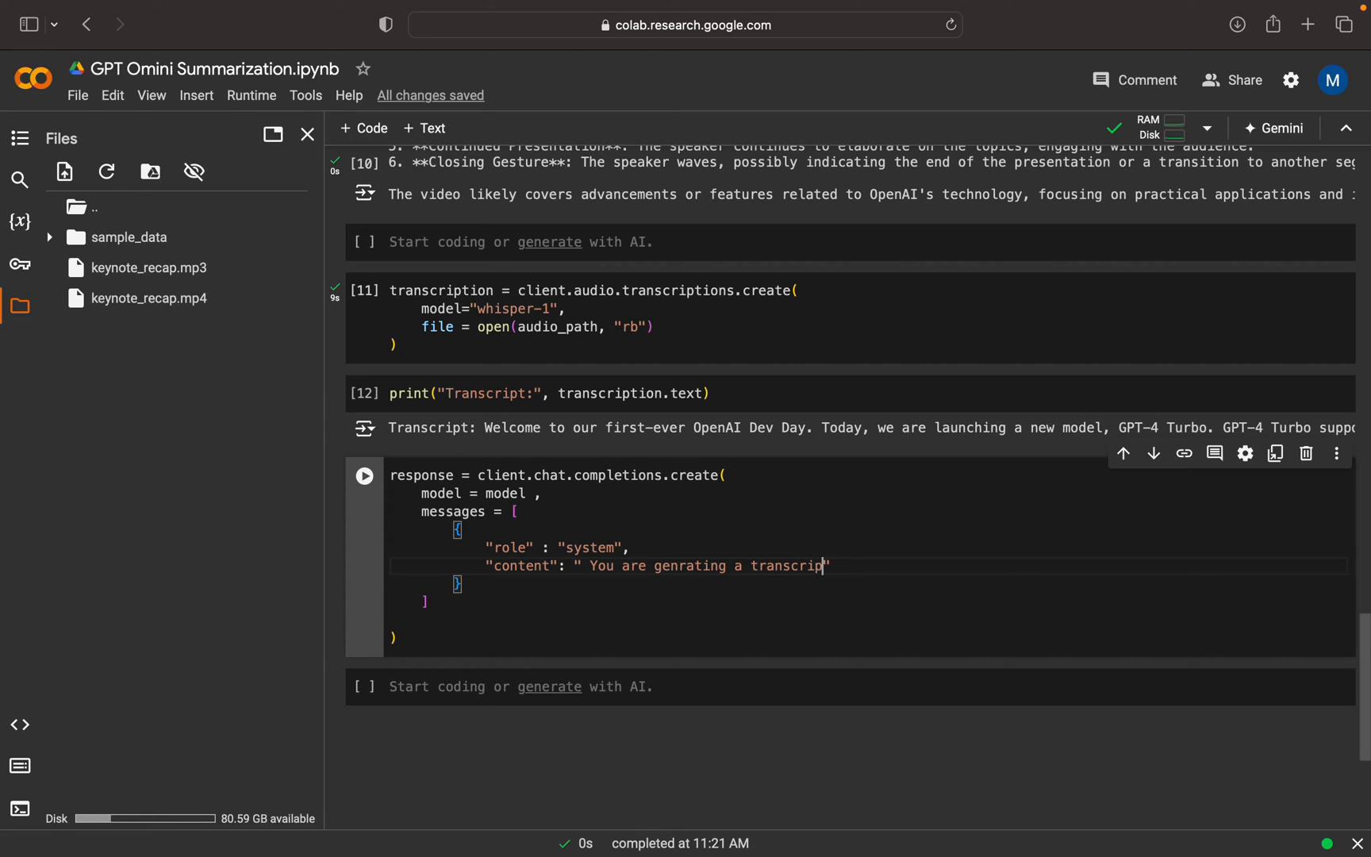
type("summary,")
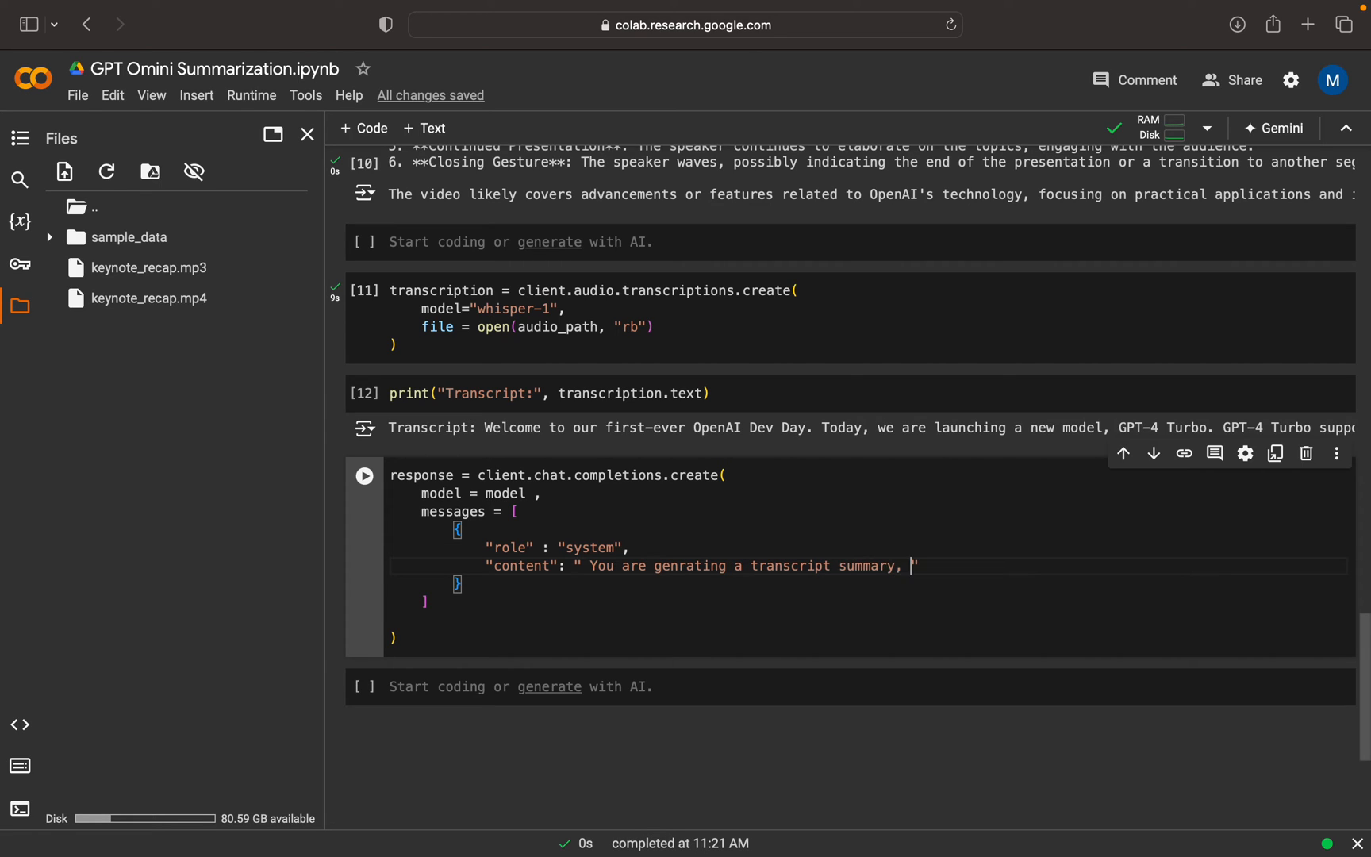
type("create a")
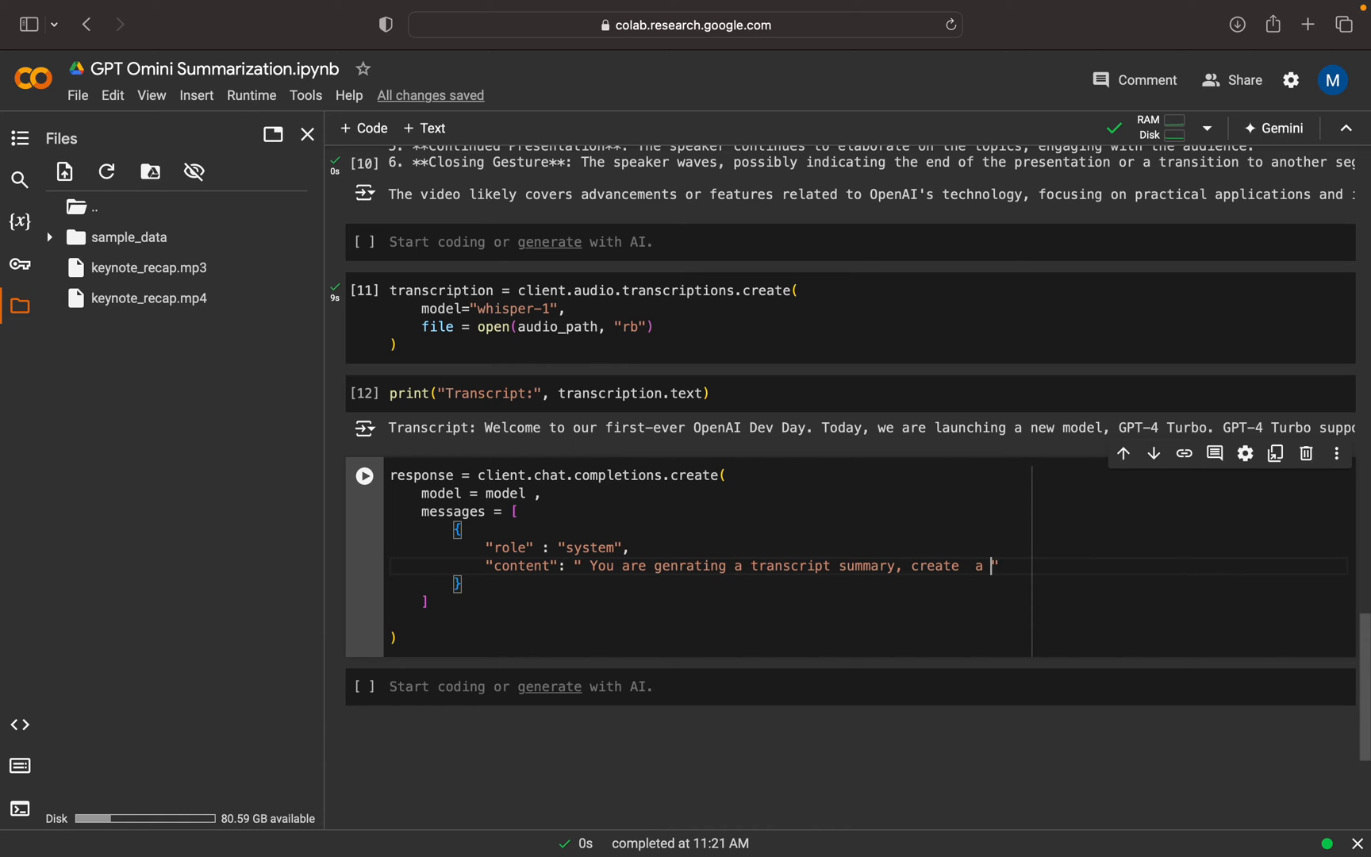
type("summar of \"")
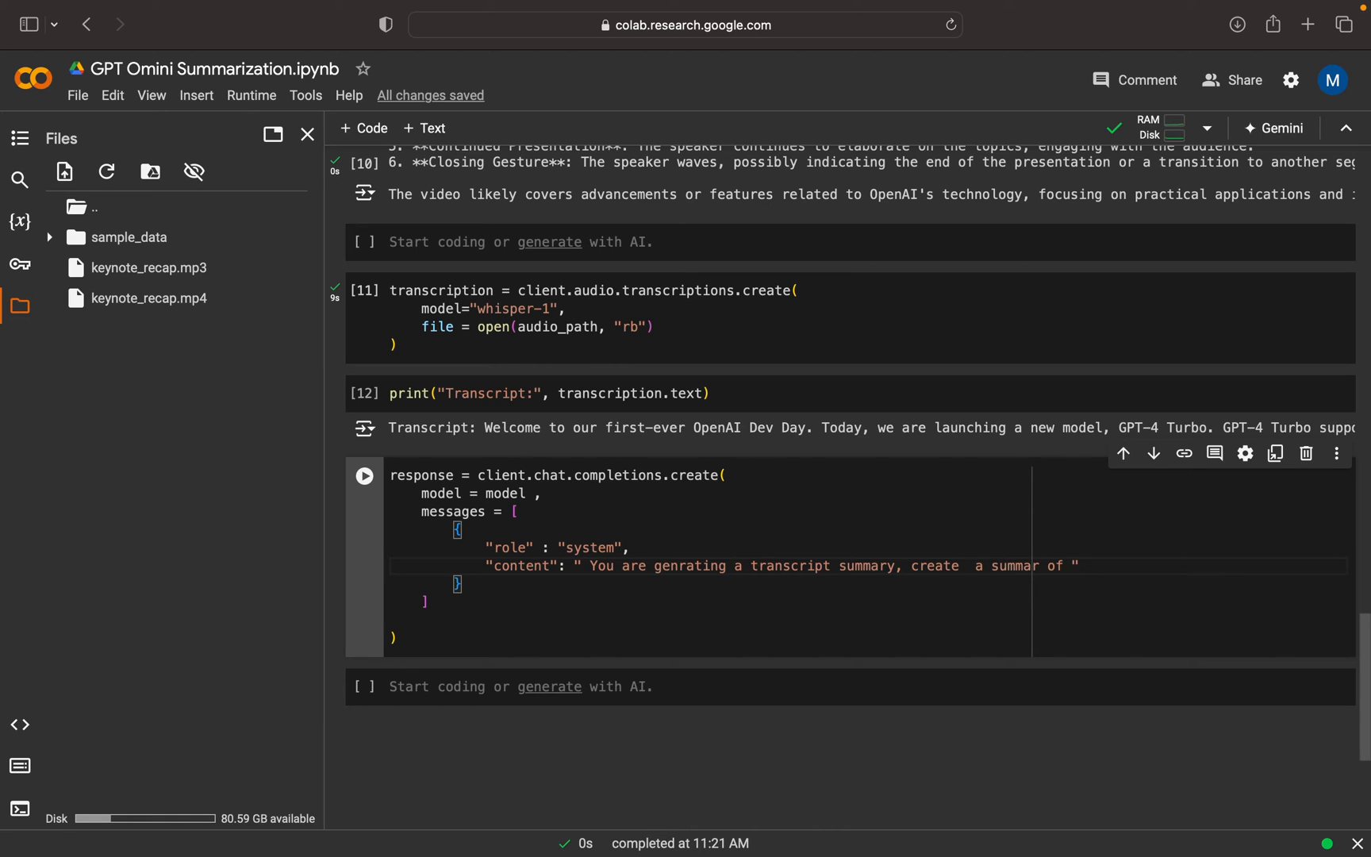
type("the pro")
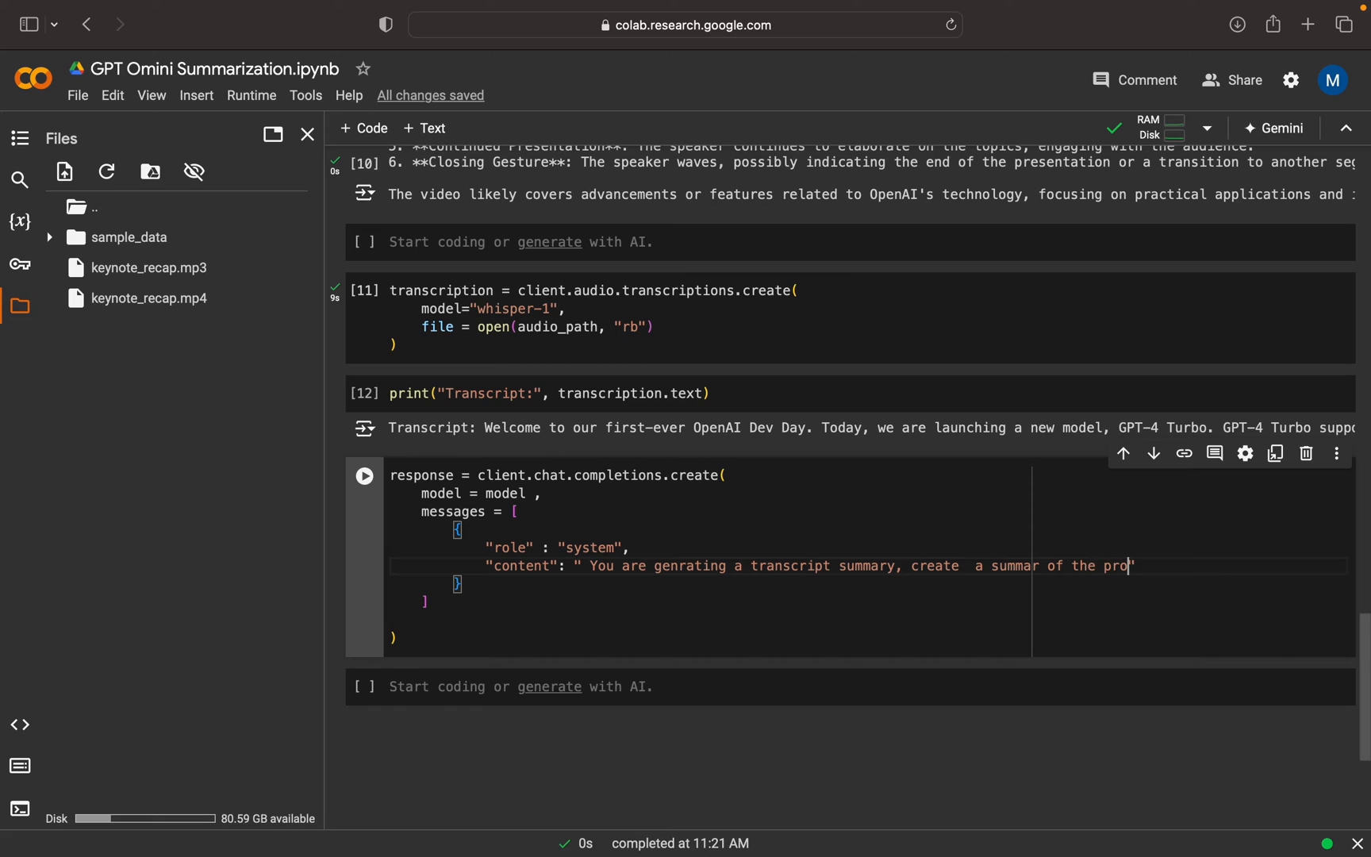
type("vide")
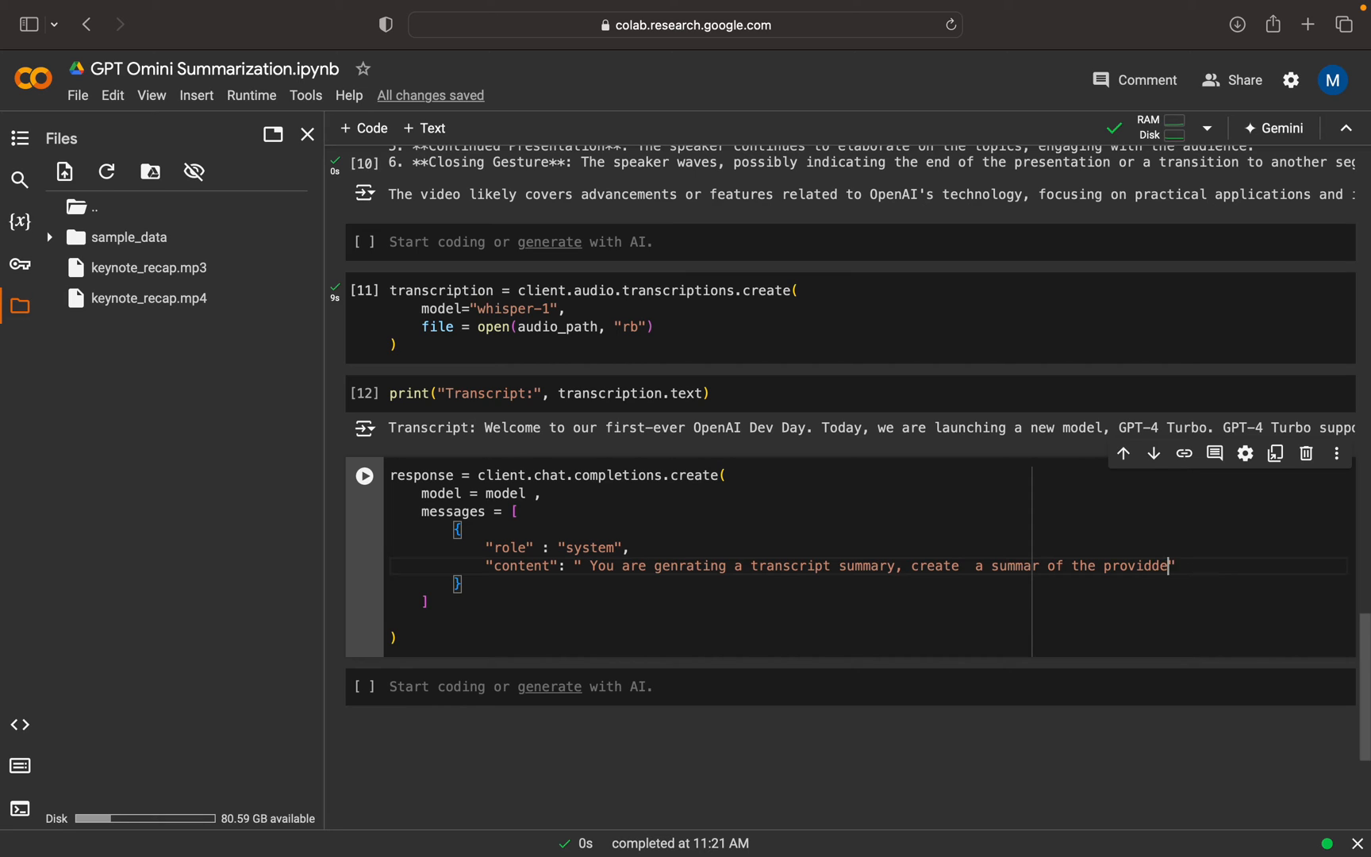
key("BackSpace")
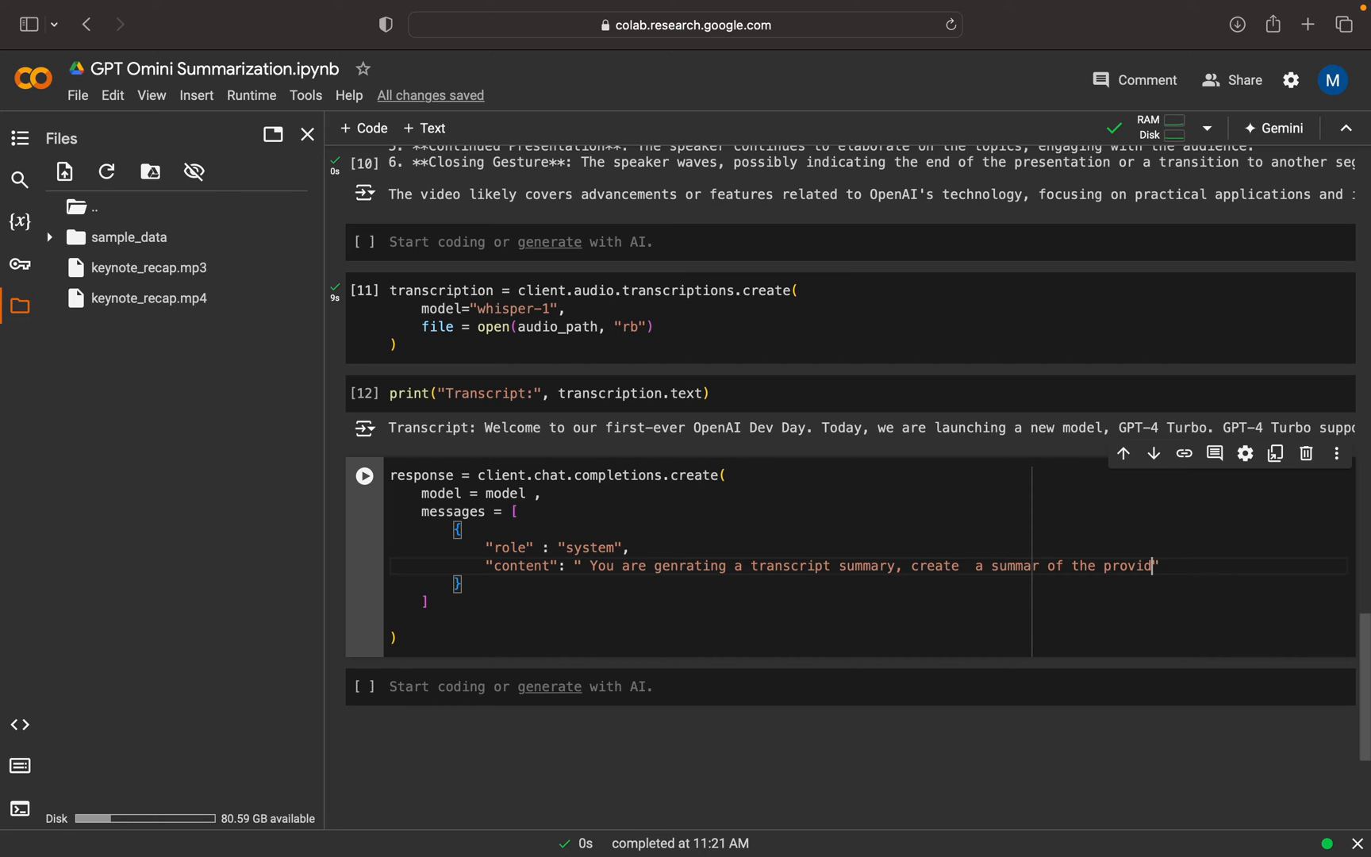
type("ed transcript")
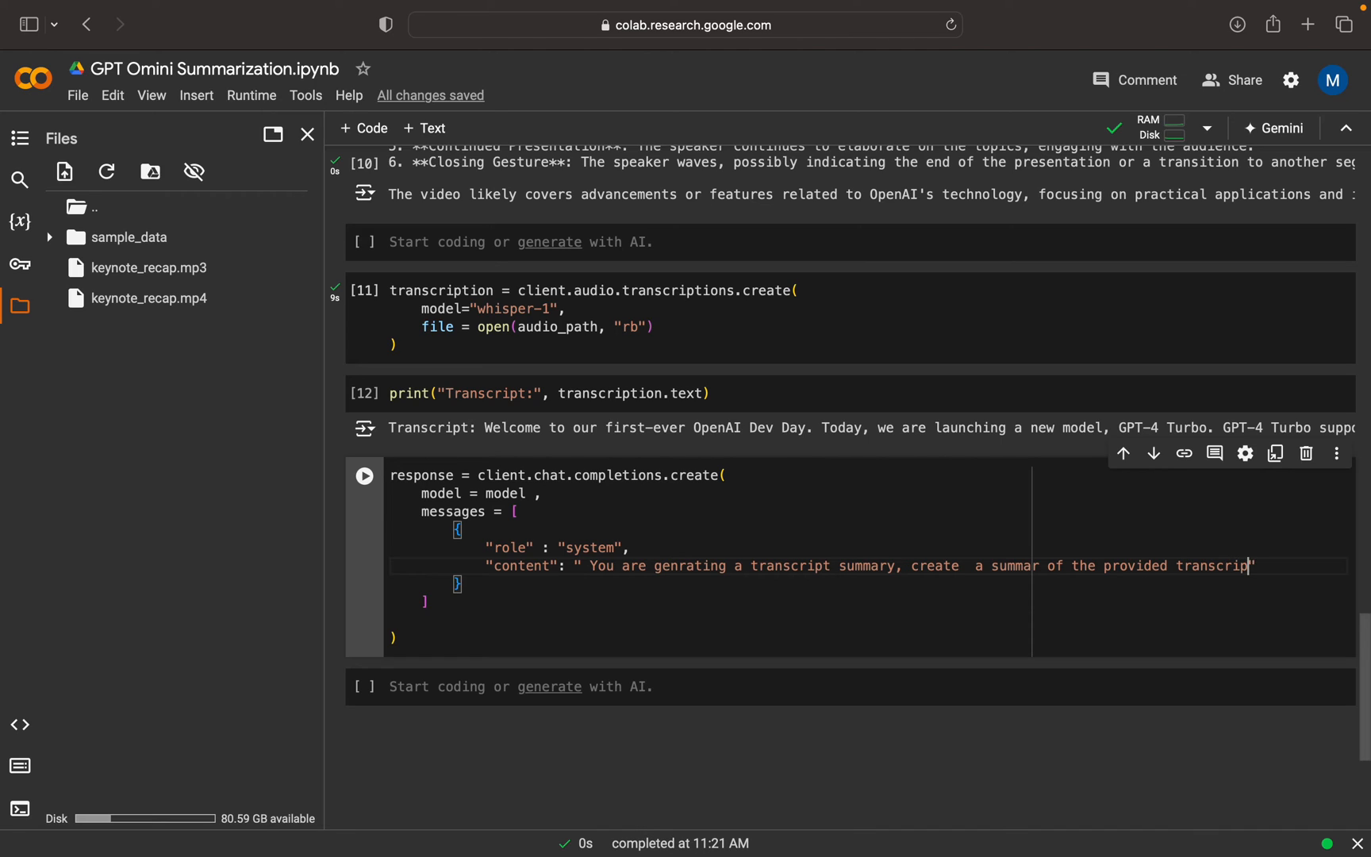
type("ion\"")
left_click(867, 584)
type(",")
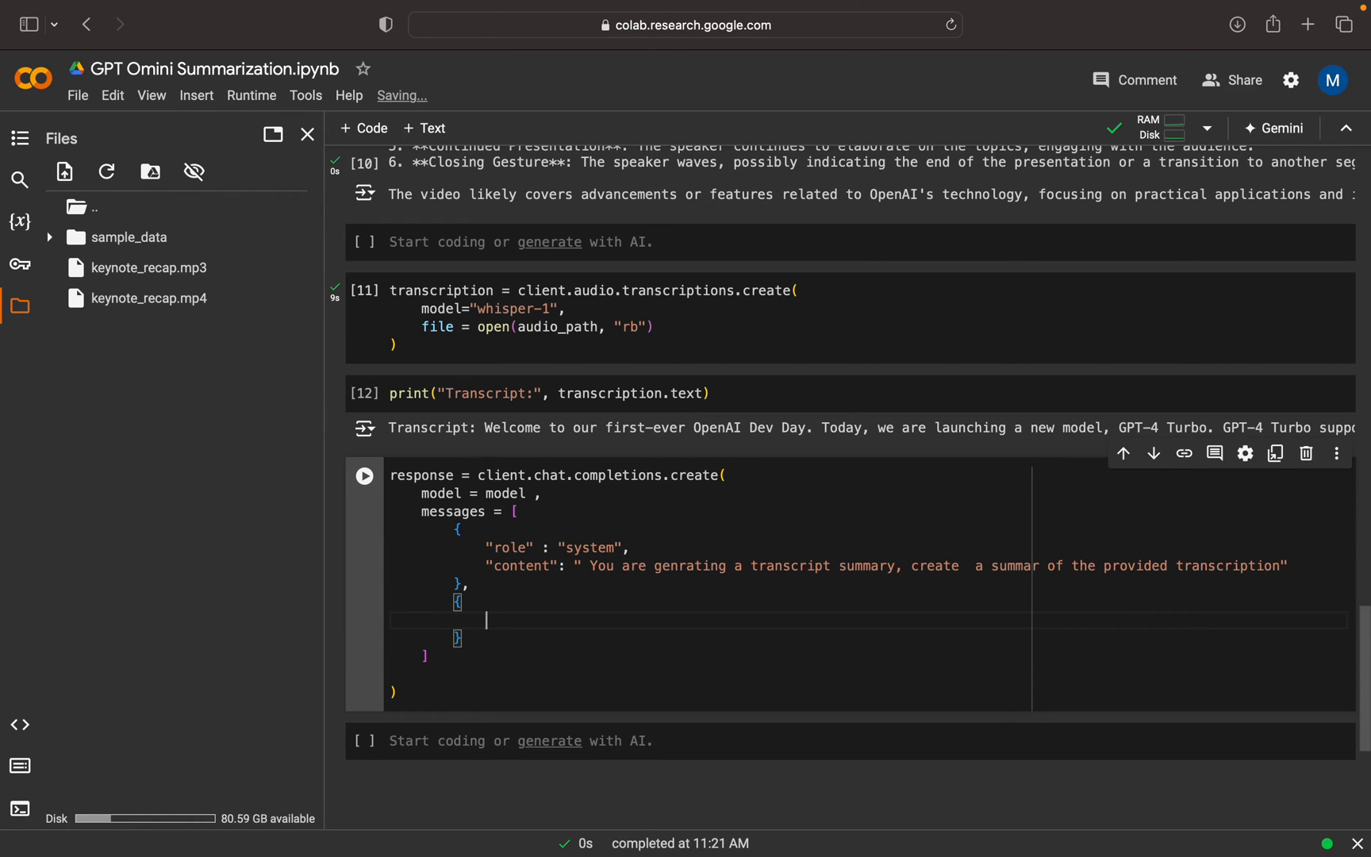
Add a user message whose content is a list with a text-type item.
type("\"role\"")
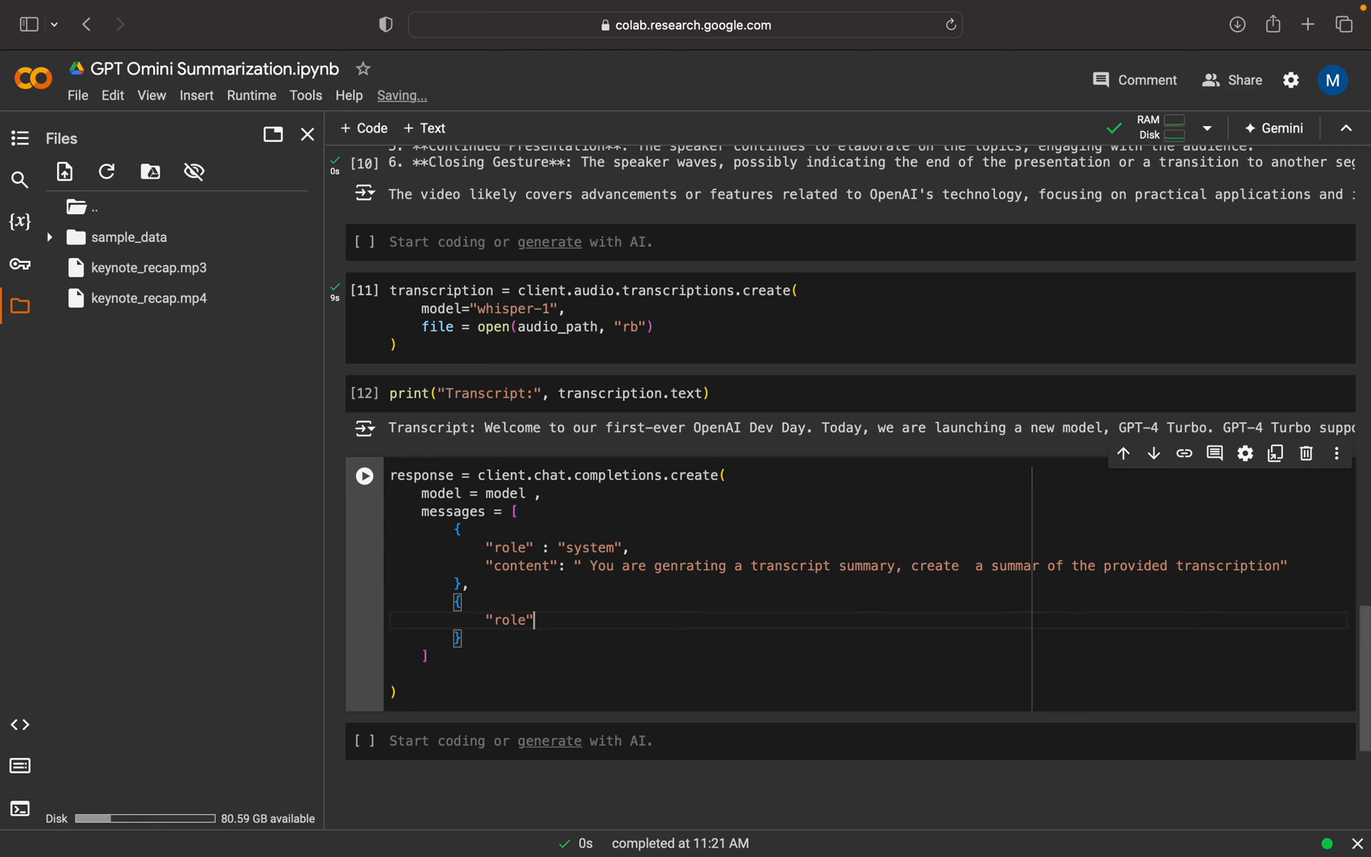
type(": \"user\"")
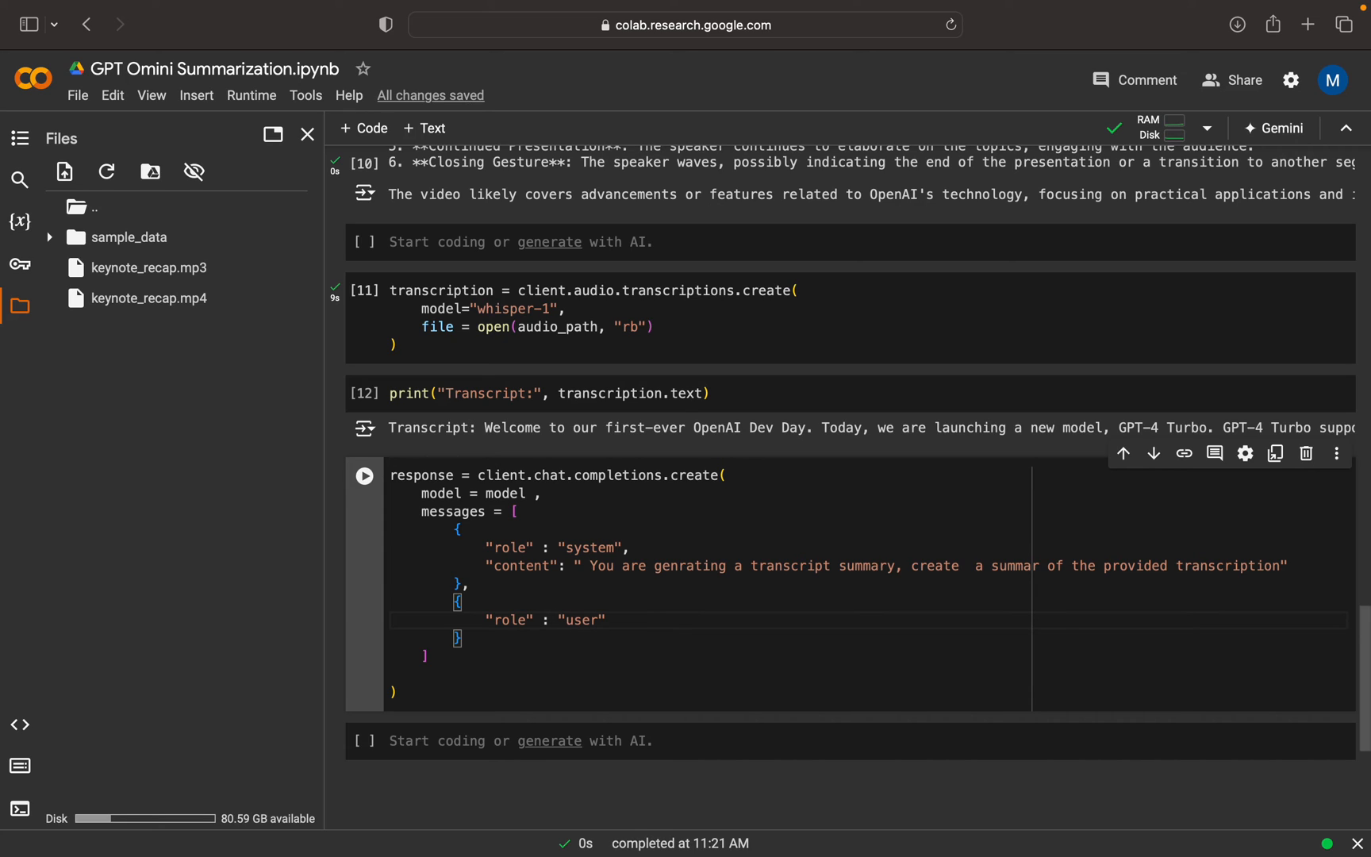
type(",")
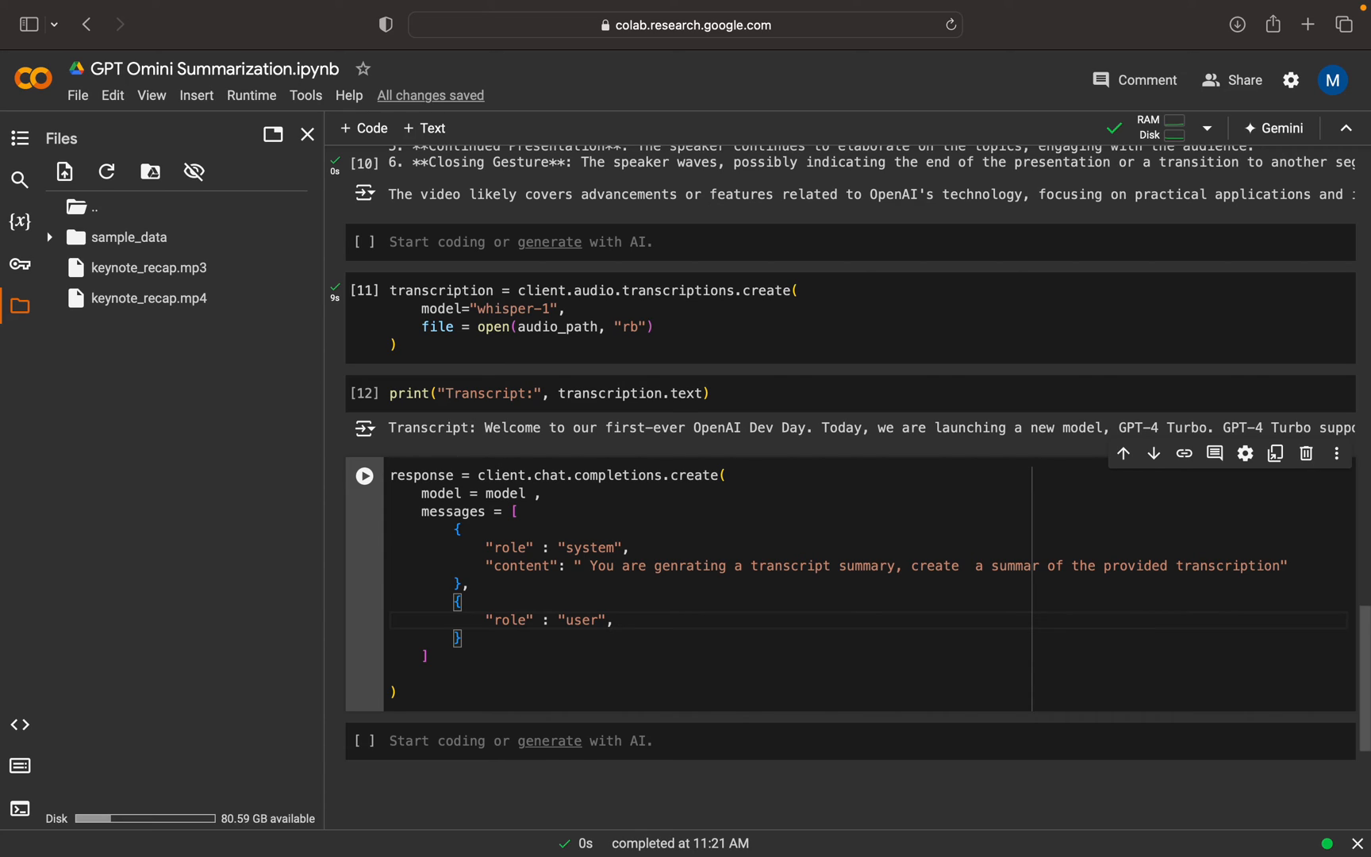
type("\"content\":")
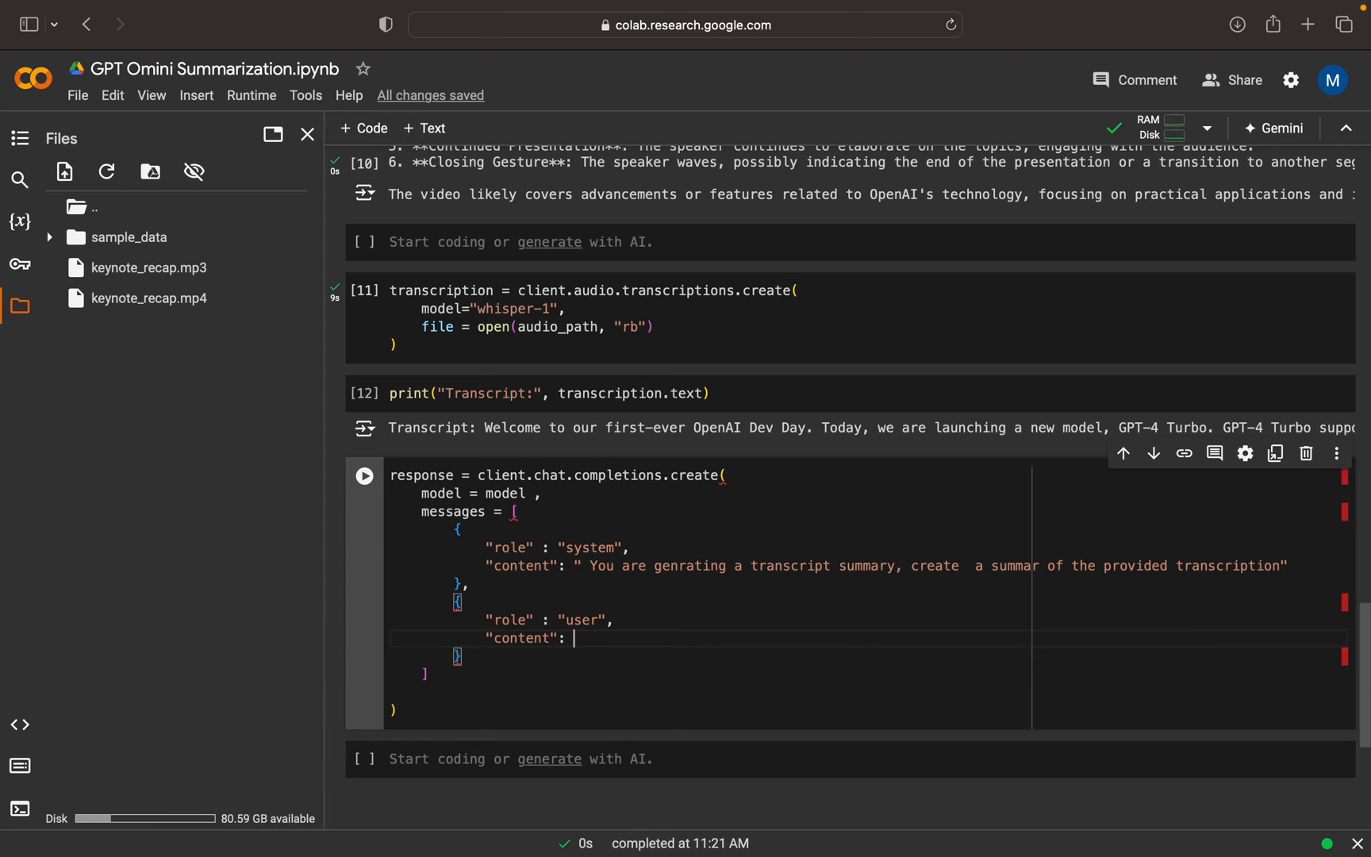
type("[]")
type("\"ty")
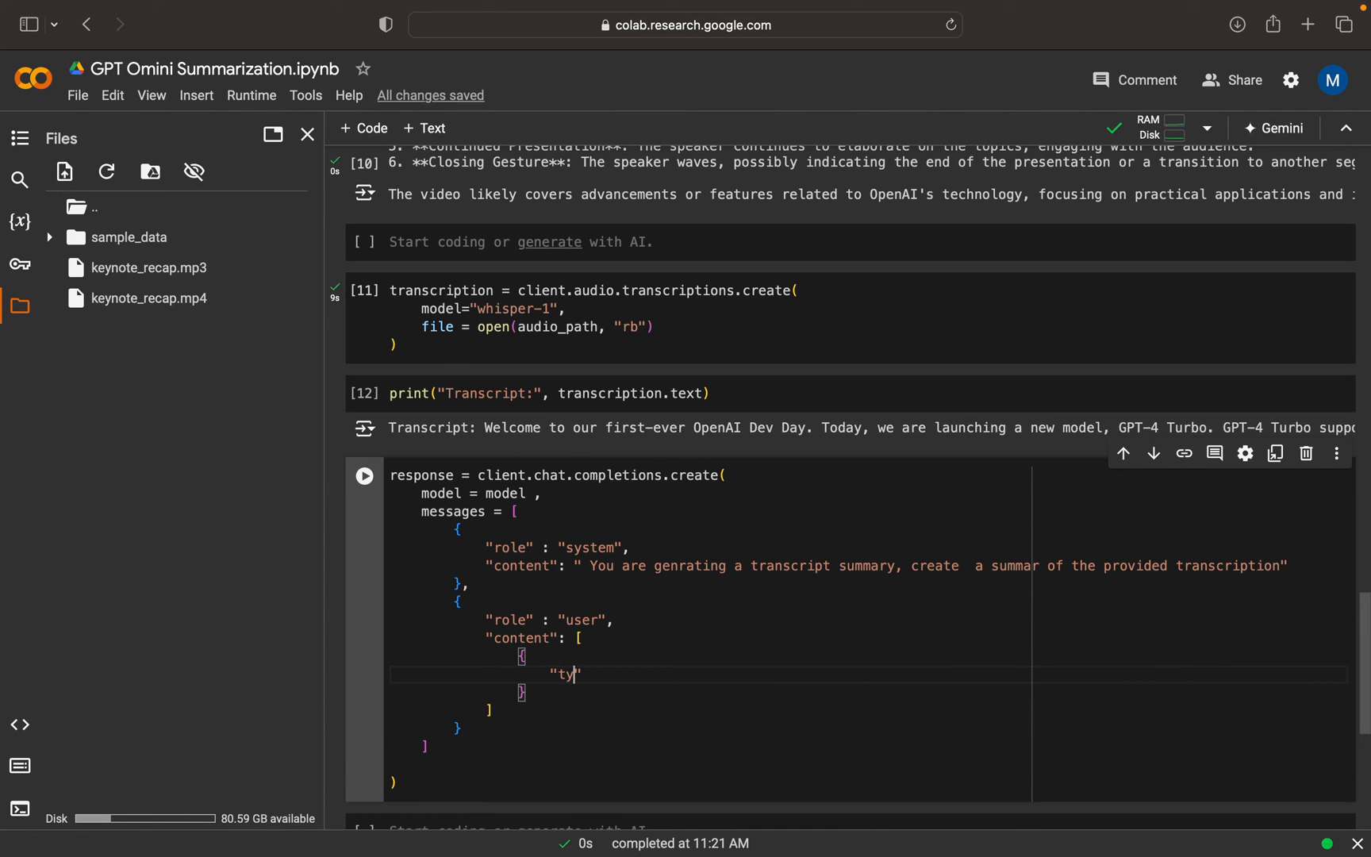
type("pe\" : \"\"")
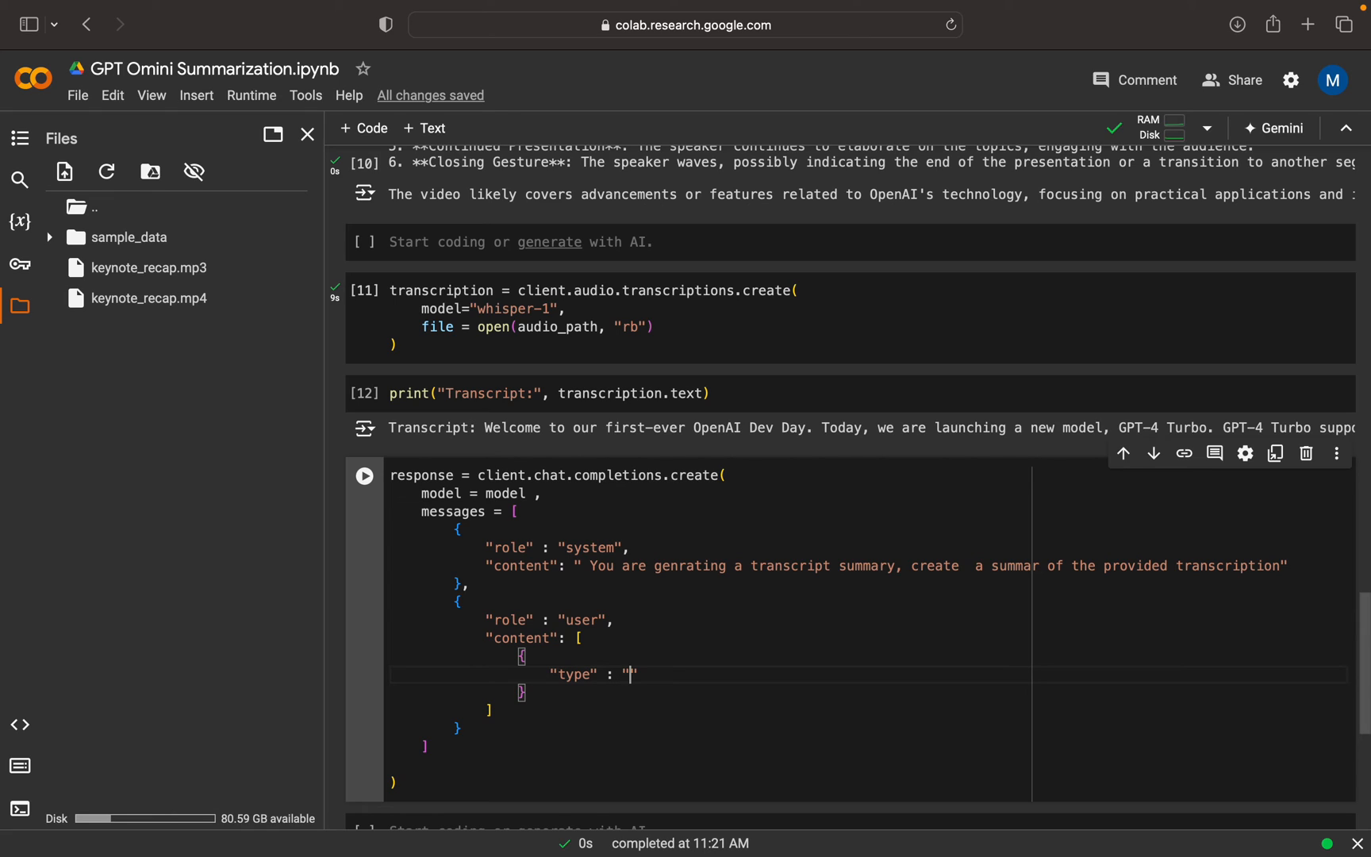
type("text")
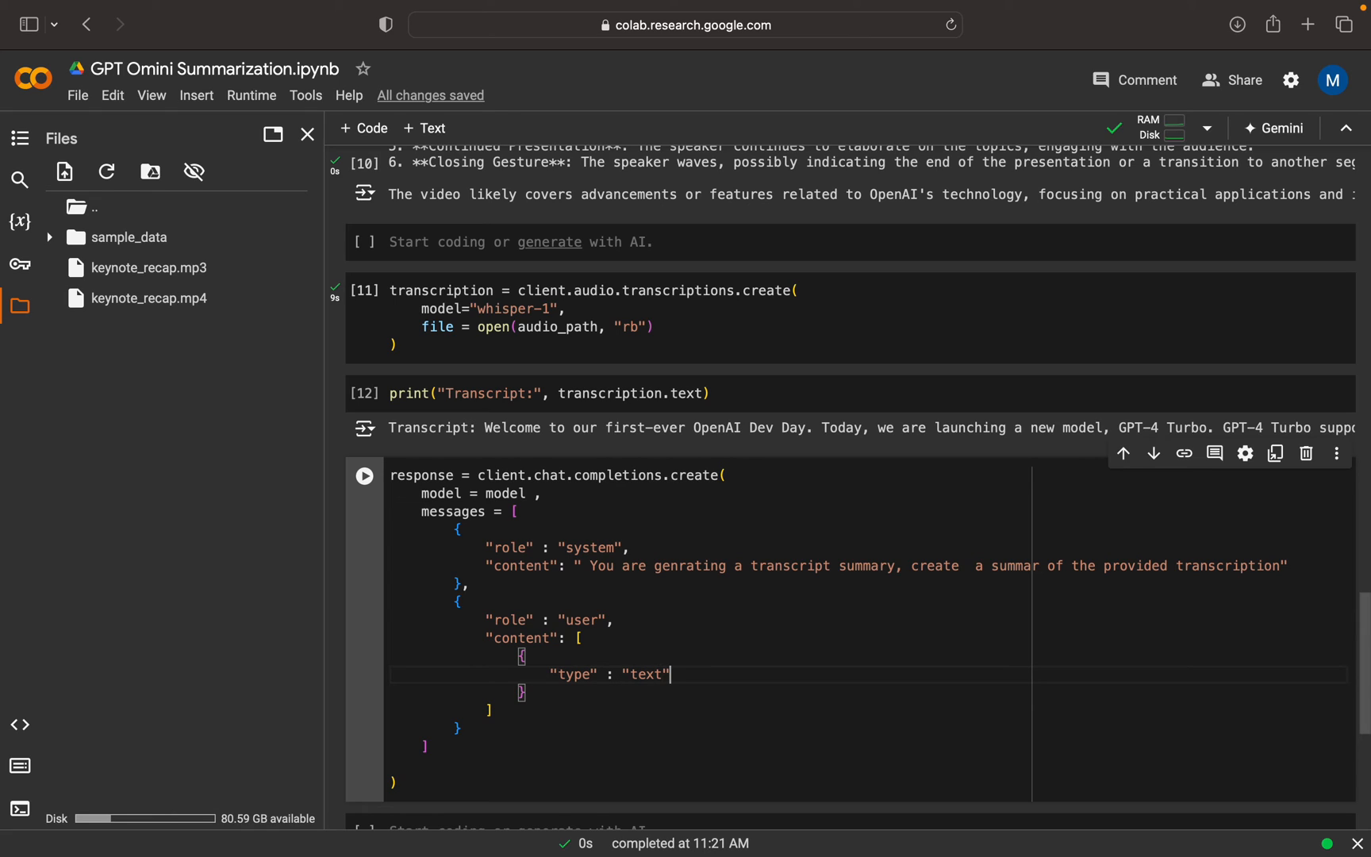
type("te\"")
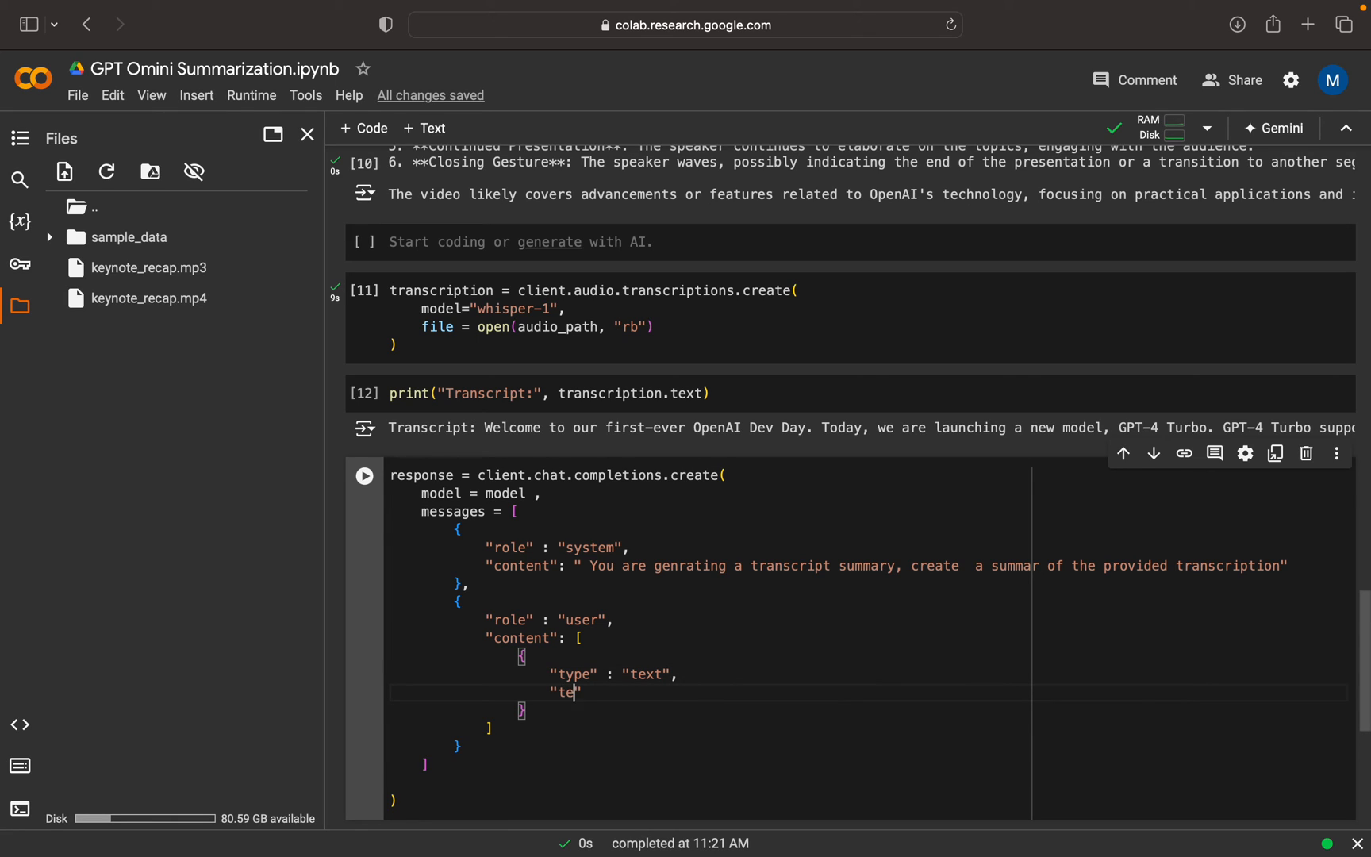
type("xt\": \"\"")
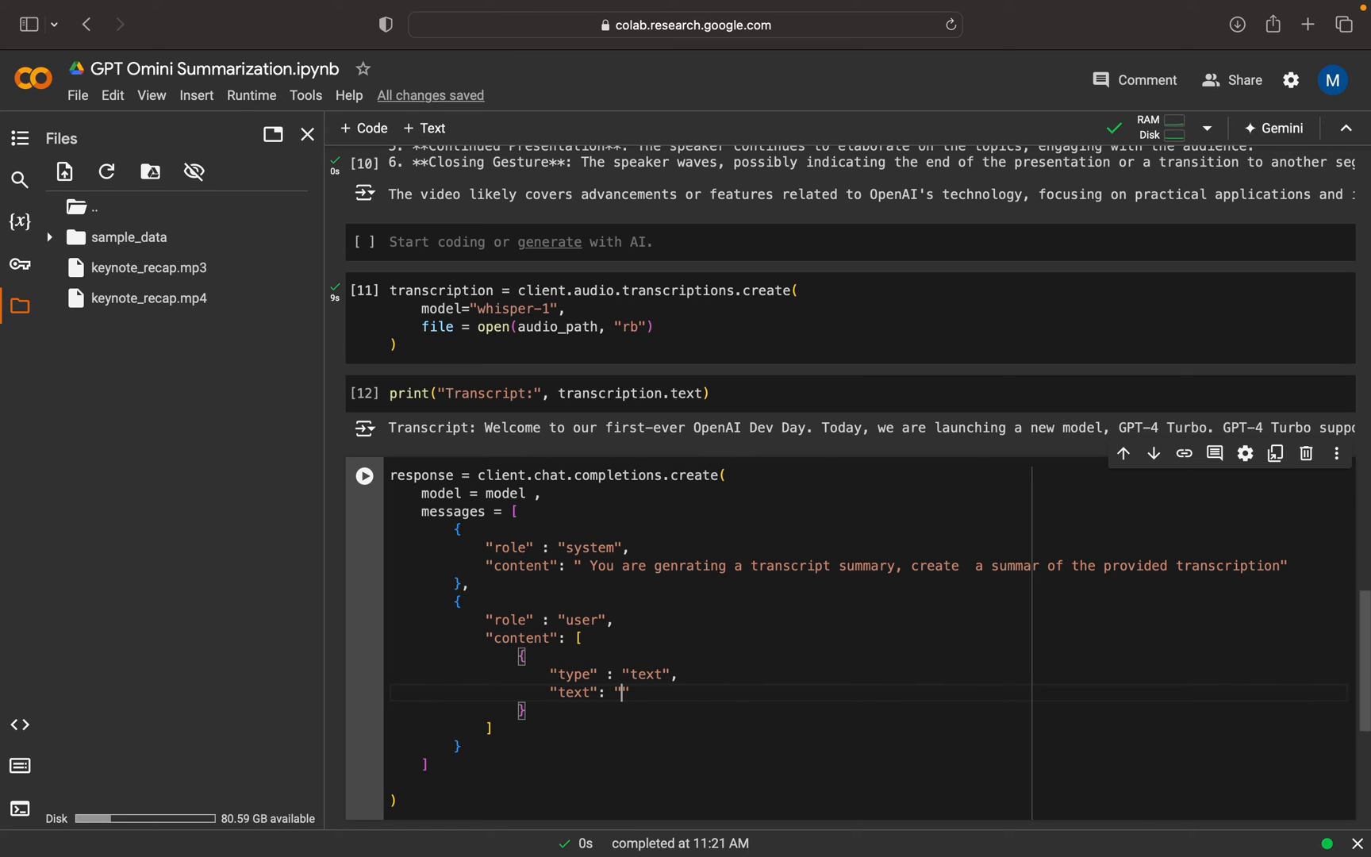
Make the user text f"the audio tracription is : {transcription.text}".
type("f")
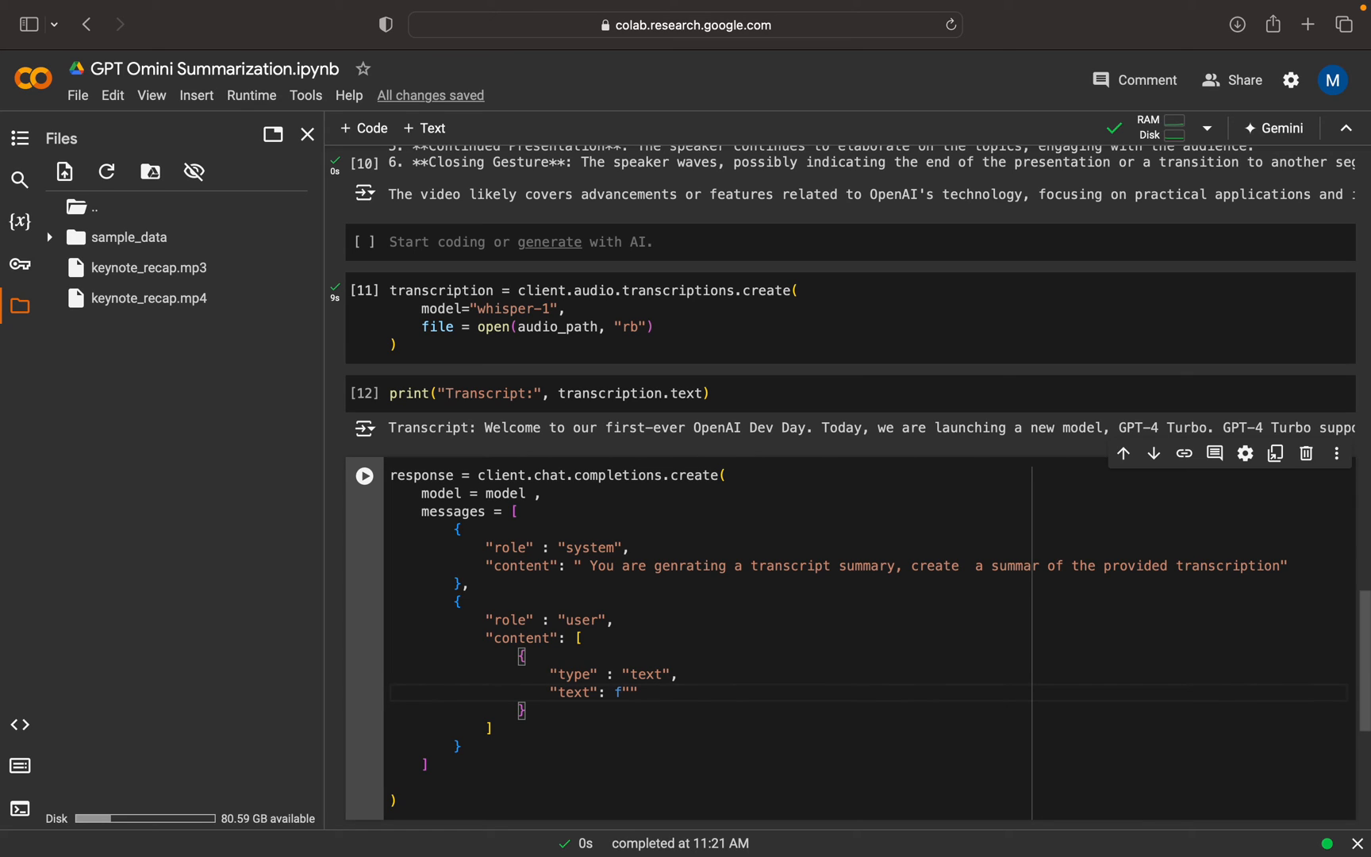
type("the audio")
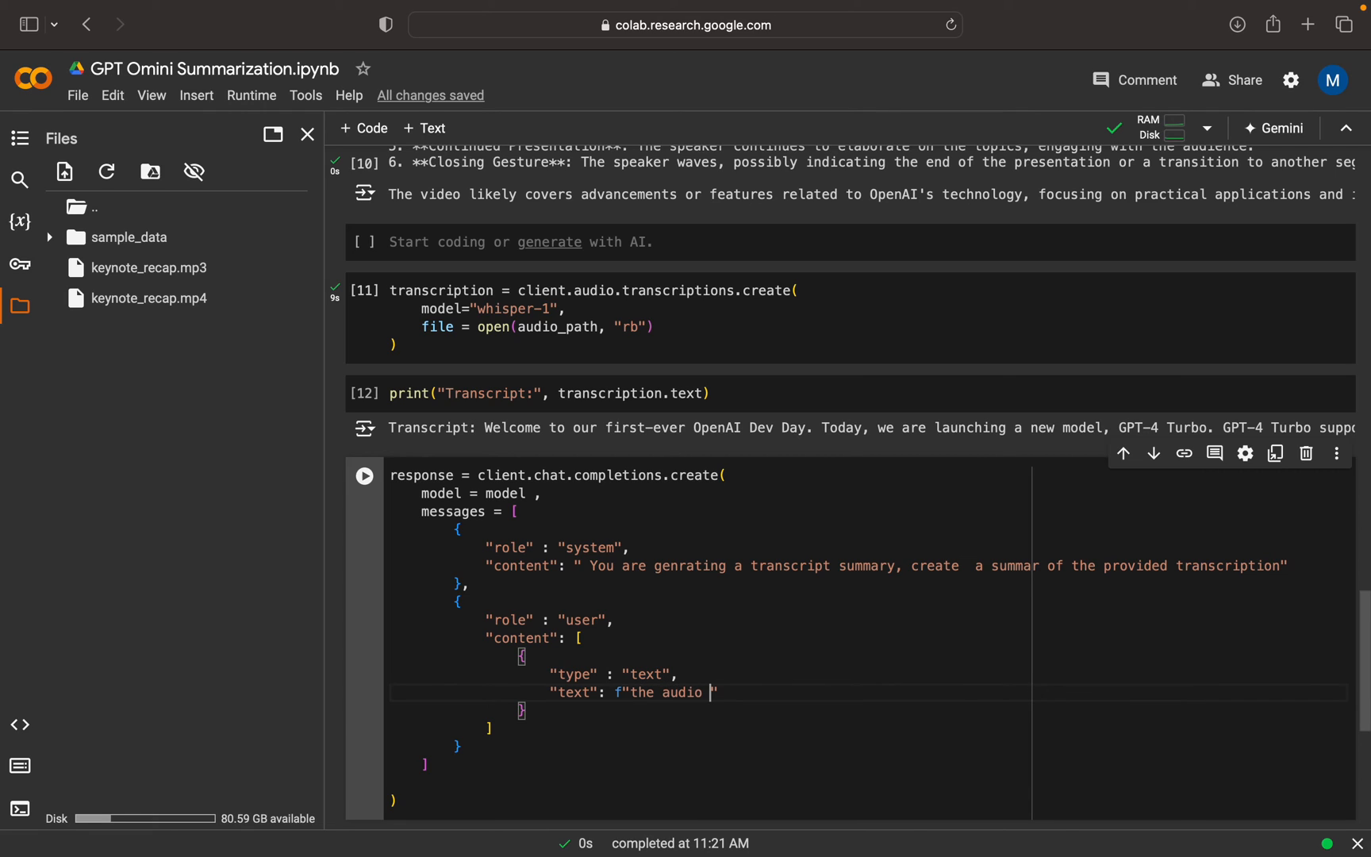
type("tracription is")
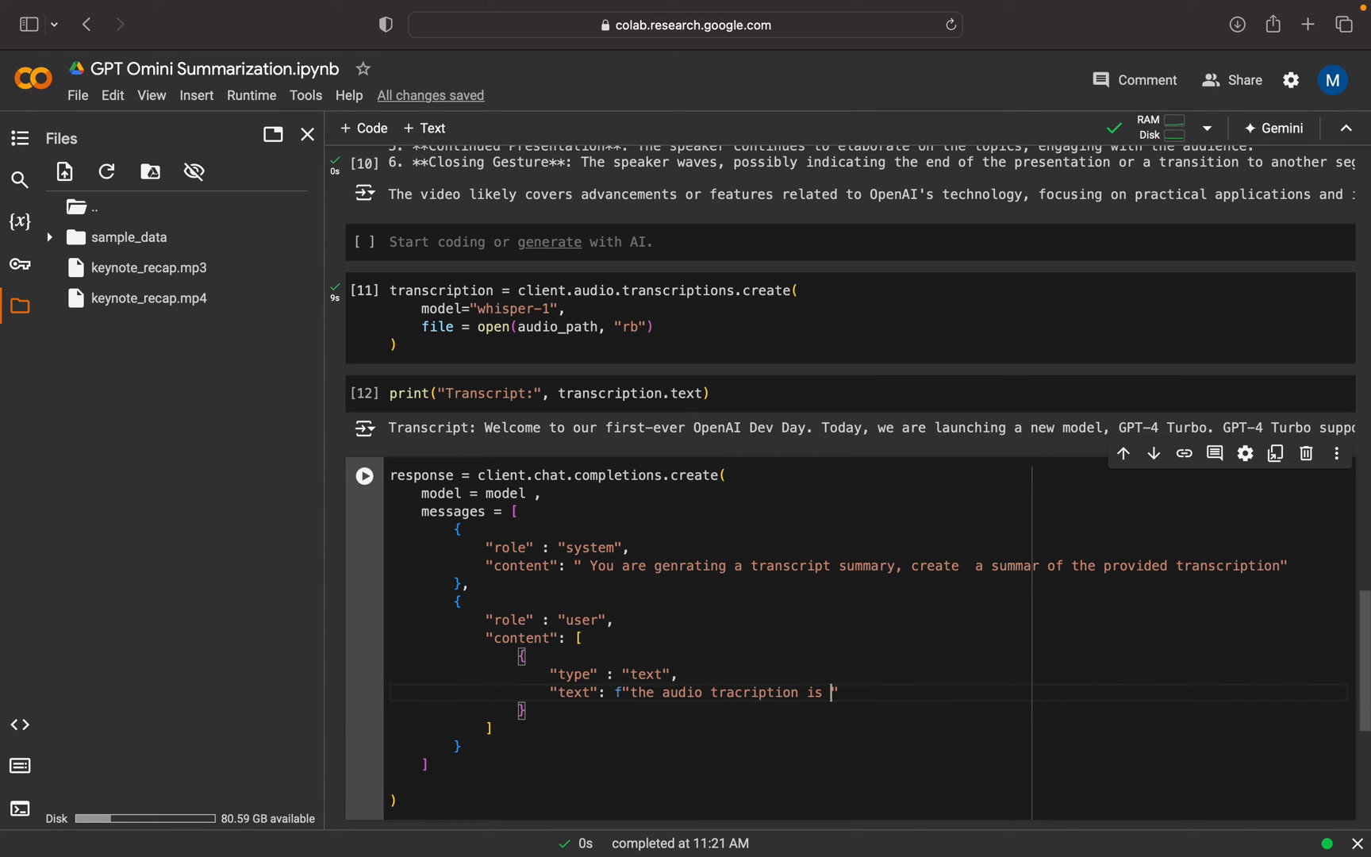
type(": {}")
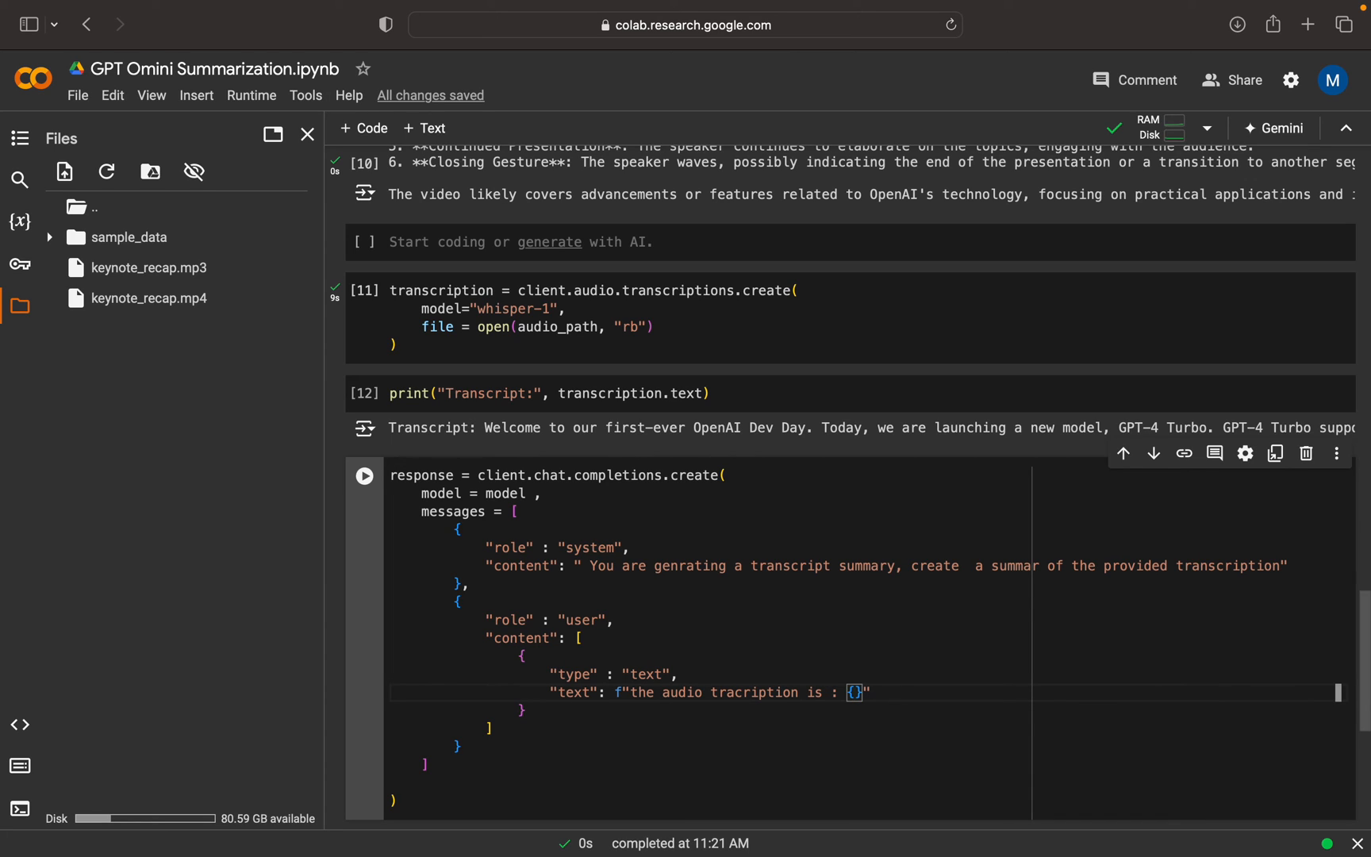
type("transcription.")
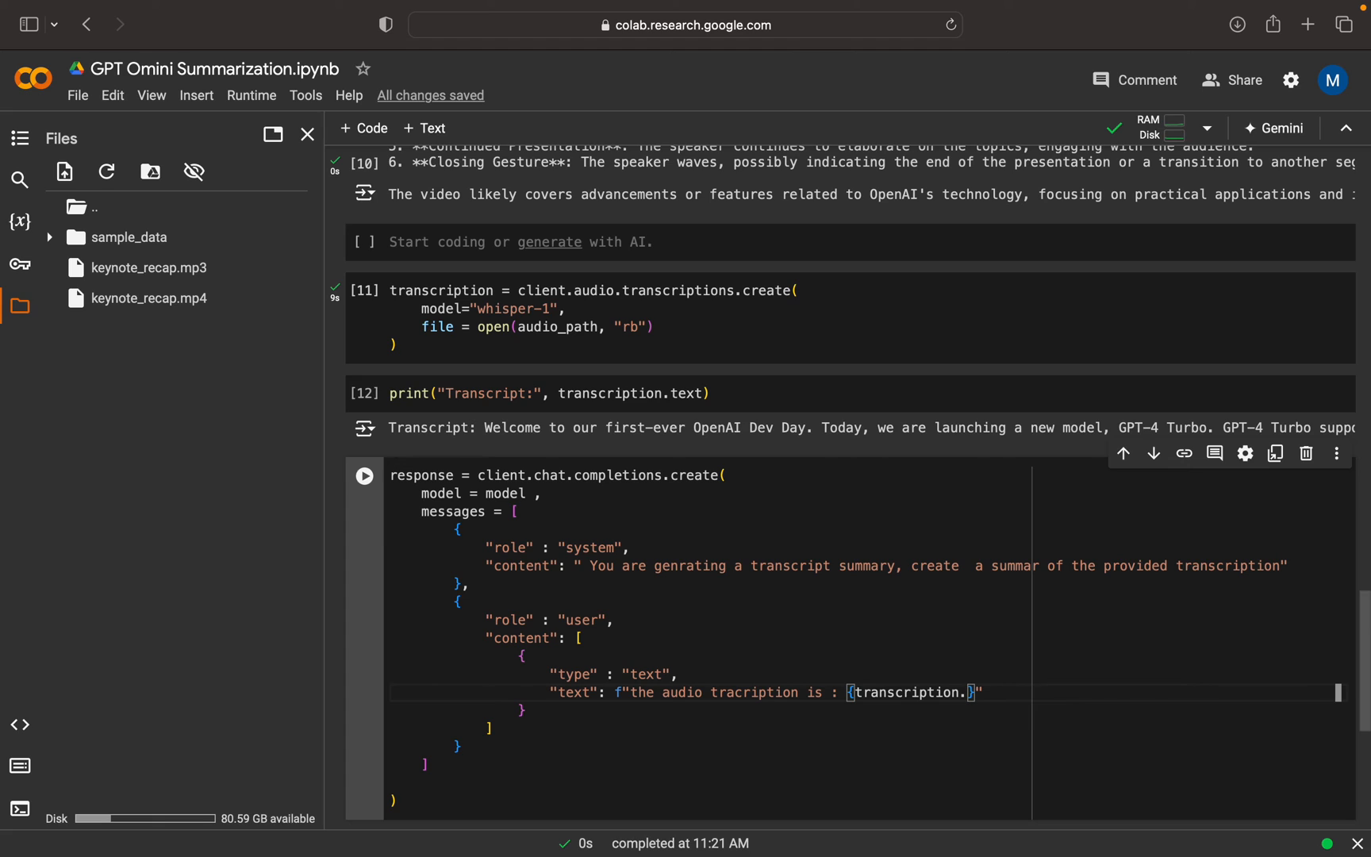
type("text")
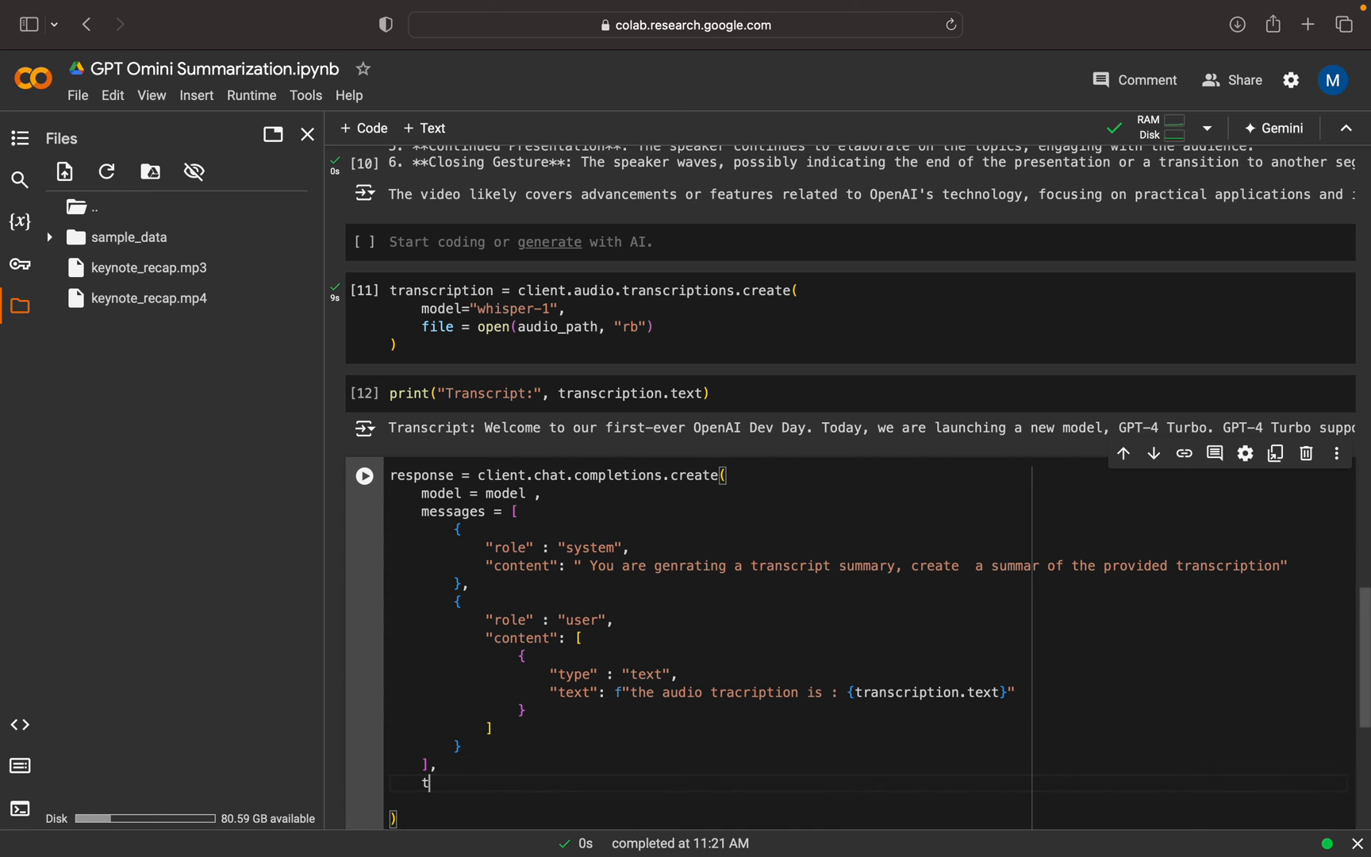
Add temperature = 0 to the chat completion call and run the cell.
type("emperatu")
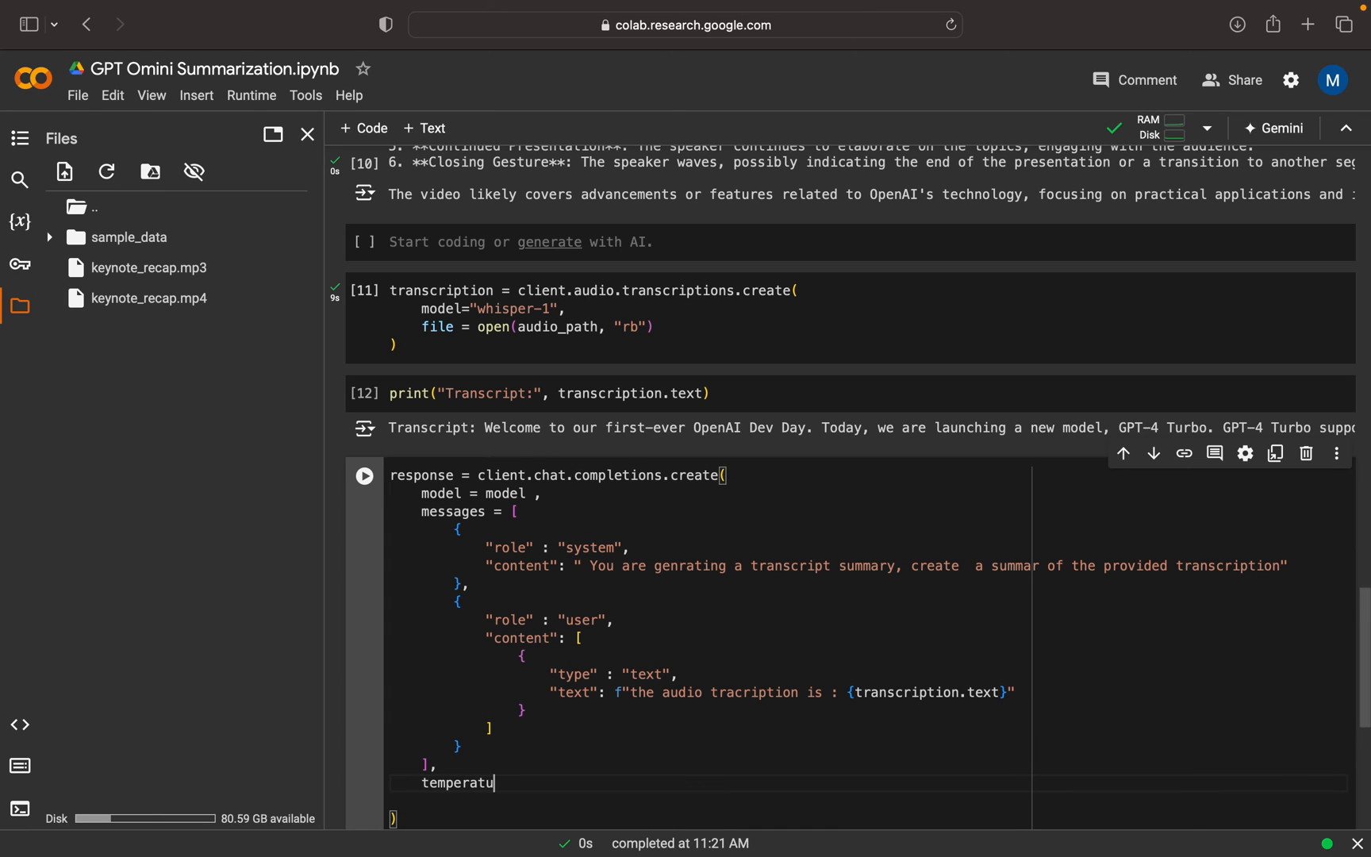
type("re = 0")
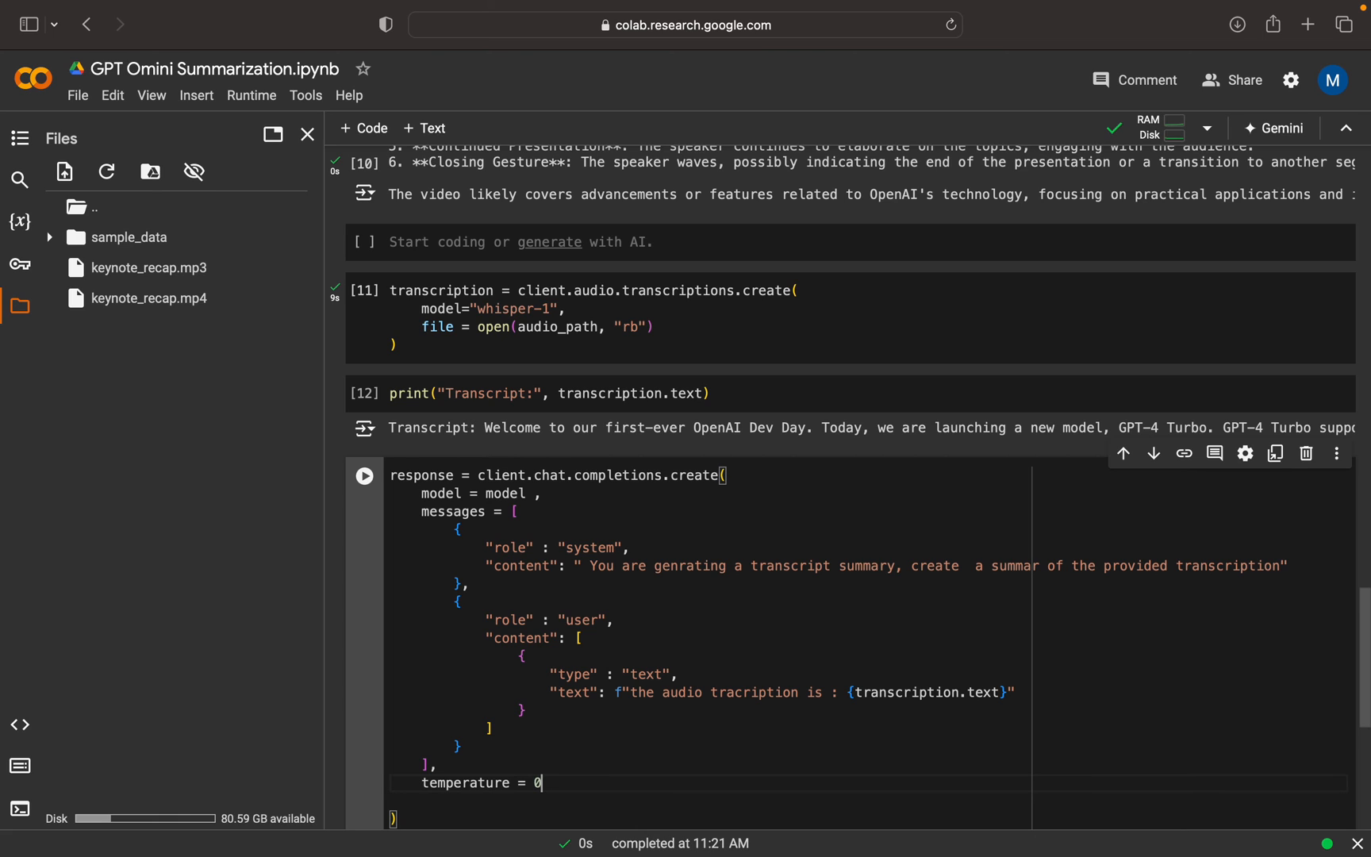
left_click(365, 474)
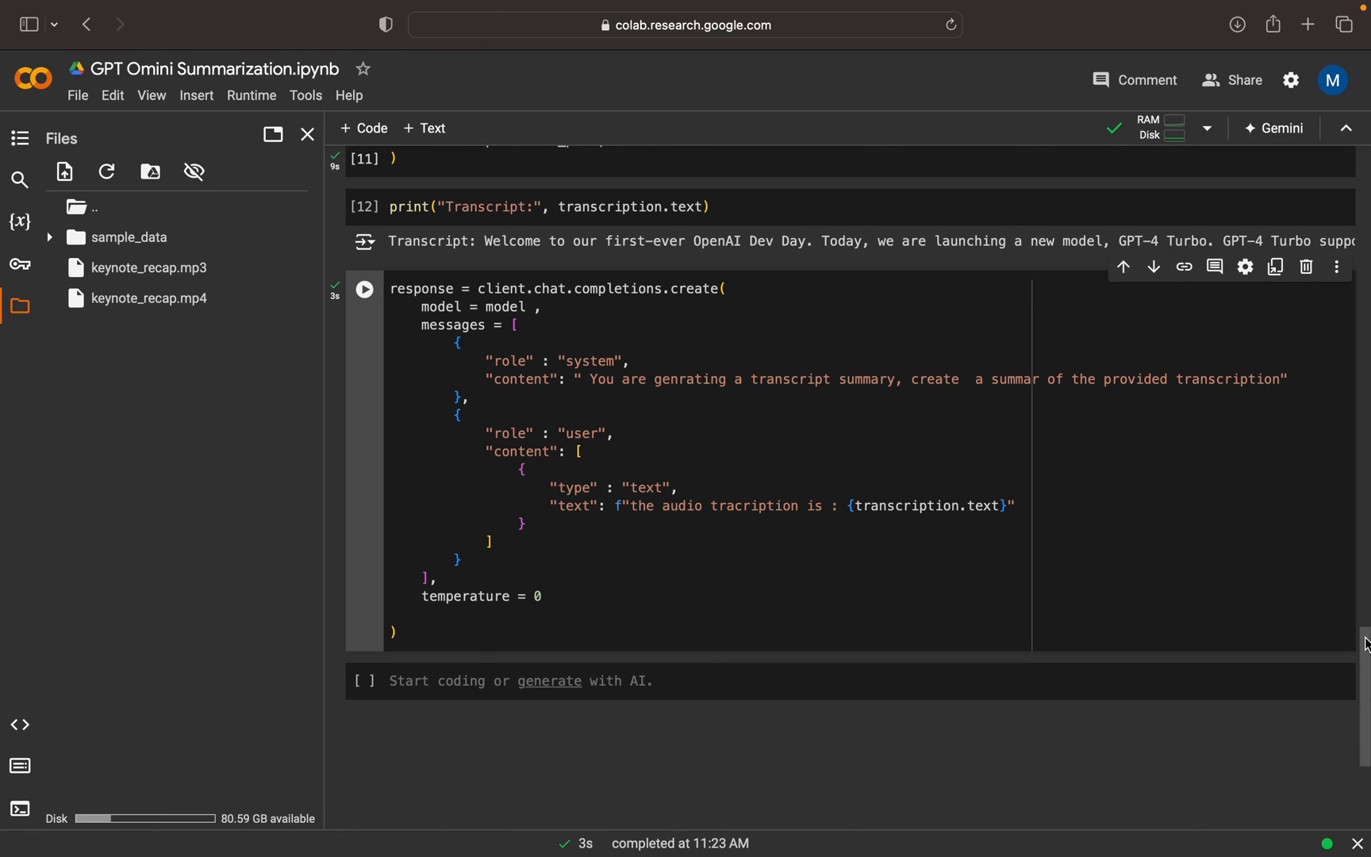
mouse_move(442, 290)
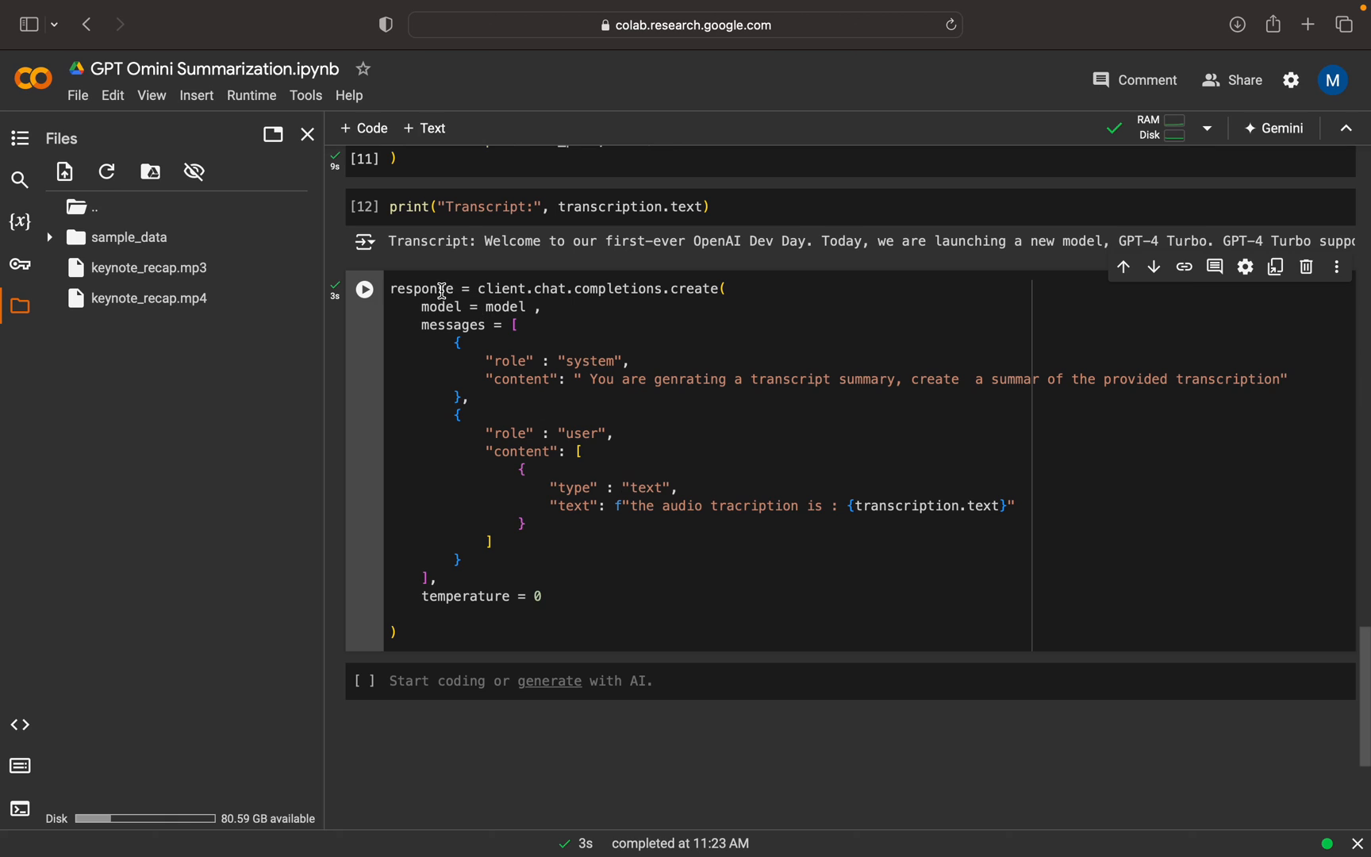
Write and run print(response.choices[0].message.content) to show the summary.
double_click(421, 289)
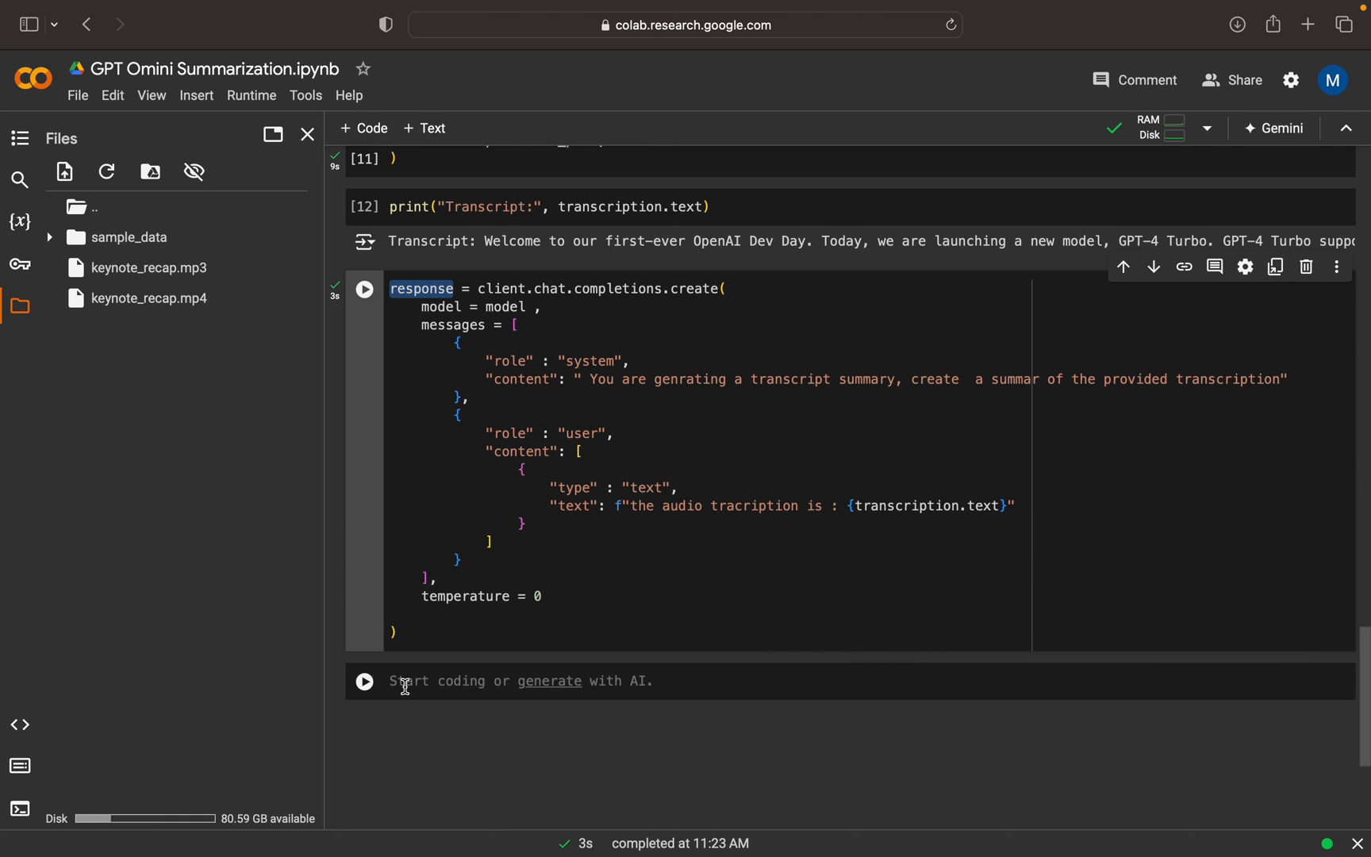
left_click(366, 288)
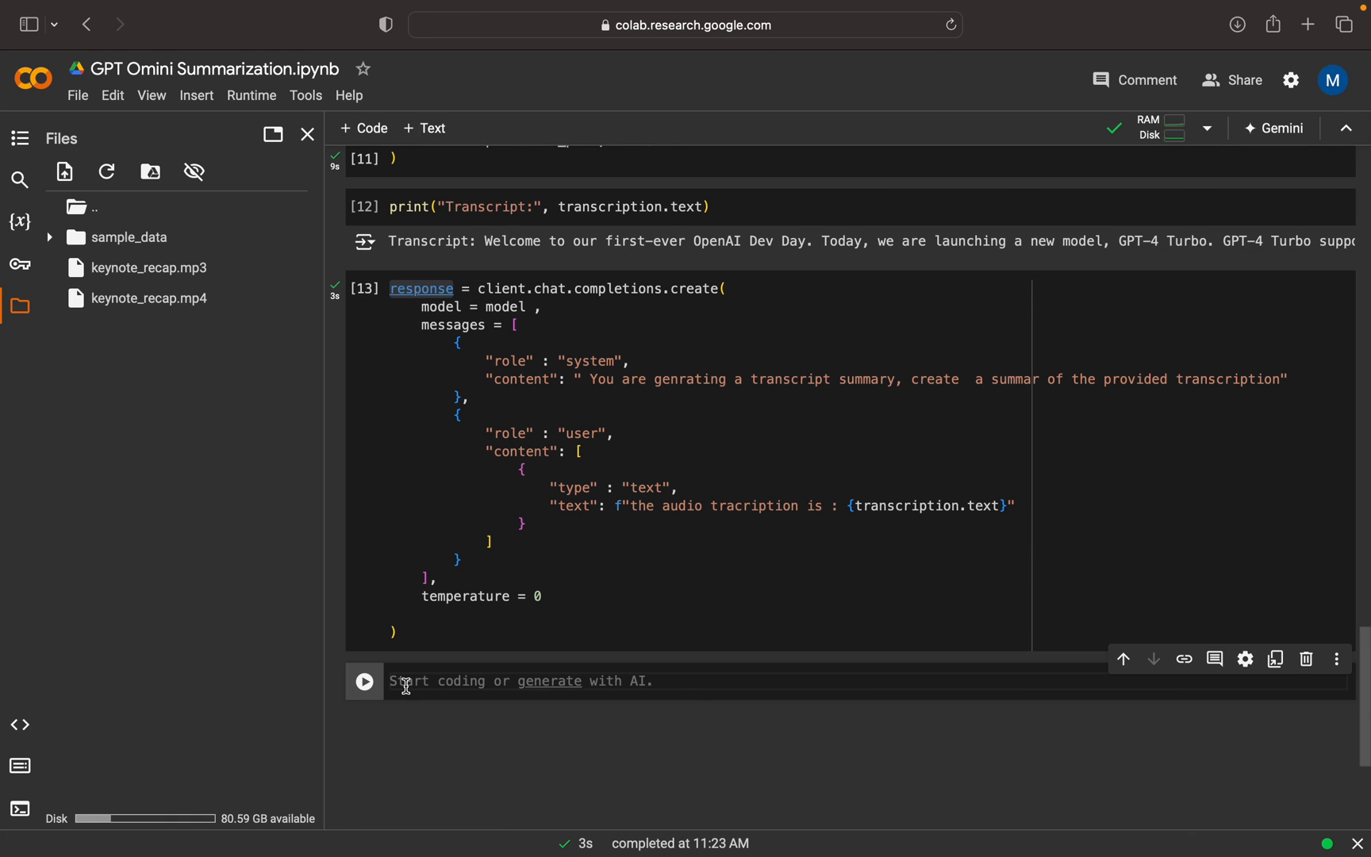
type("print")
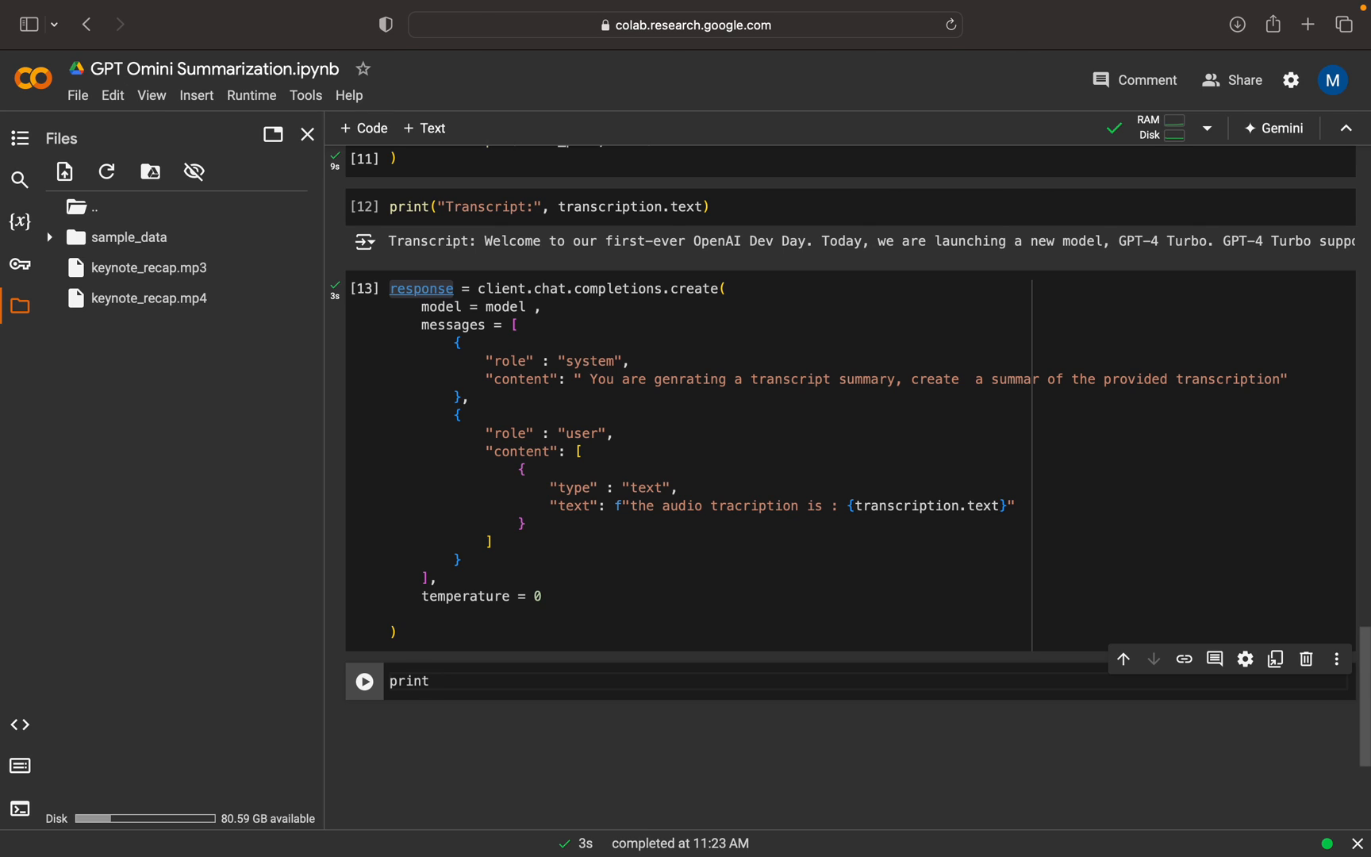
type("()")
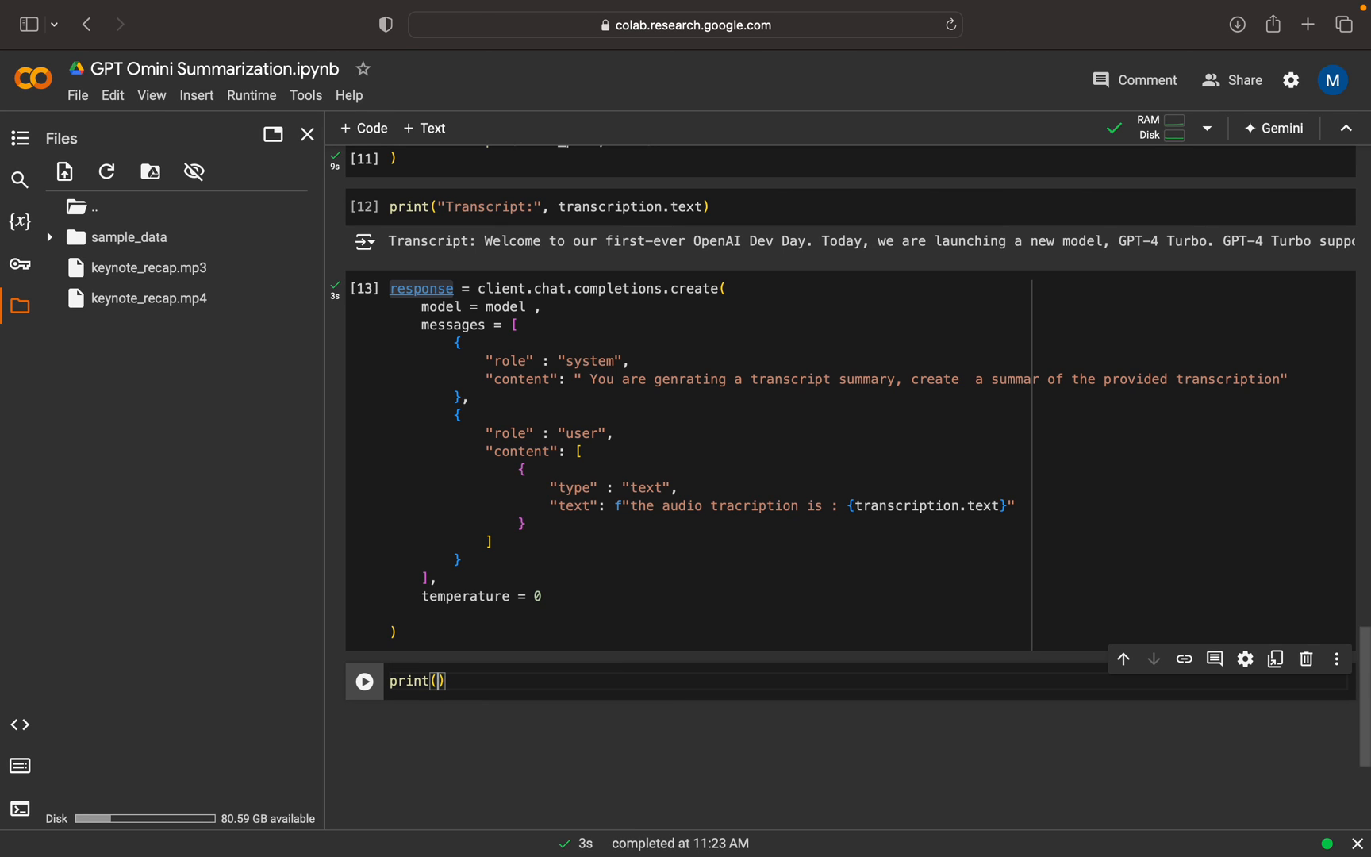
type("response")
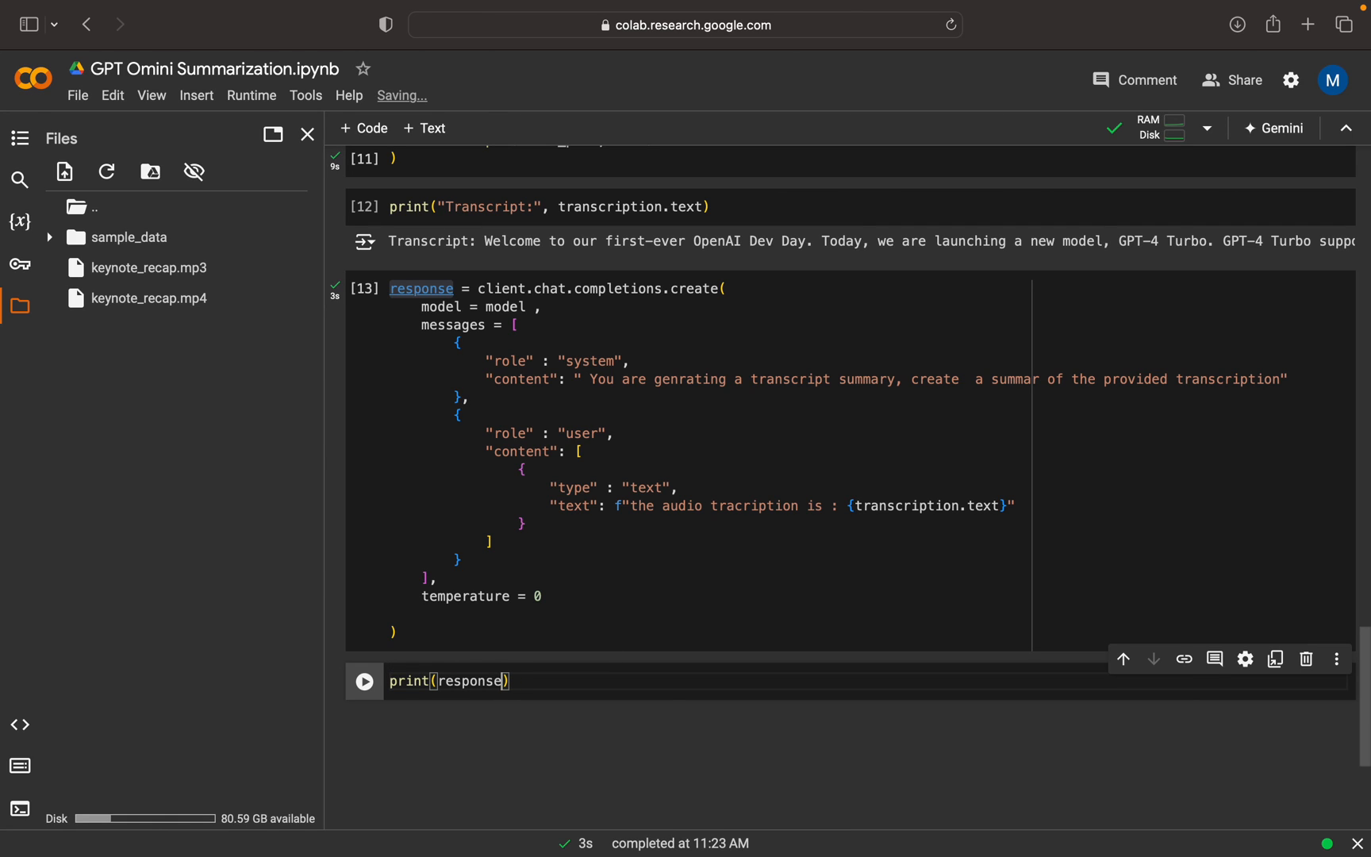
type(".choices")
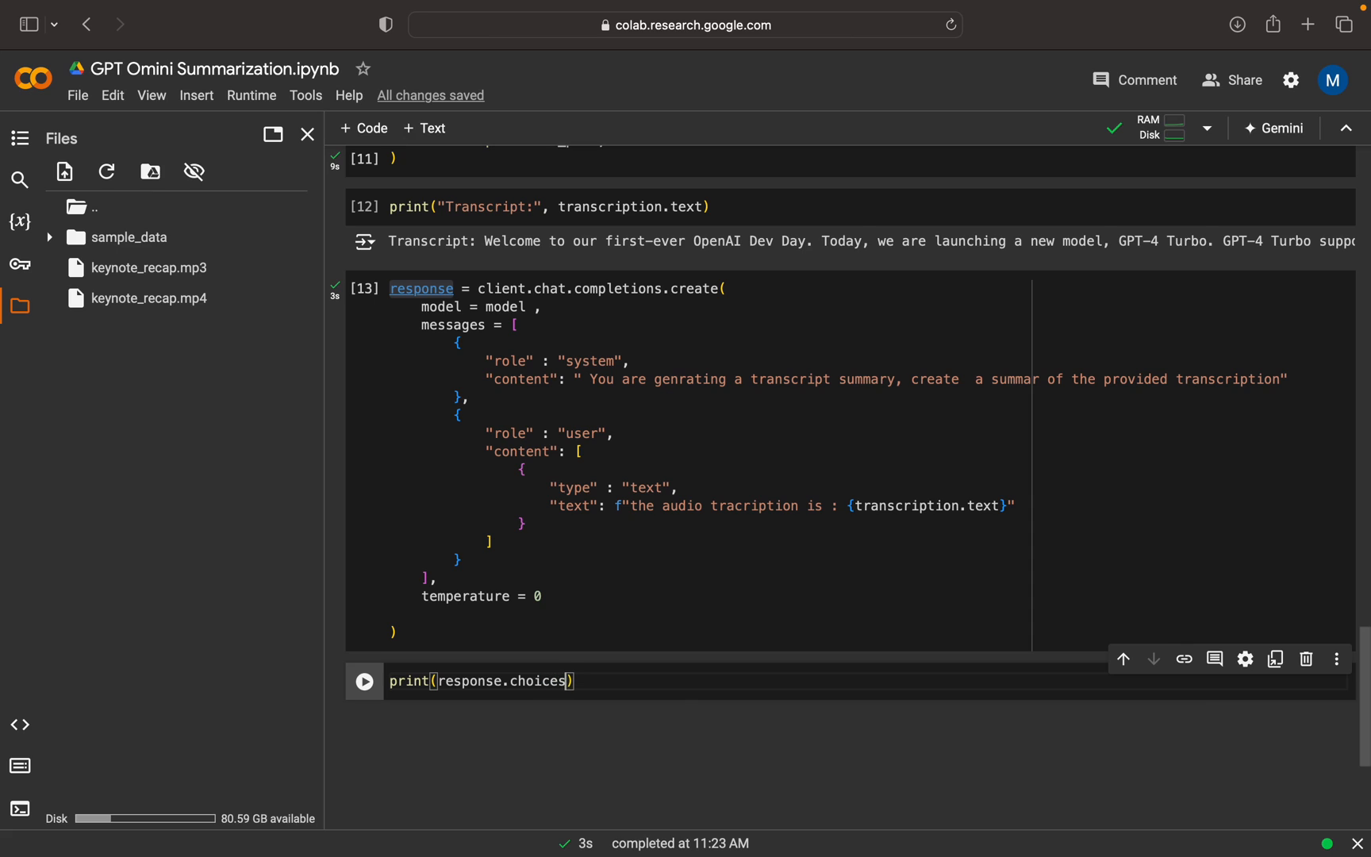
type("[0]")
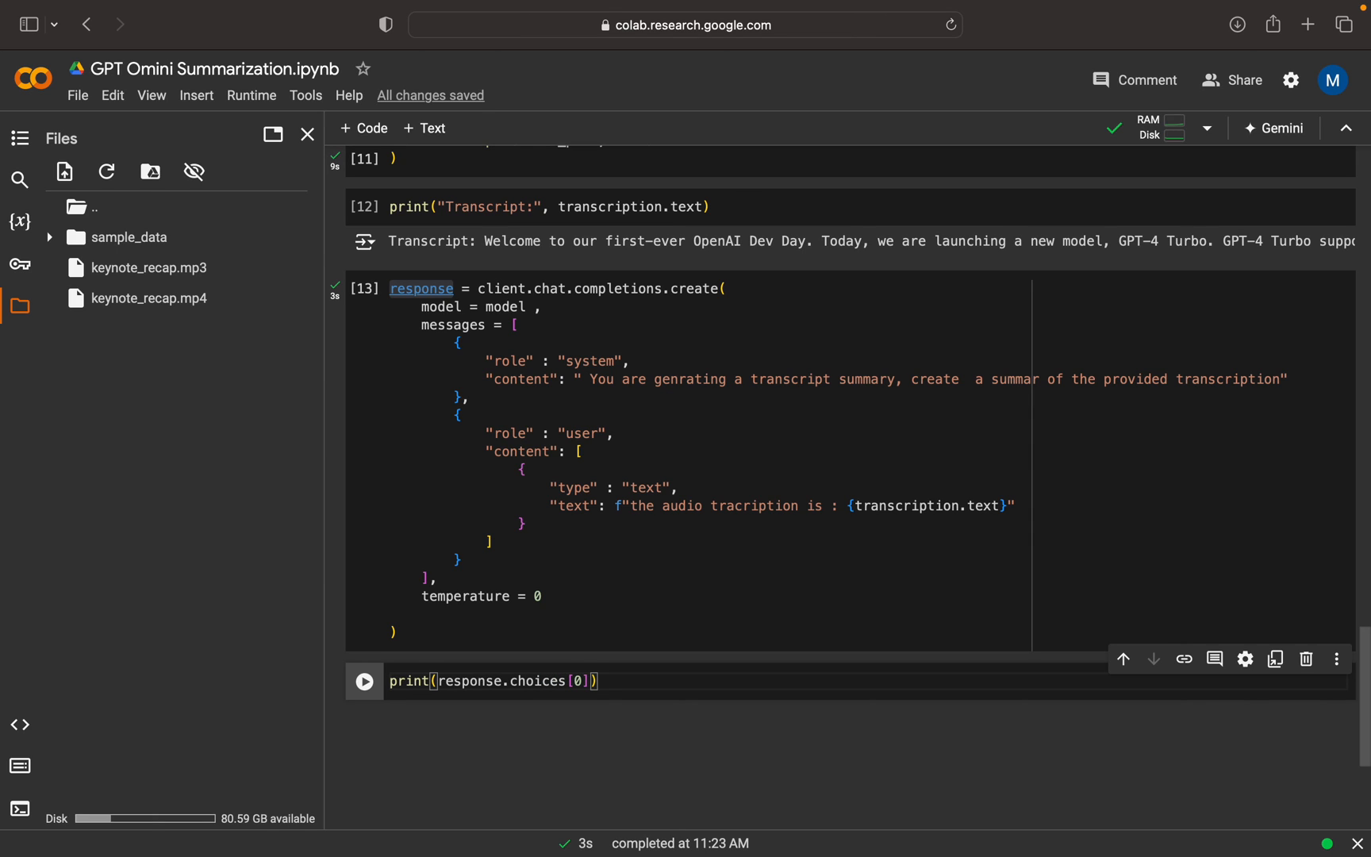
type(".message.c")
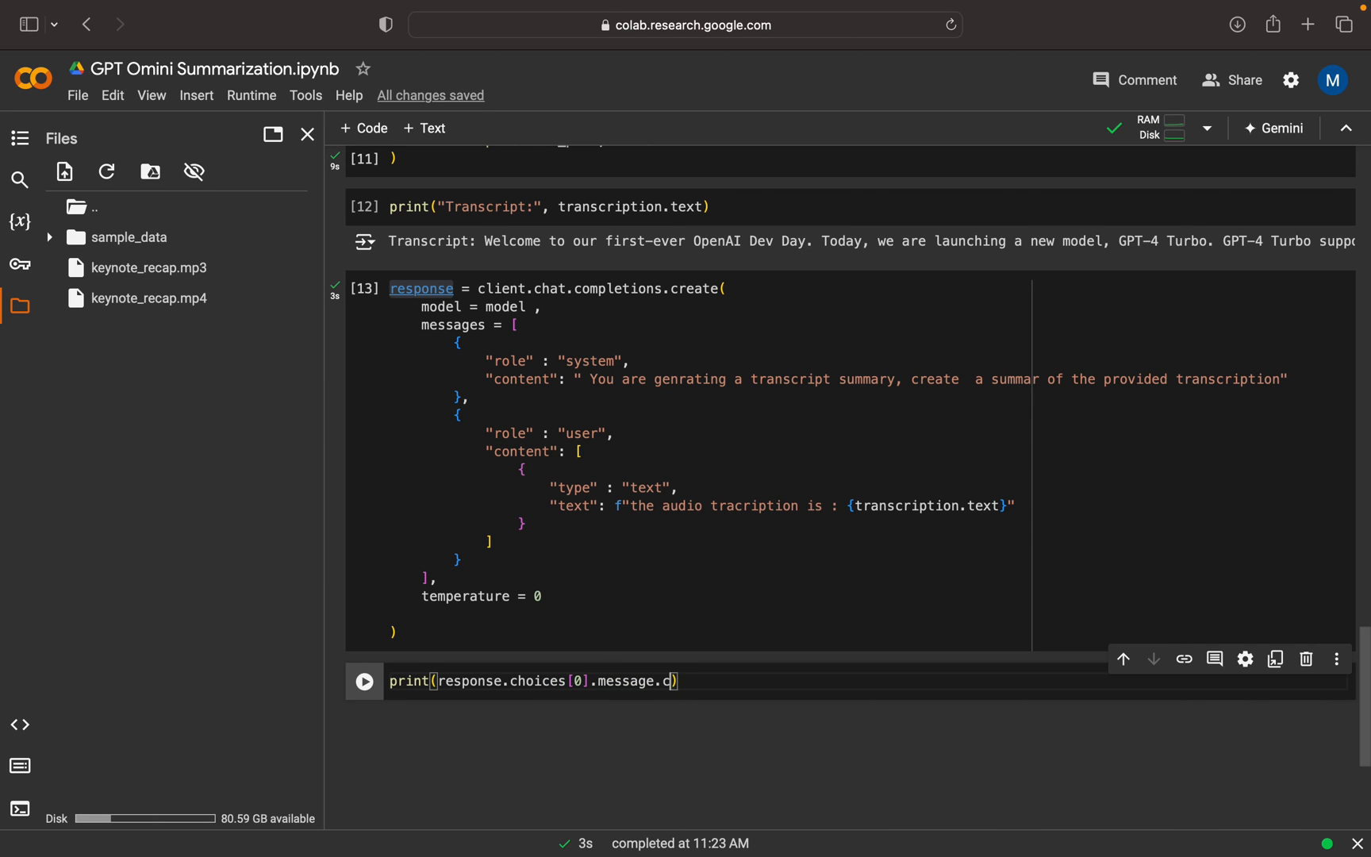
type("ontent")
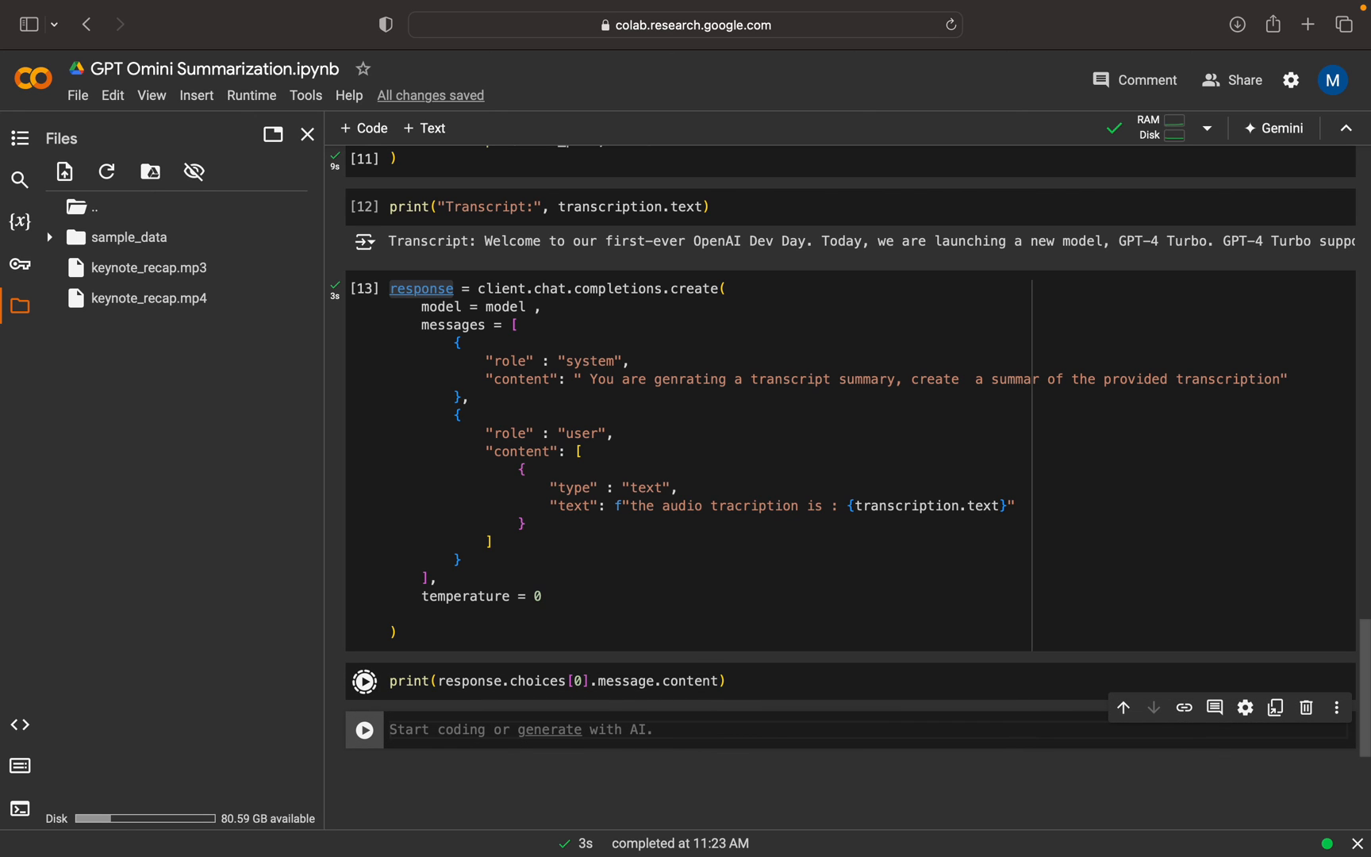
left_click(365, 681)
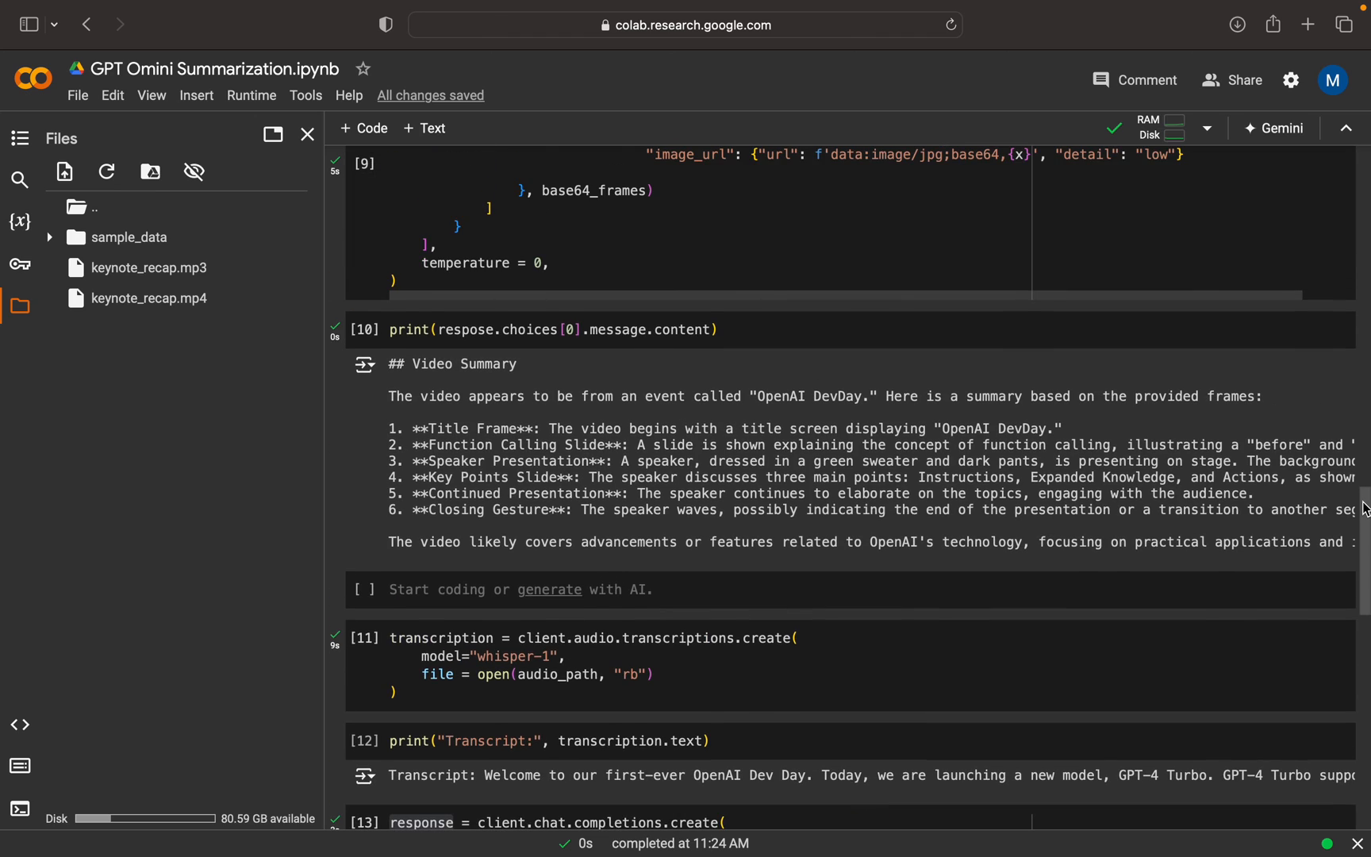
Scroll down through the notebook cells to the printed Dev Day summary led by GPT-4 Turbo's 128,000-token context.
scroll("down", 3)
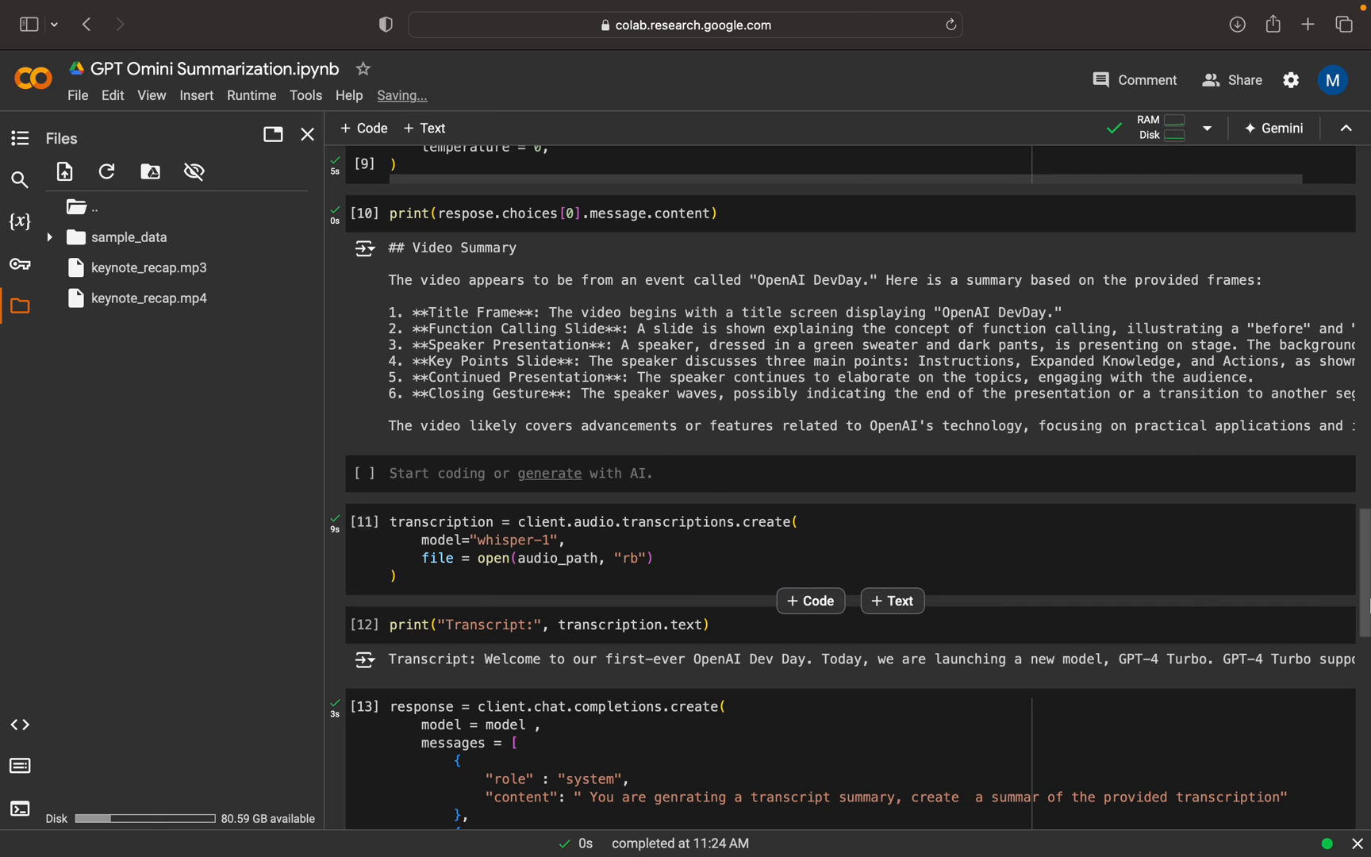
scroll("down", 3)
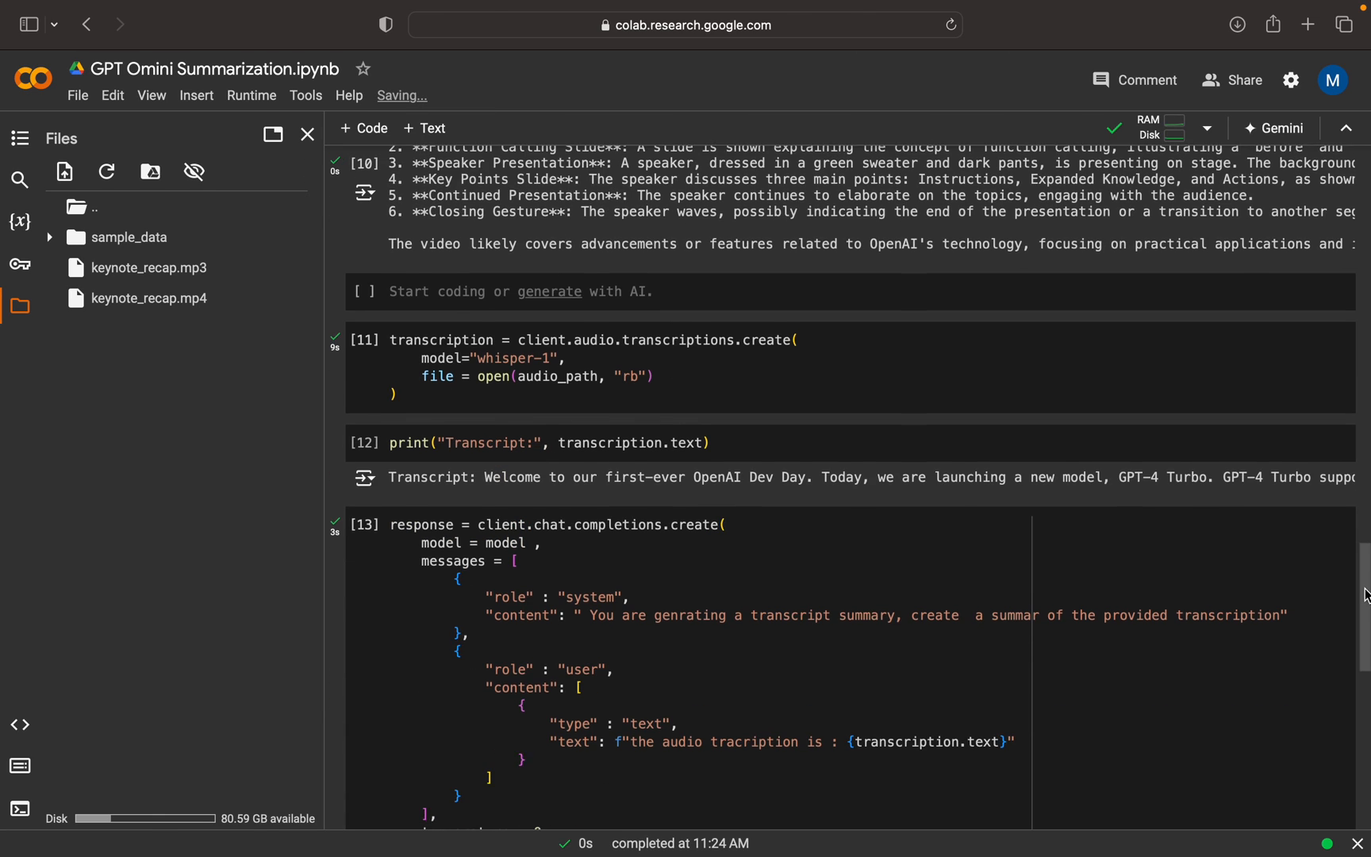
scroll("down", 3)
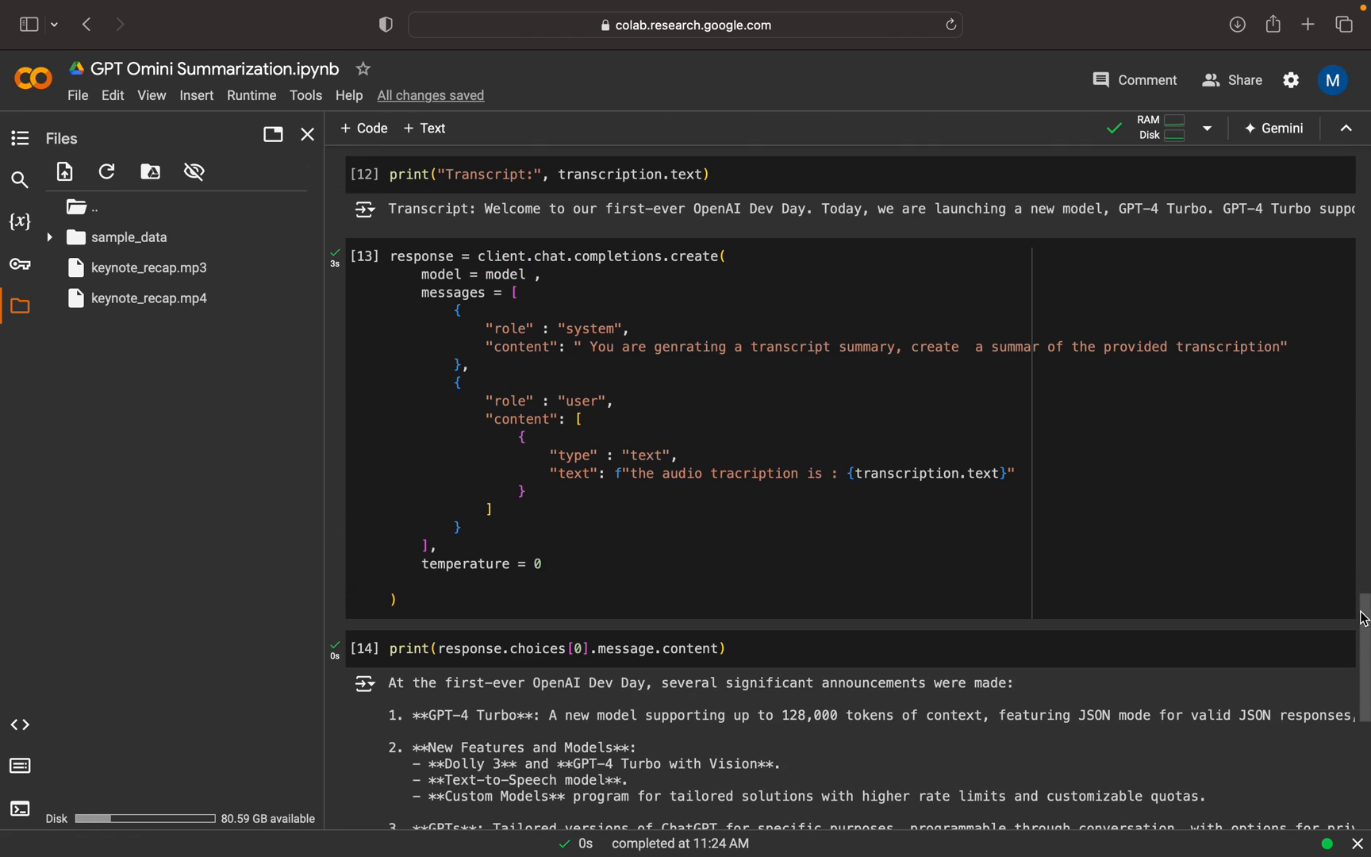
scroll("down", 3)
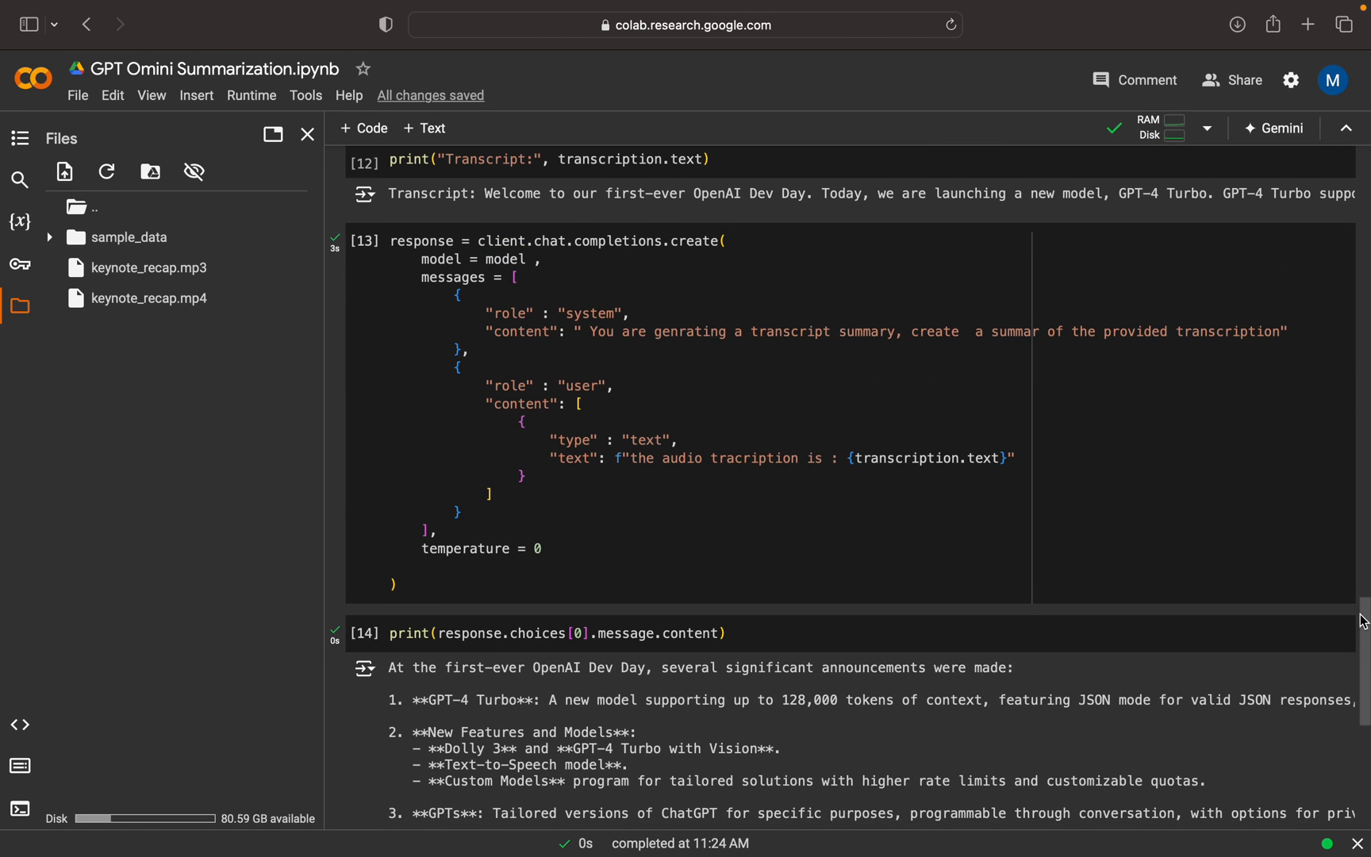